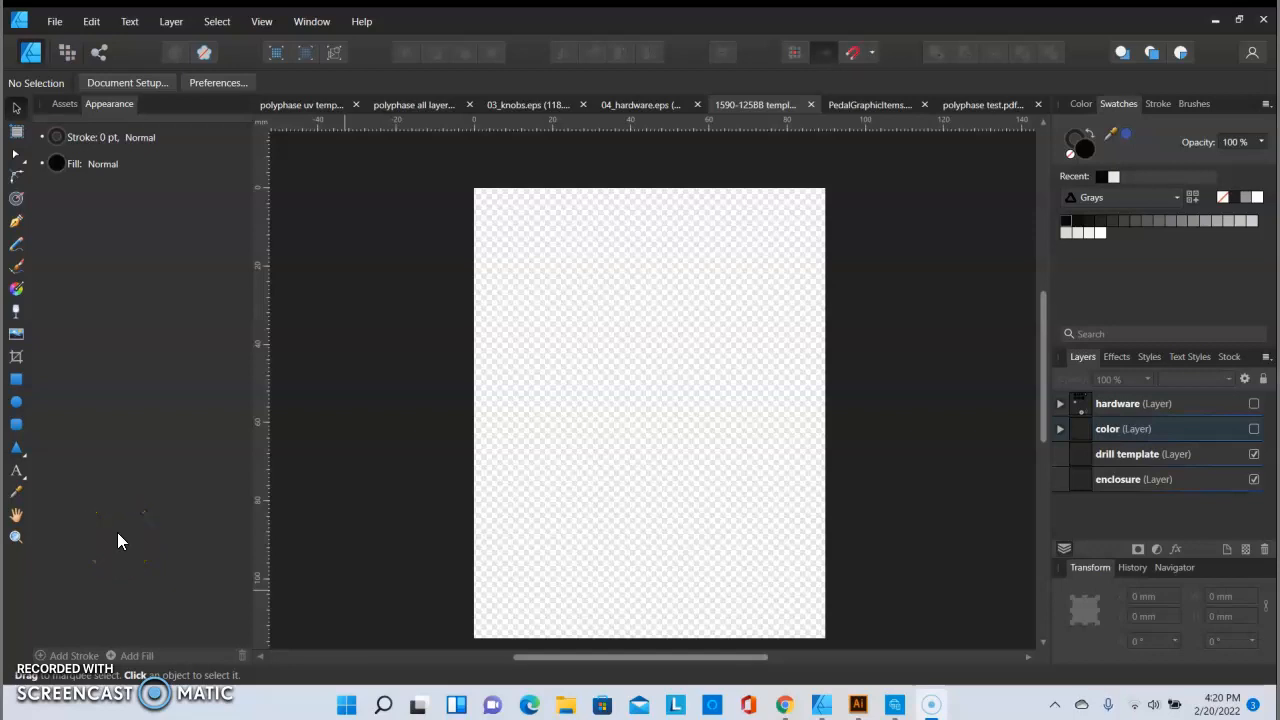
pyautogui.moveTo(126, 548)
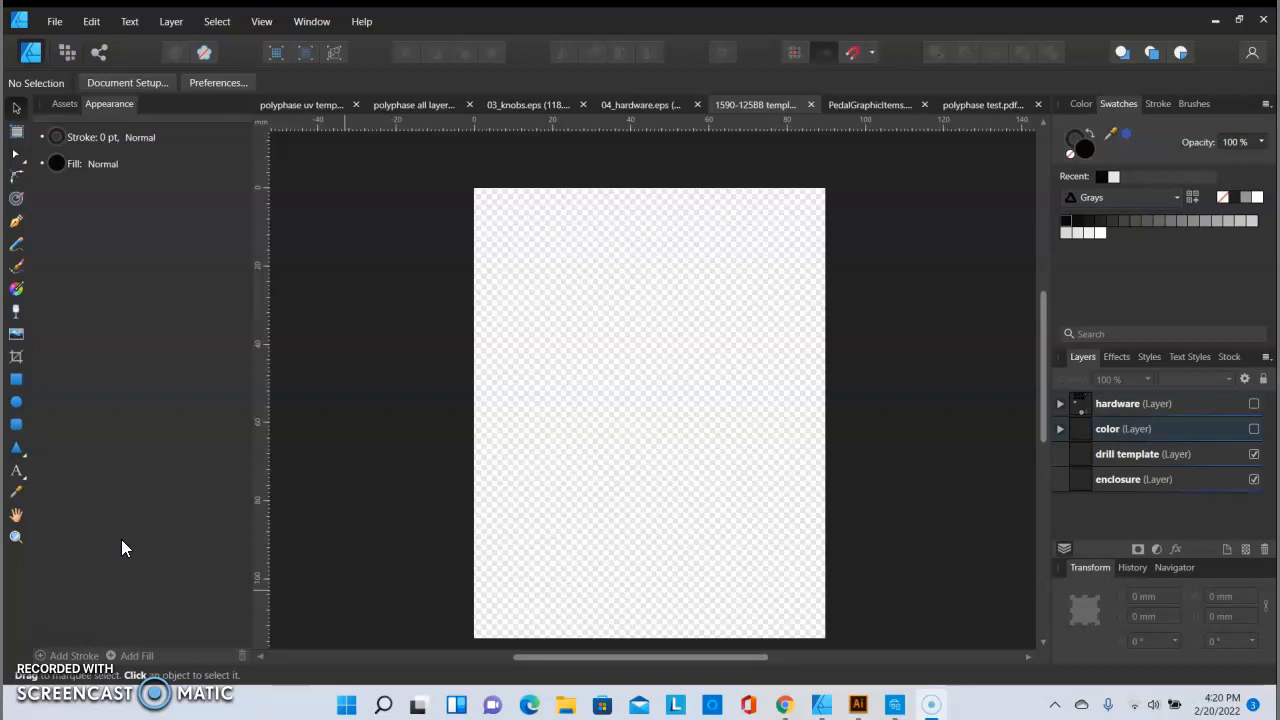
pyautogui.moveTo(127, 557)
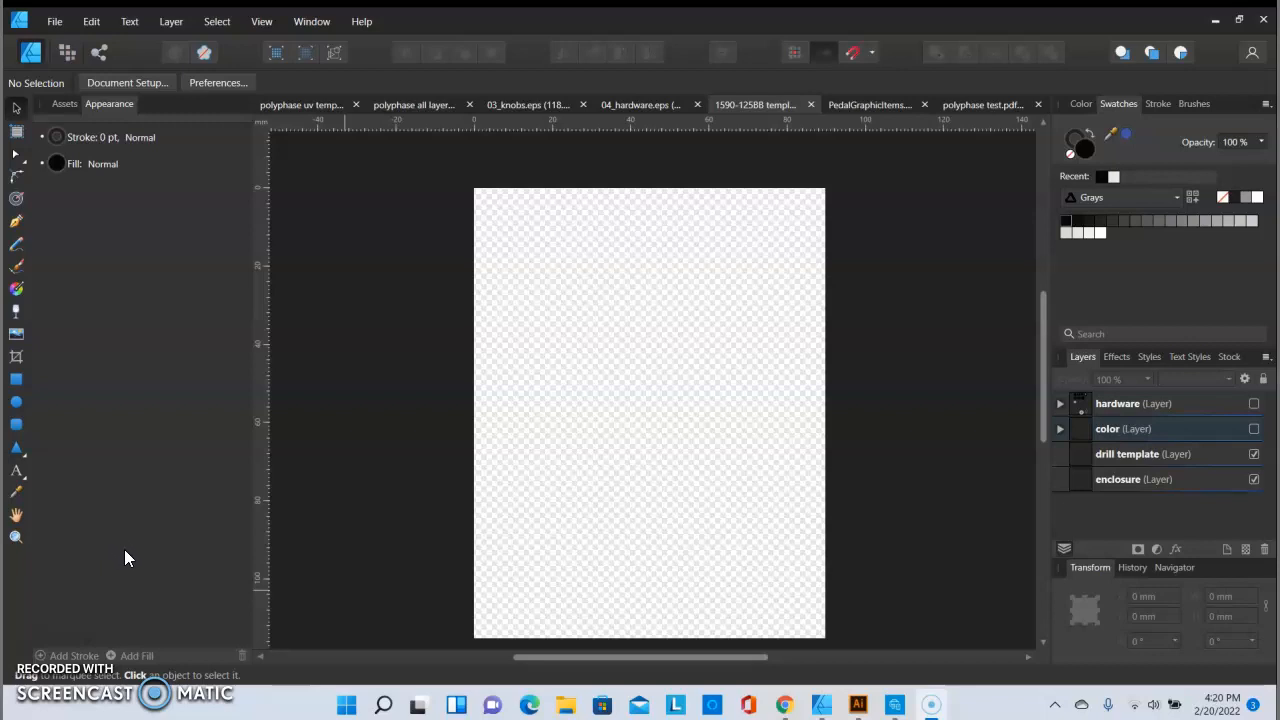
pyautogui.moveTo(140, 540)
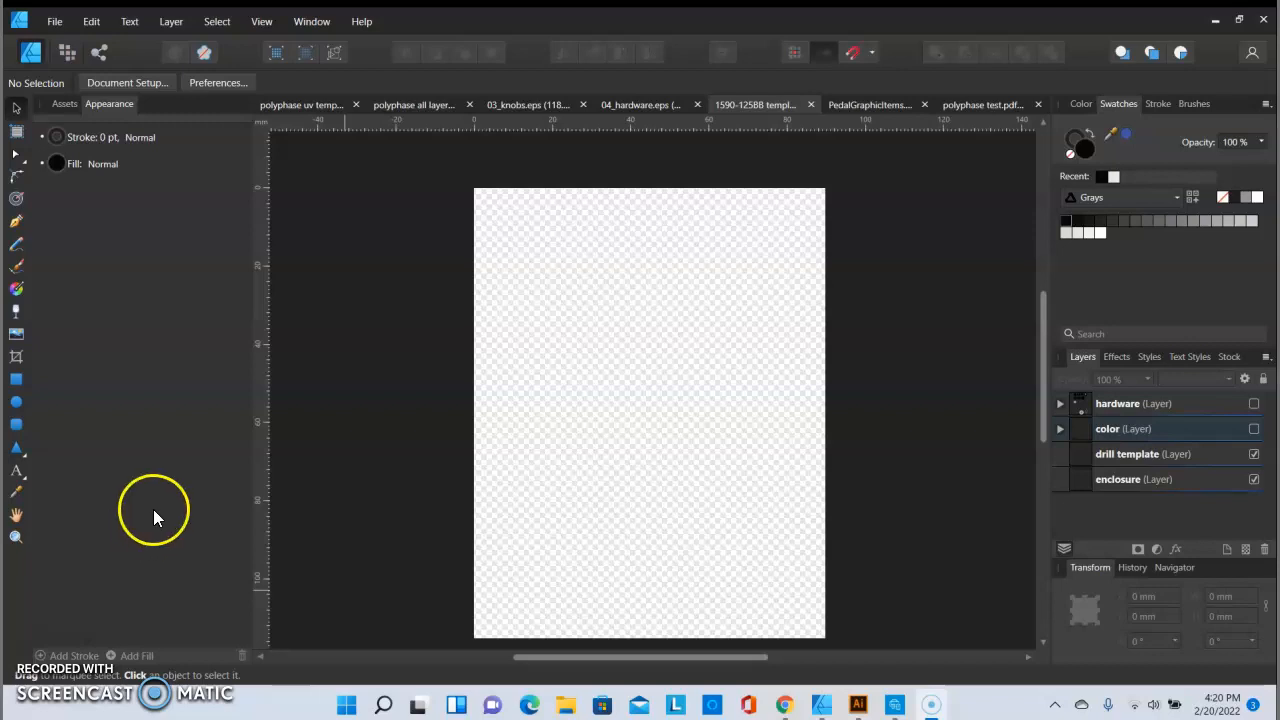
pyautogui.moveTo(158, 413)
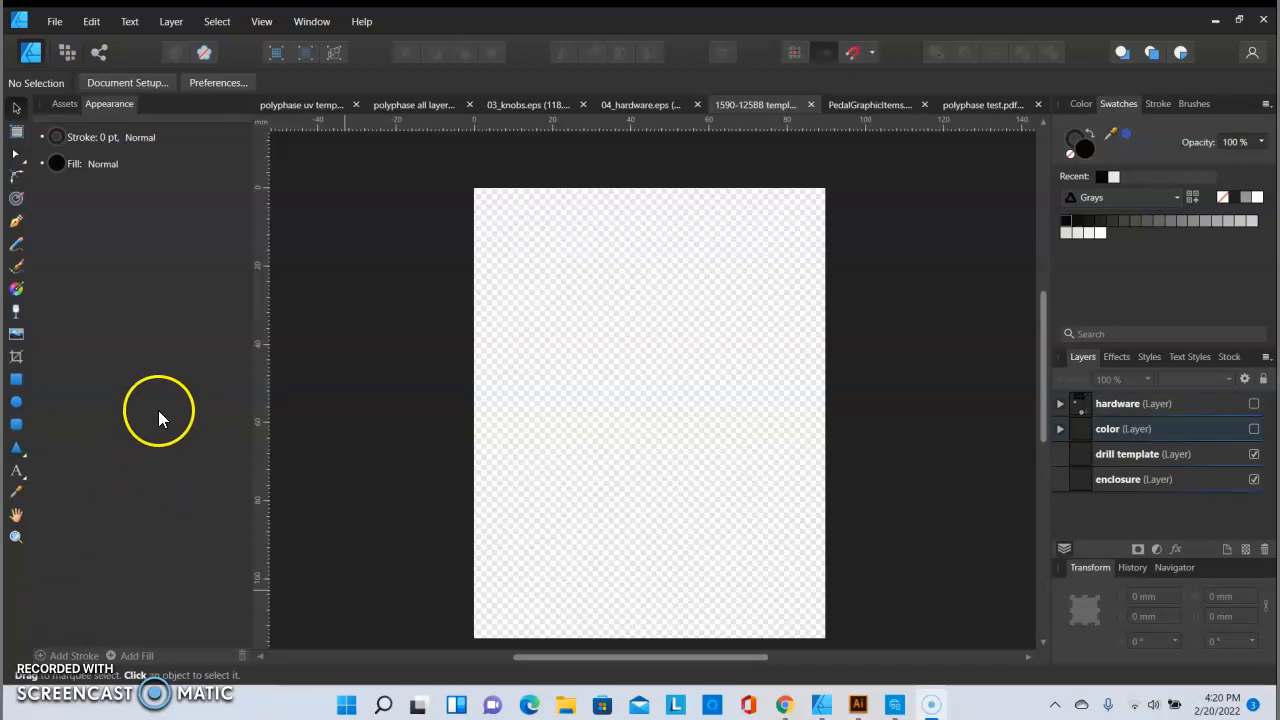
pyautogui.moveTo(145, 185)
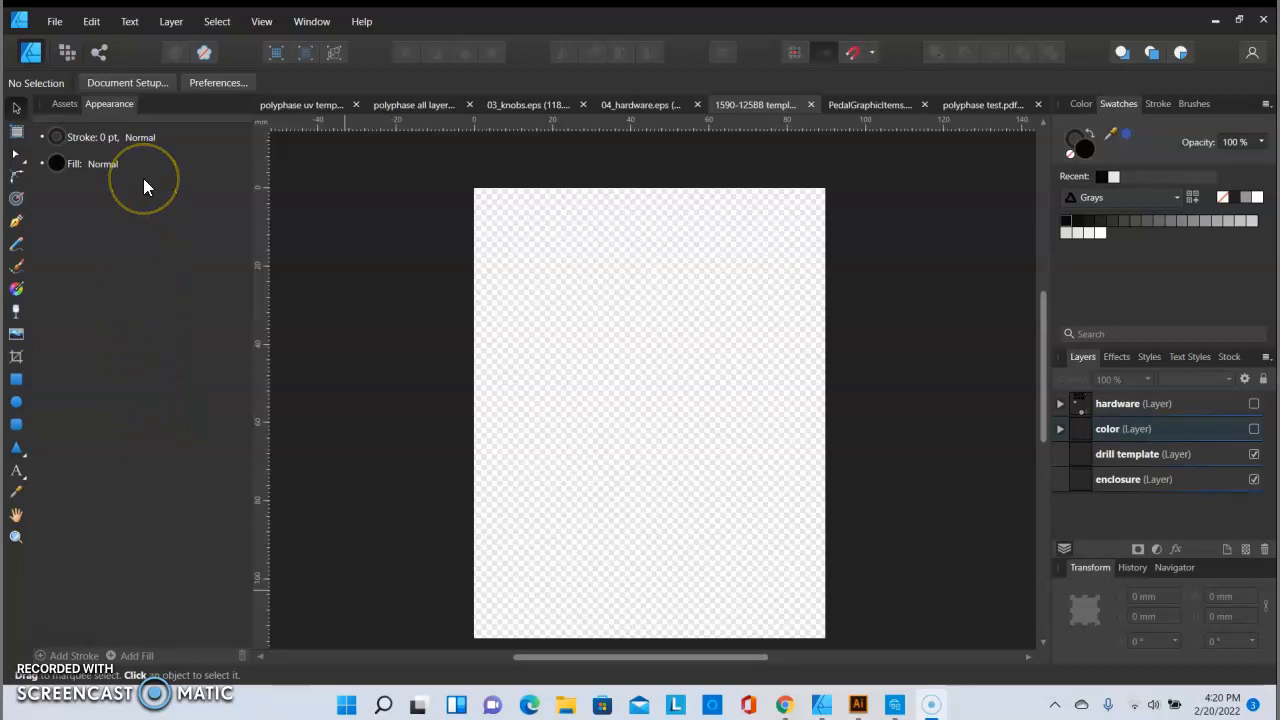
pyautogui.moveTo(145, 185)
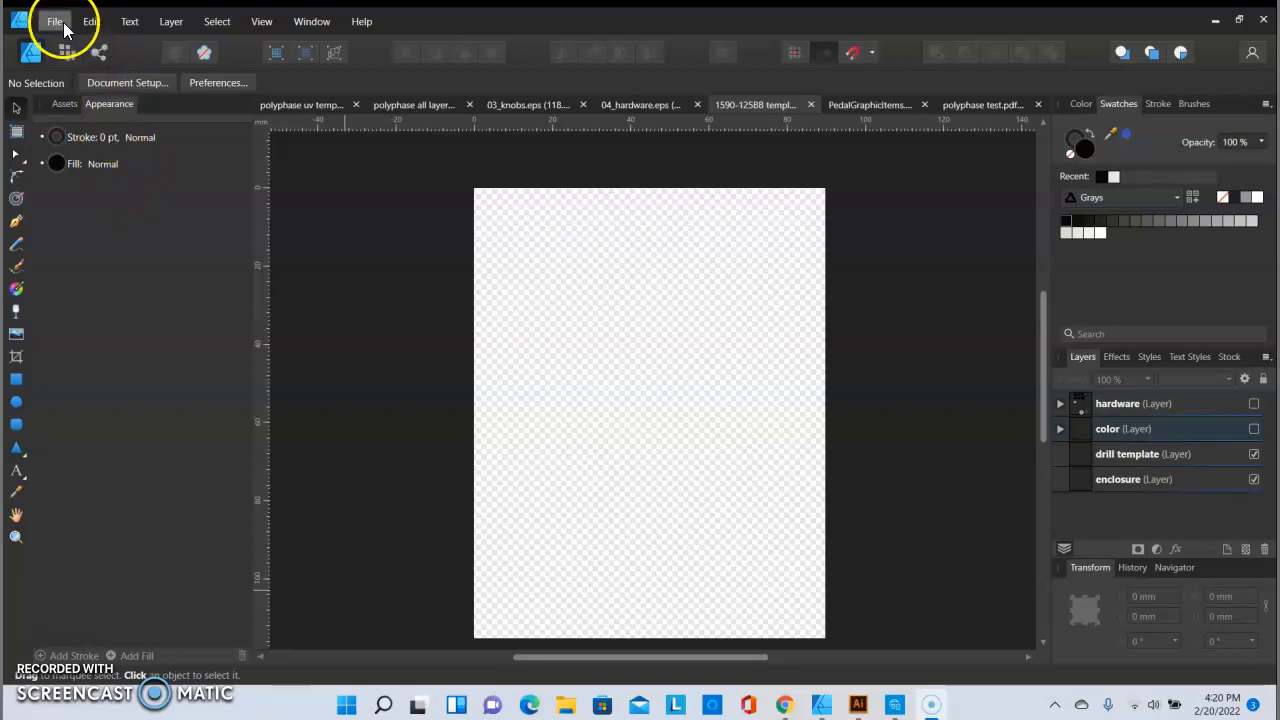
# - Open Document Setup's Dimensions view to see the 90 × 115.5 mm page size
pyautogui.click(54, 21)
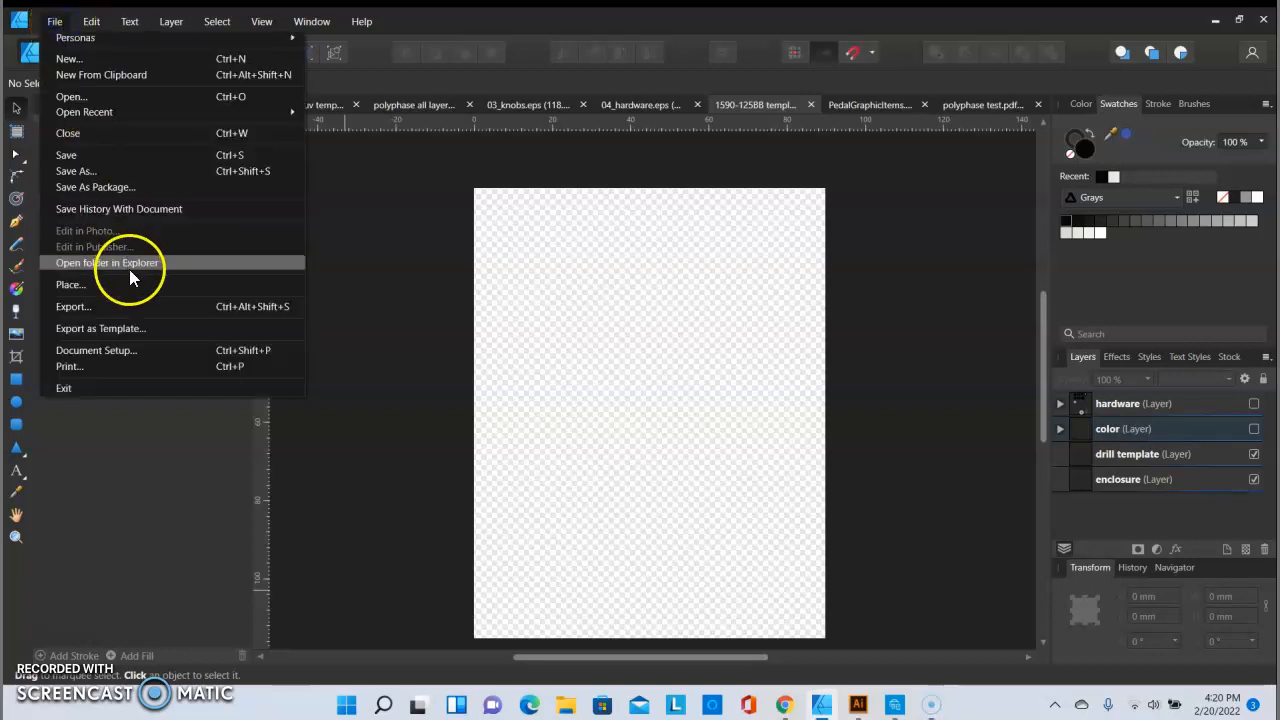
pyautogui.moveTo(140, 350)
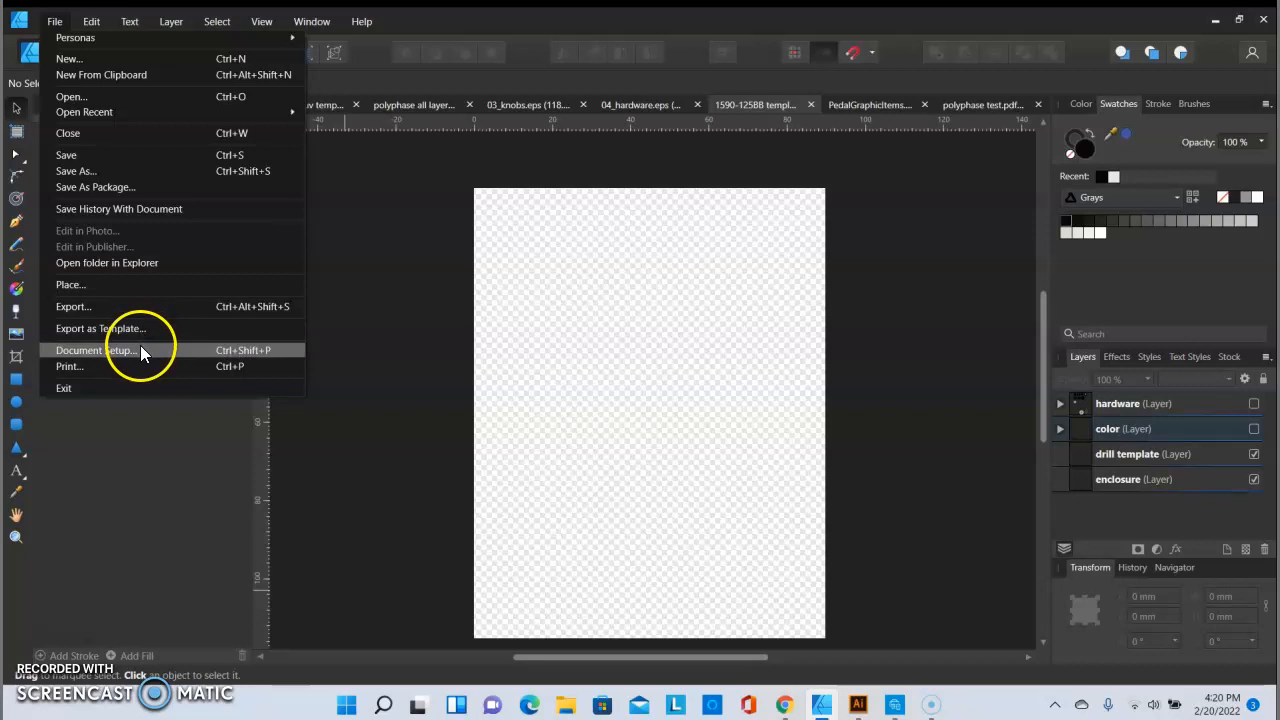
pyautogui.click(96, 350)
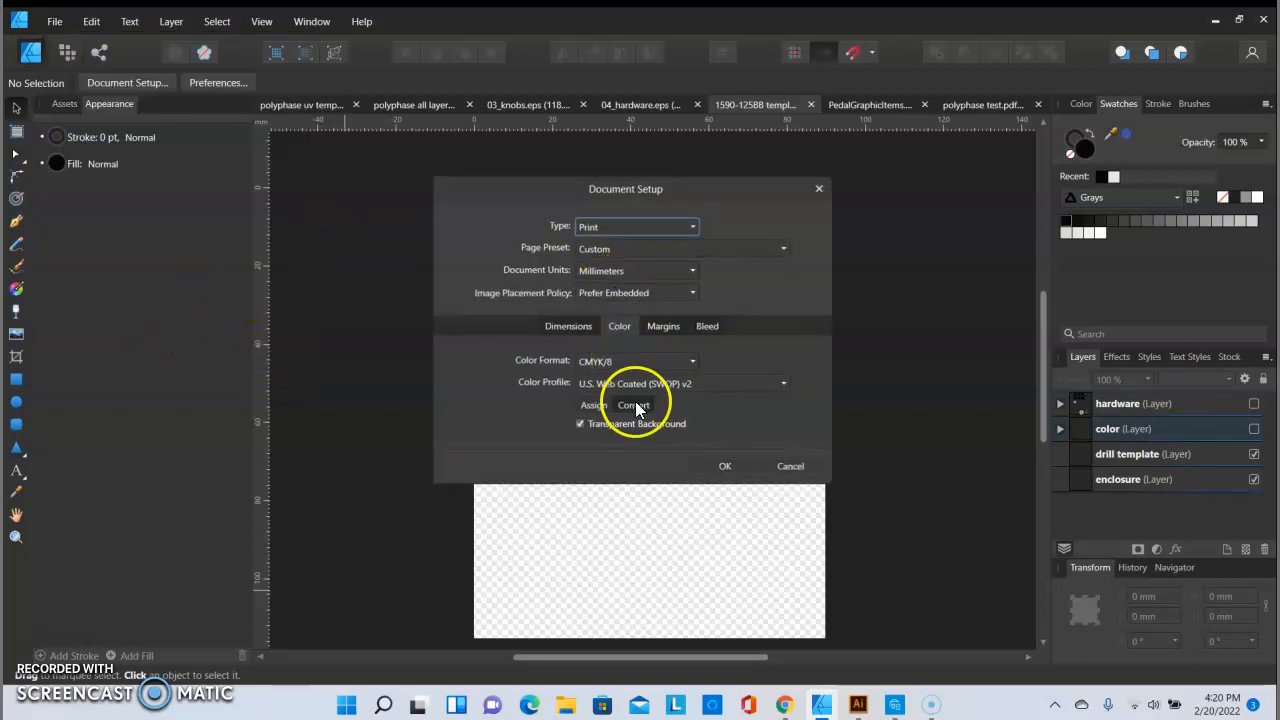
pyautogui.click(568, 326)
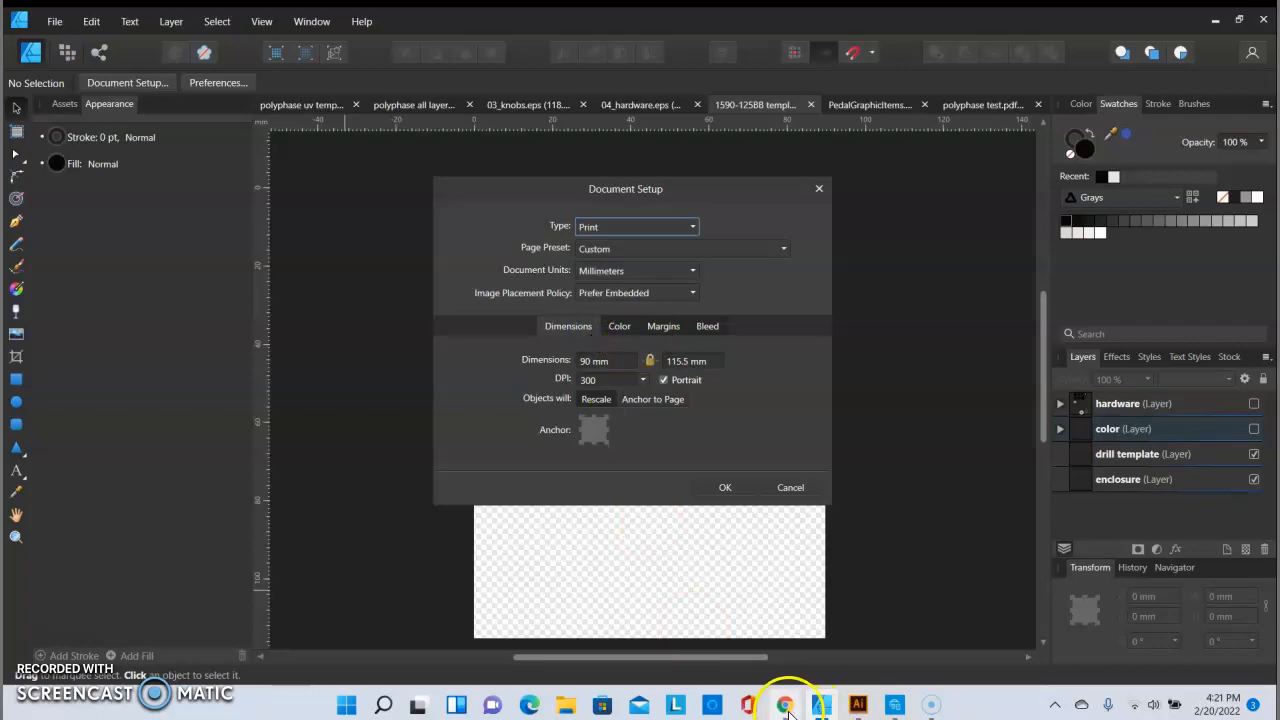
# - Switch to Chrome's Enclosure UV Printing page showing 1590BB at 90 × 115.50 mm
pyautogui.click(784, 705)
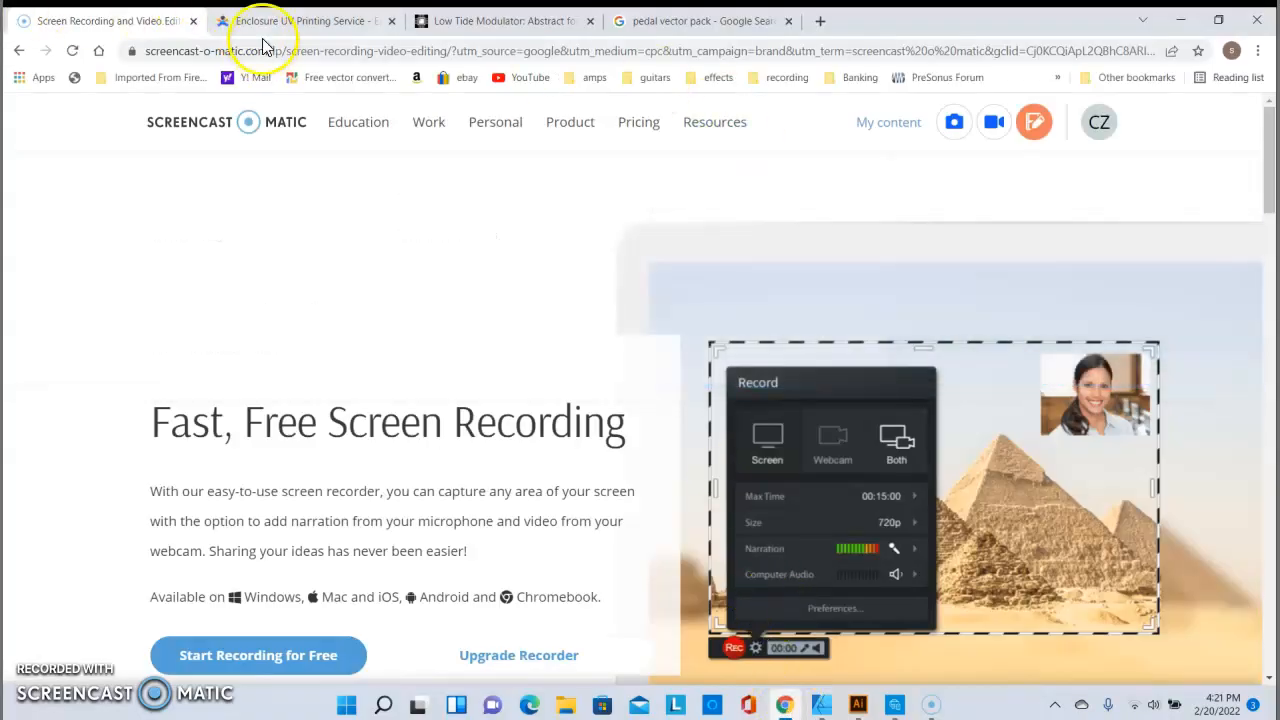
pyautogui.click(305, 20)
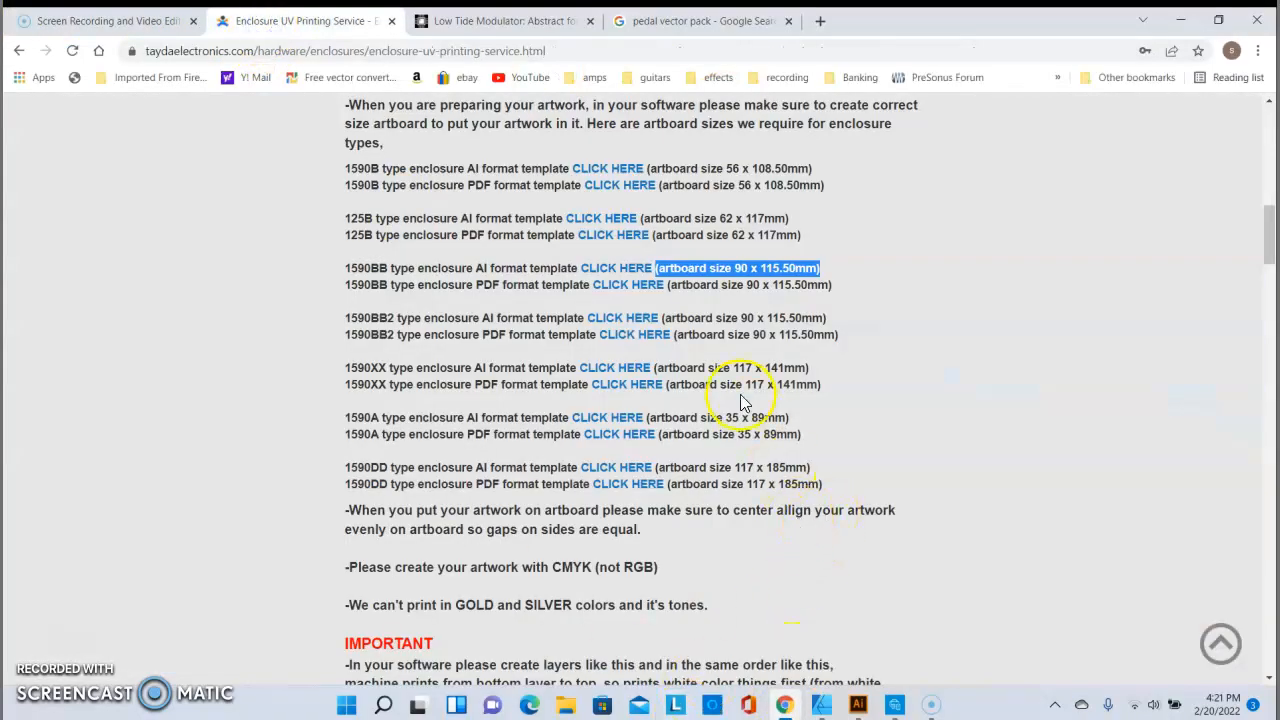
pyautogui.moveTo(360, 268)
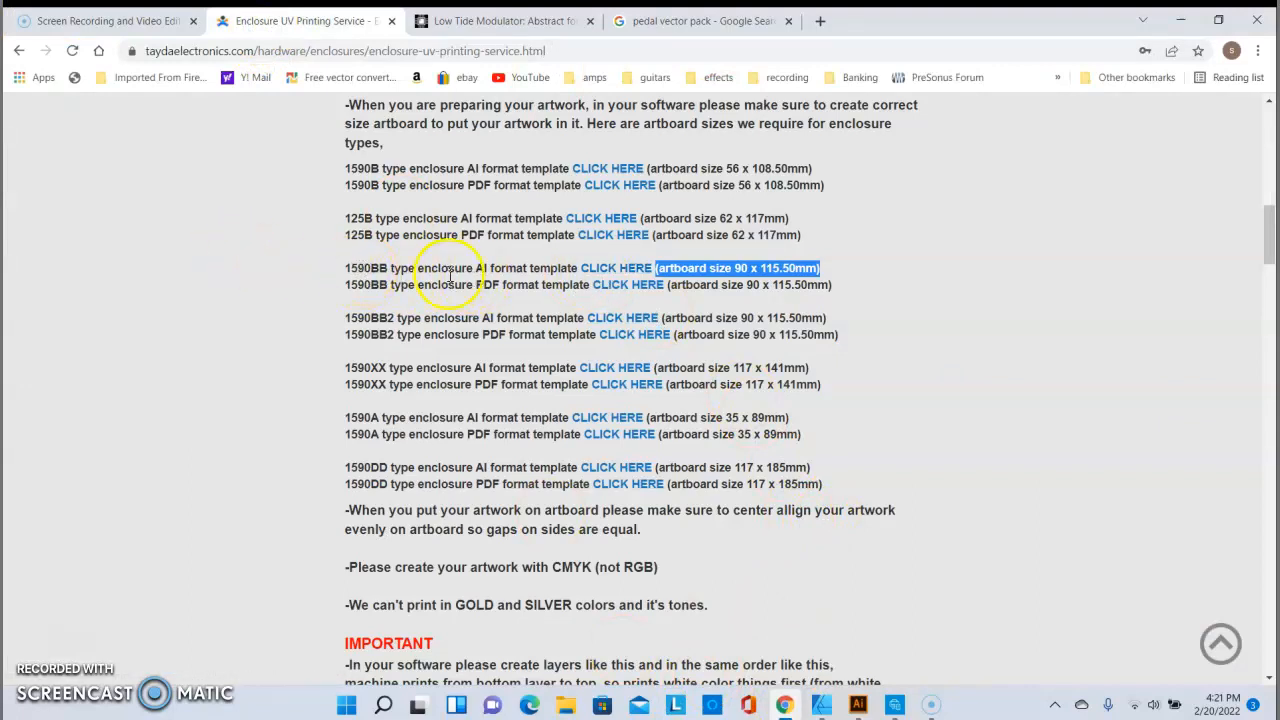
pyautogui.moveTo(745, 283)
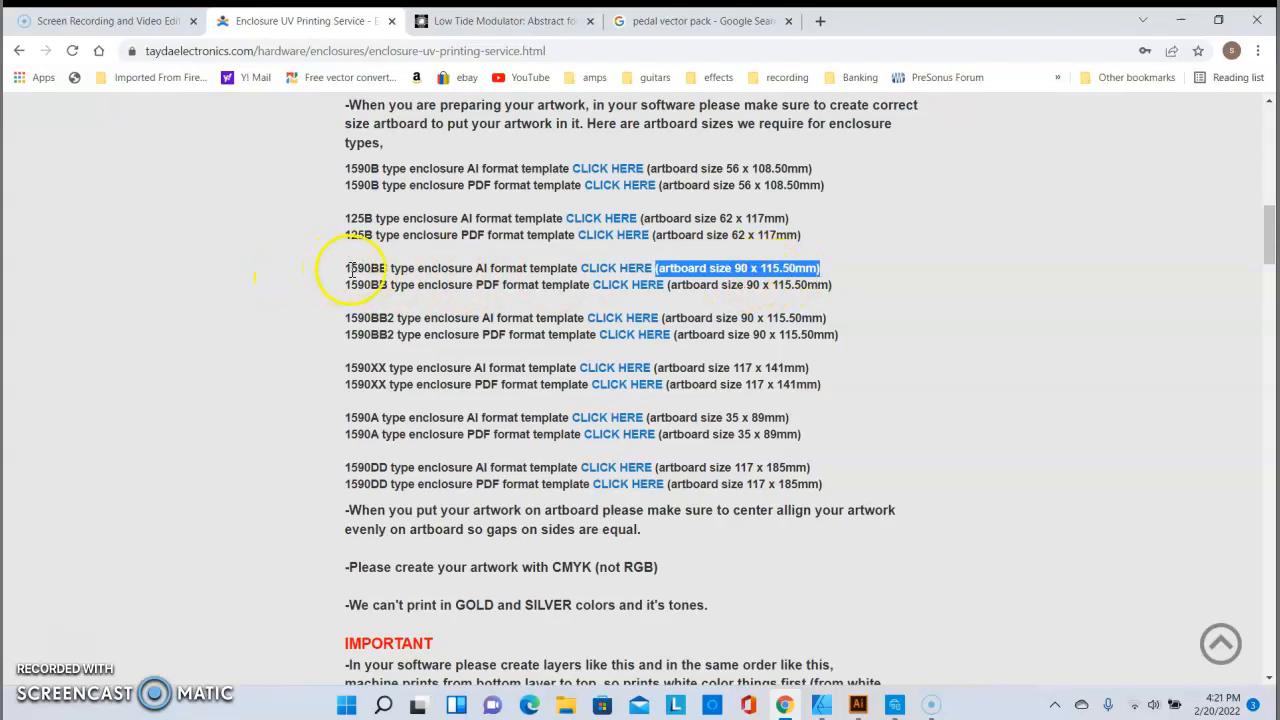
pyautogui.moveTo(340, 195)
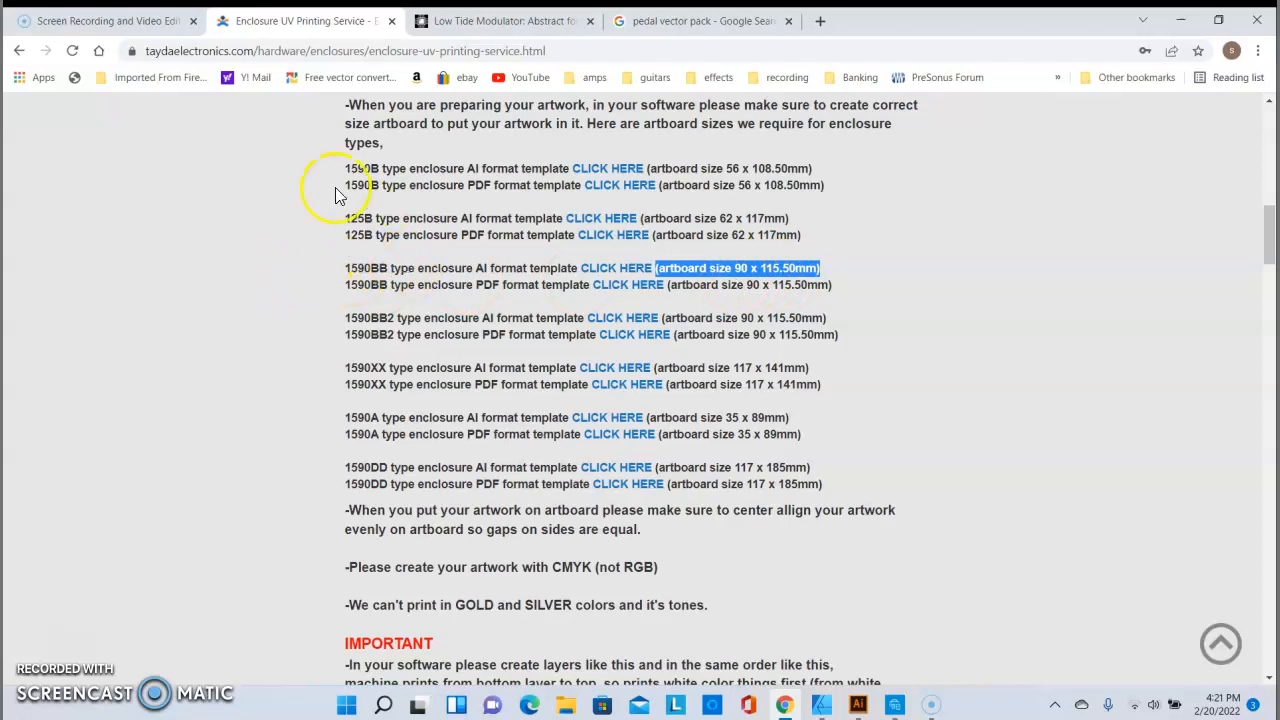
pyautogui.moveTo(700, 663)
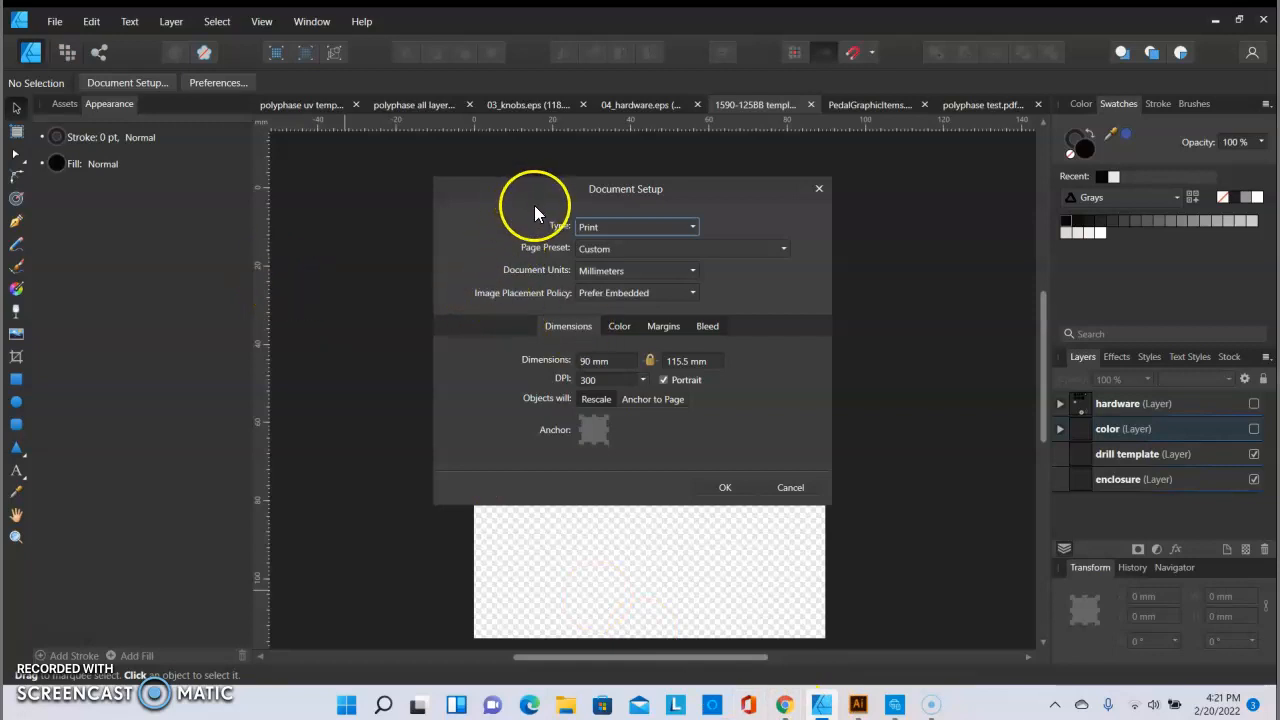
pyautogui.moveTo(645, 368)
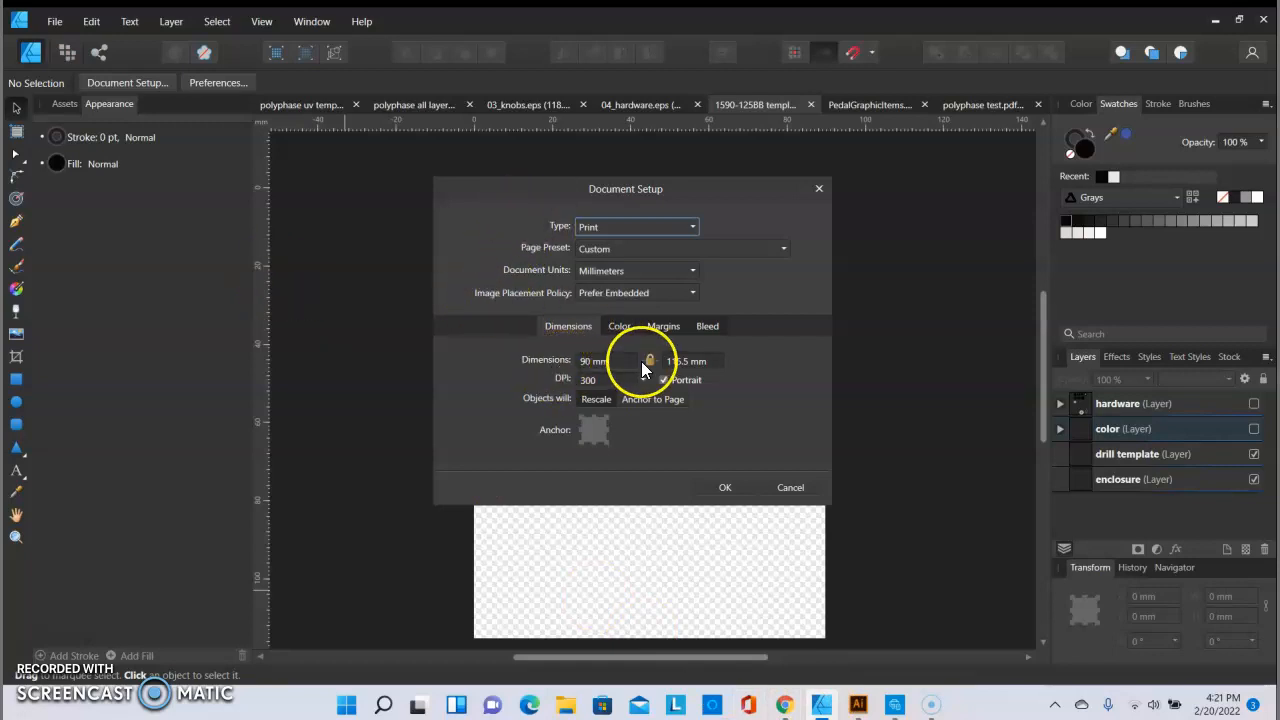
pyautogui.moveTo(730, 365)
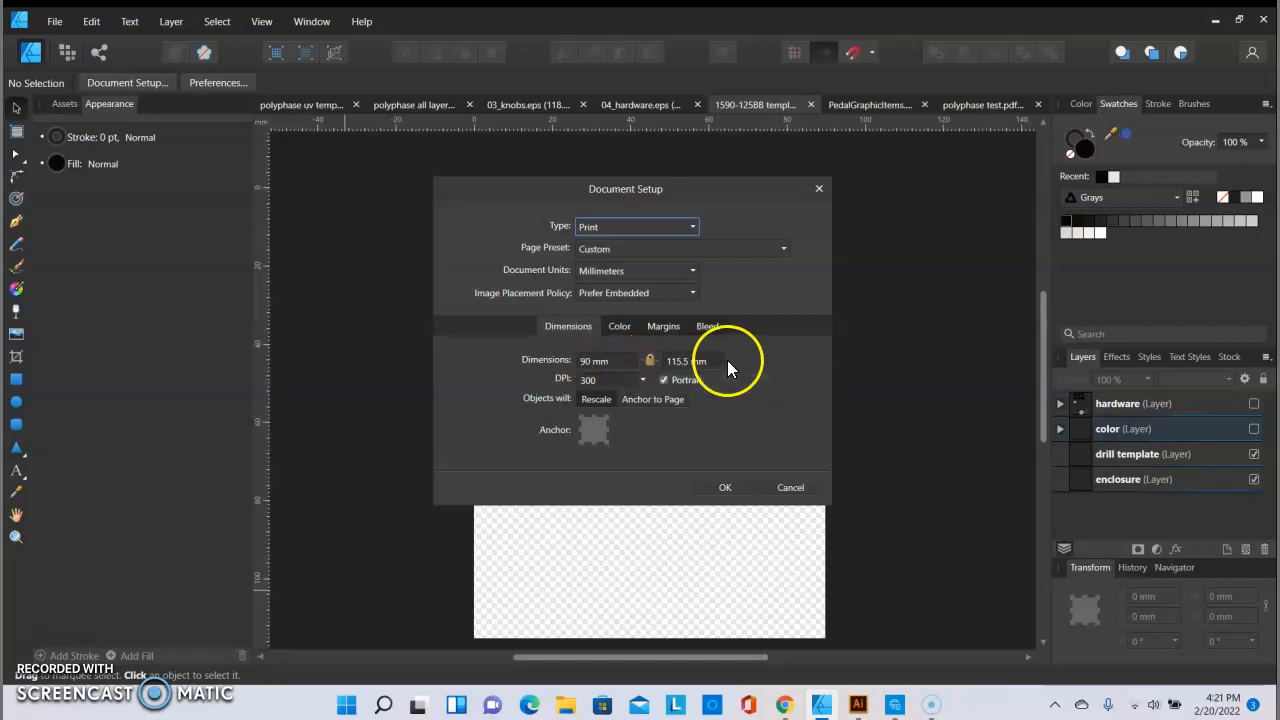
pyautogui.moveTo(643, 323)
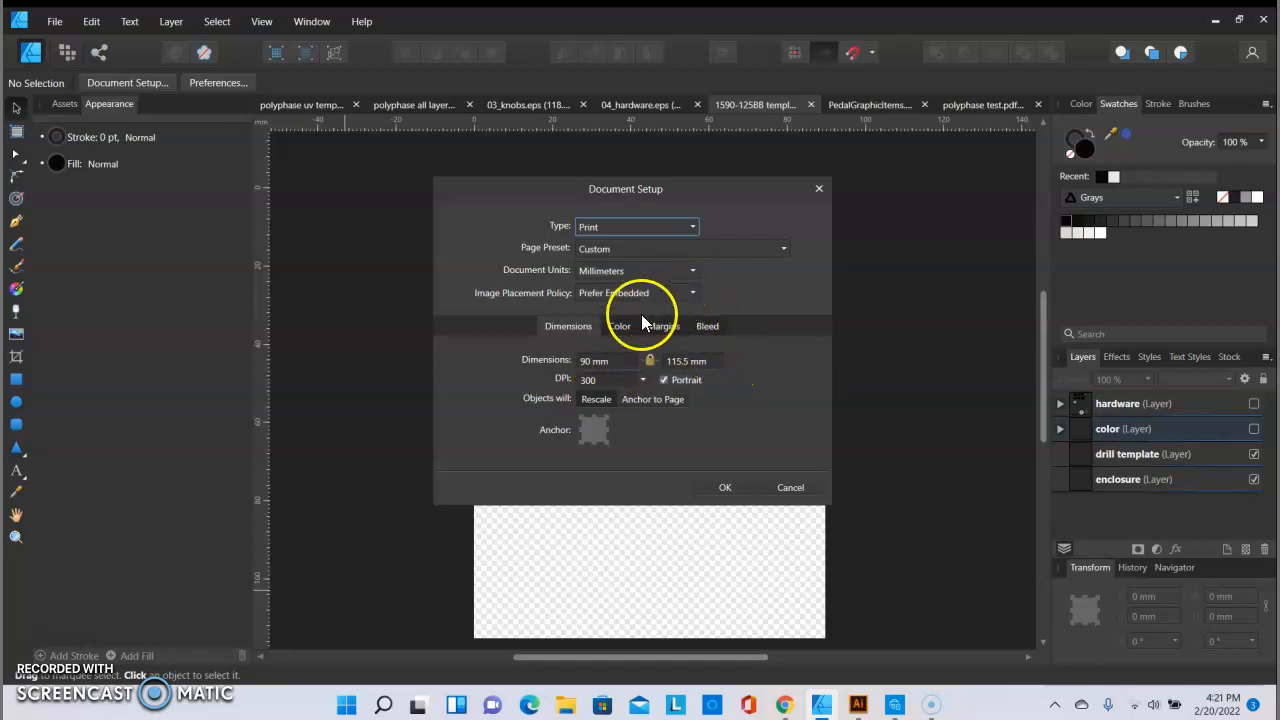
# - Confirm CMYK/8 colour in Document Setup and accept the 90 × 115.5 mm setup
pyautogui.click(619, 326)
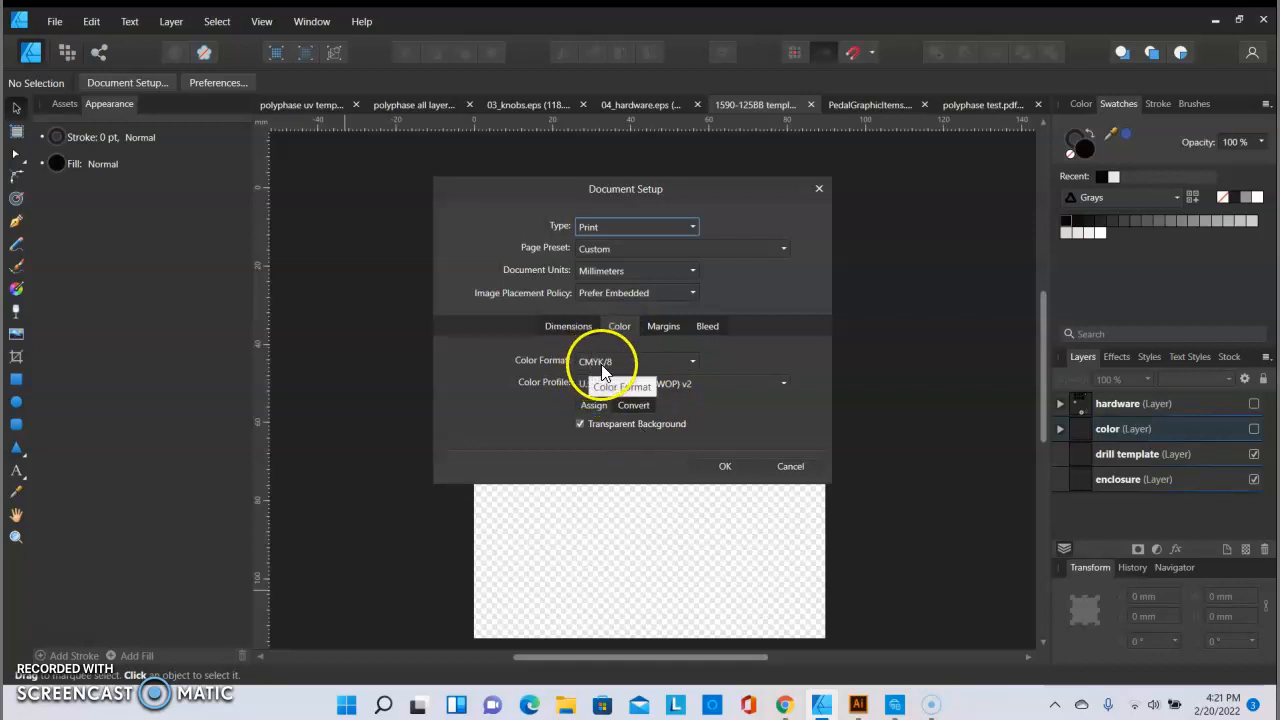
pyautogui.moveTo(670, 365)
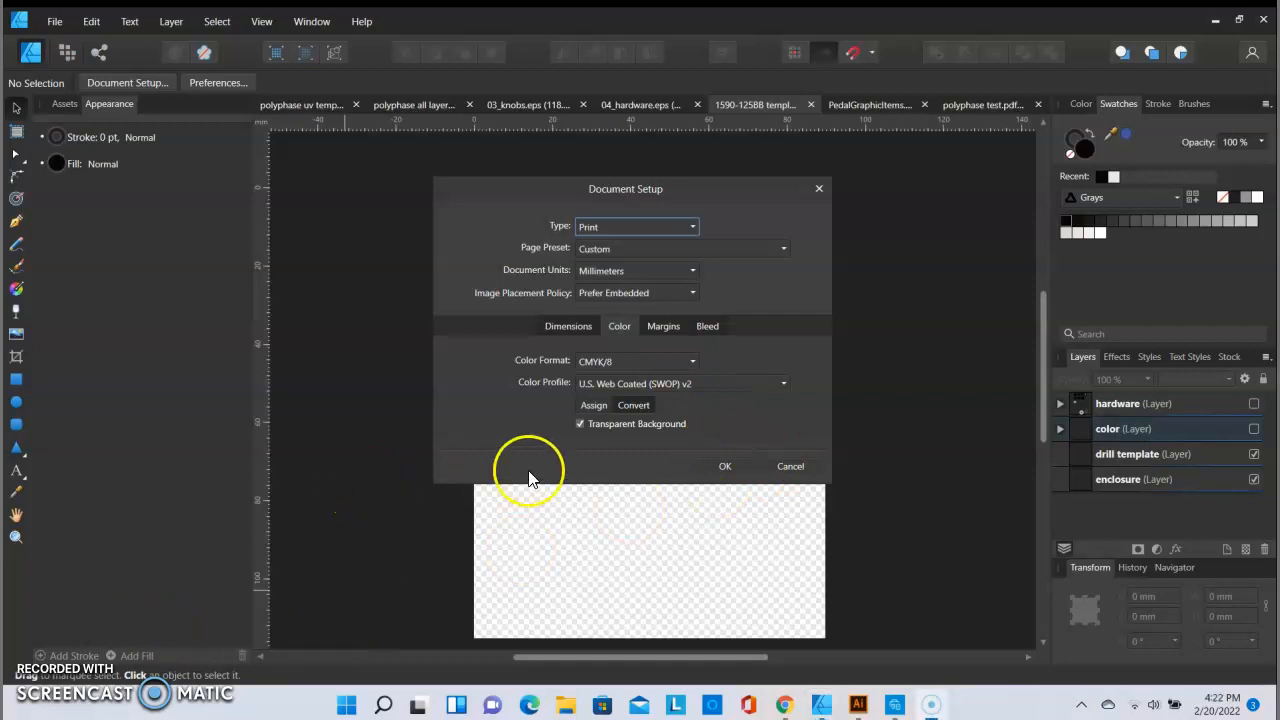
pyautogui.click(725, 466)
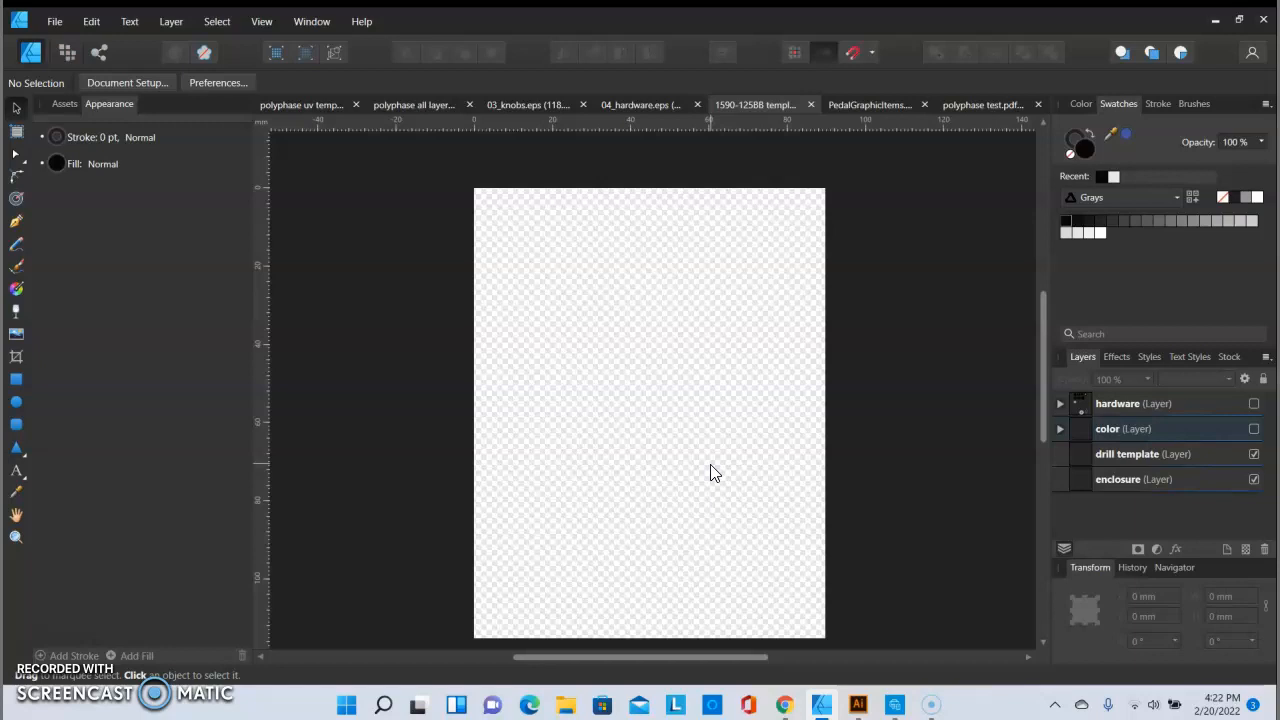
pyautogui.moveTo(475, 518)
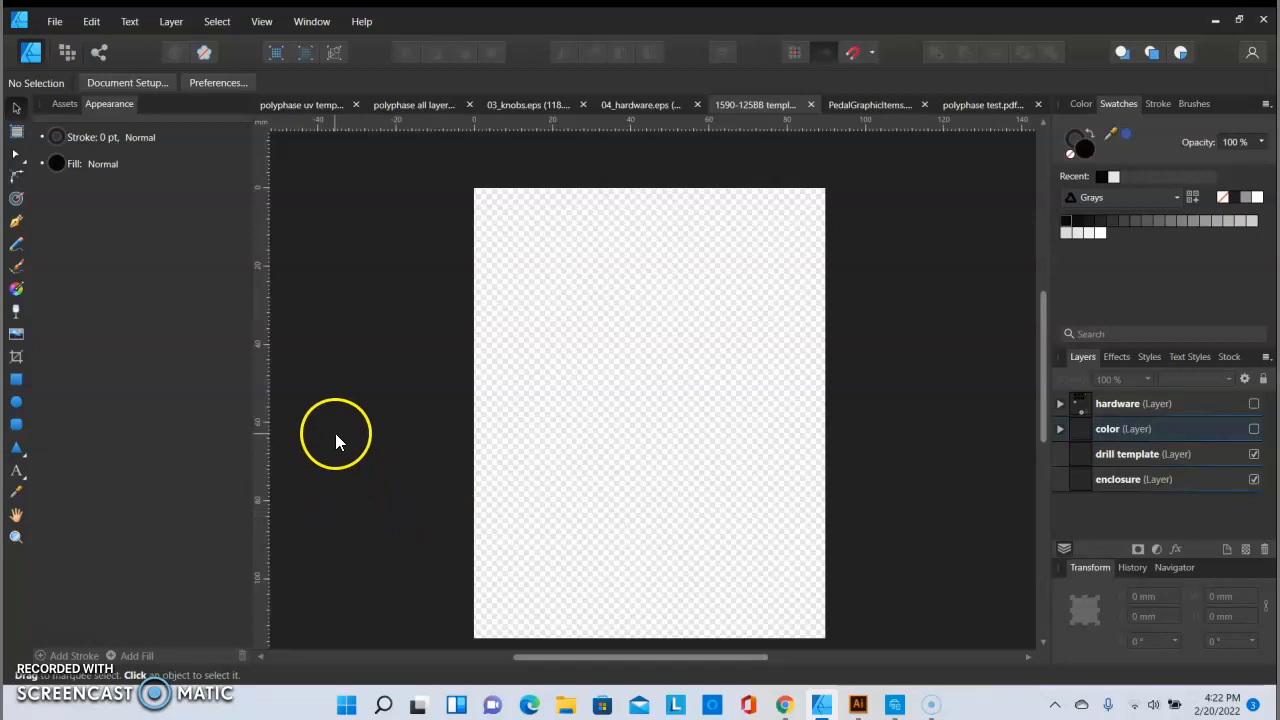
pyautogui.moveTo(338, 448)
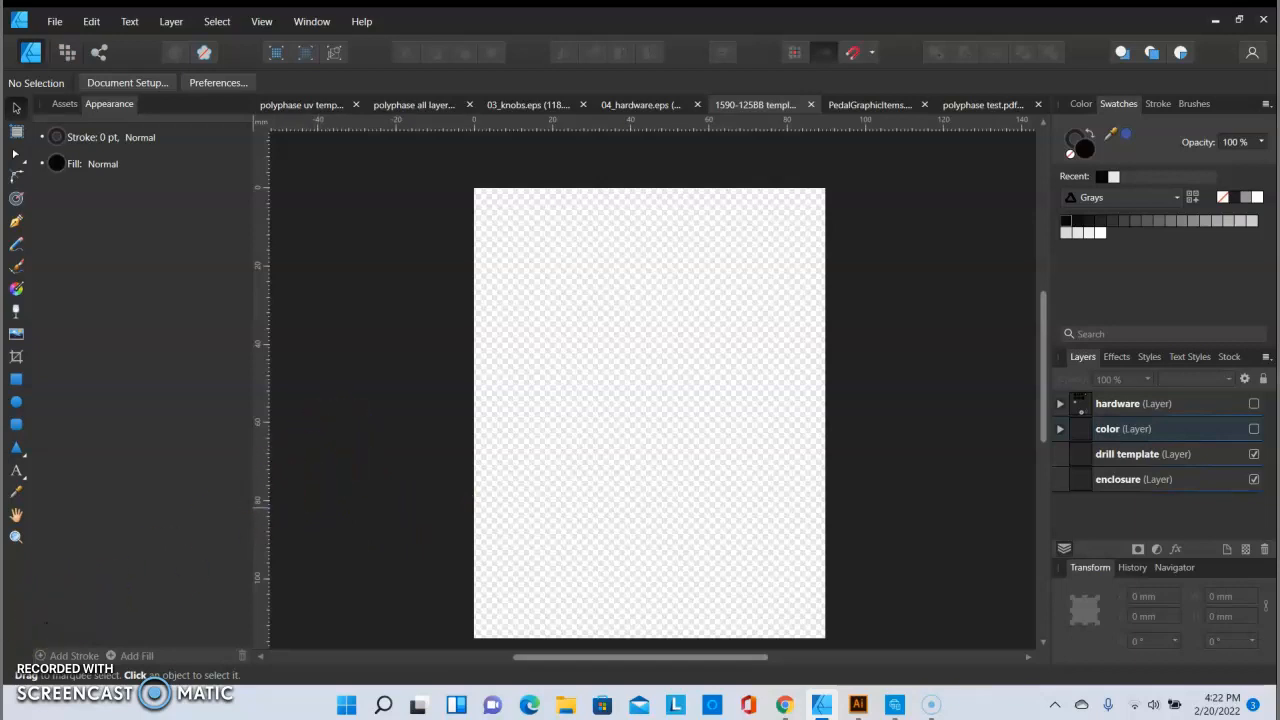
pyautogui.moveTo(325, 490)
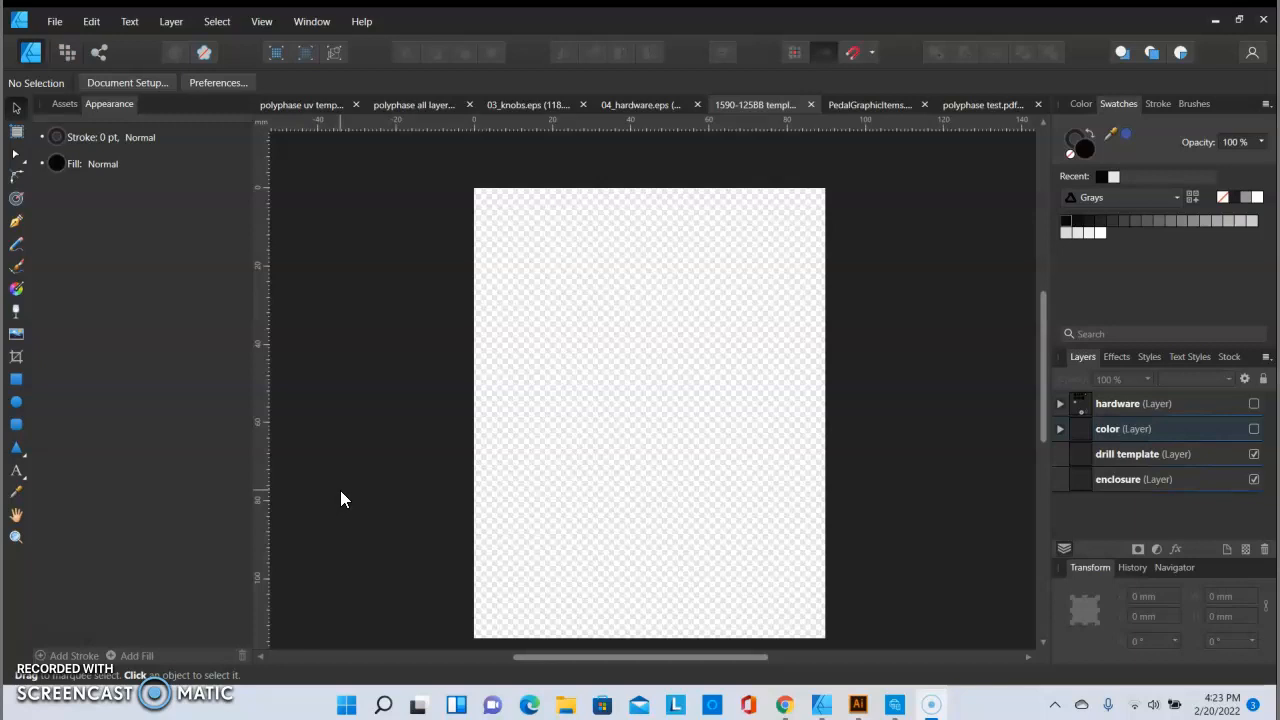
pyautogui.moveTo(175, 590)
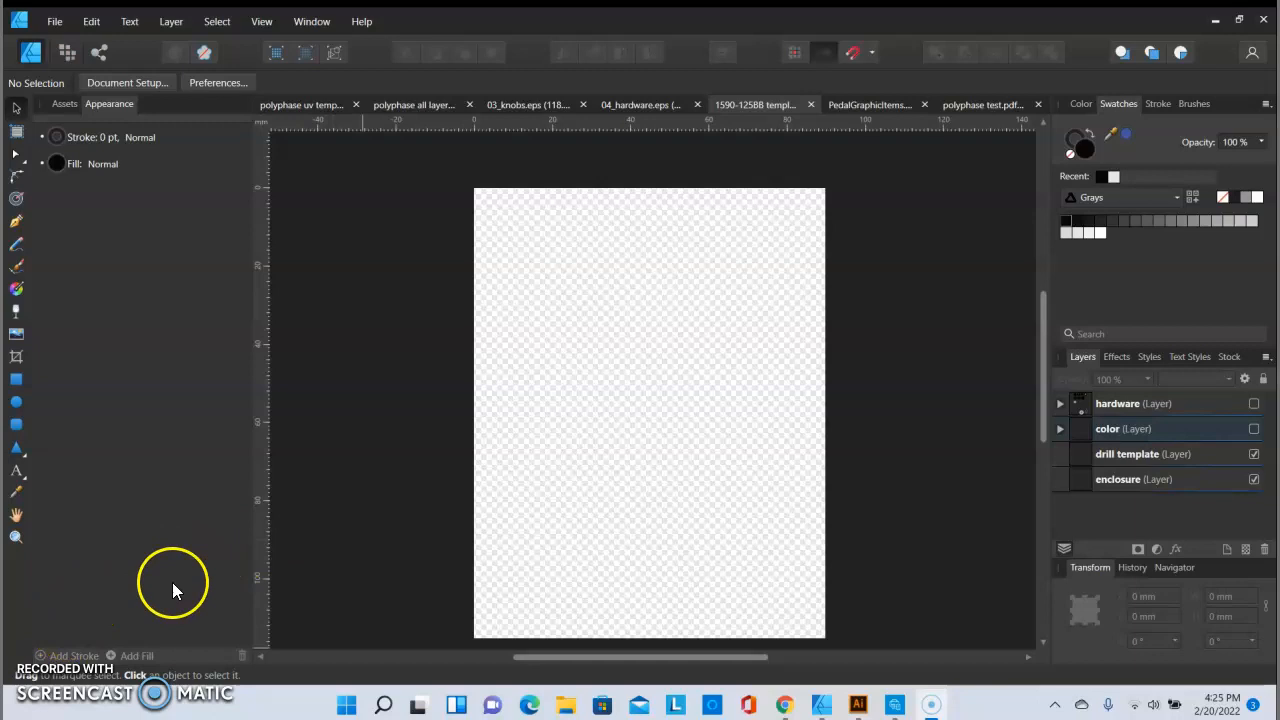
pyautogui.moveTo(918, 543)
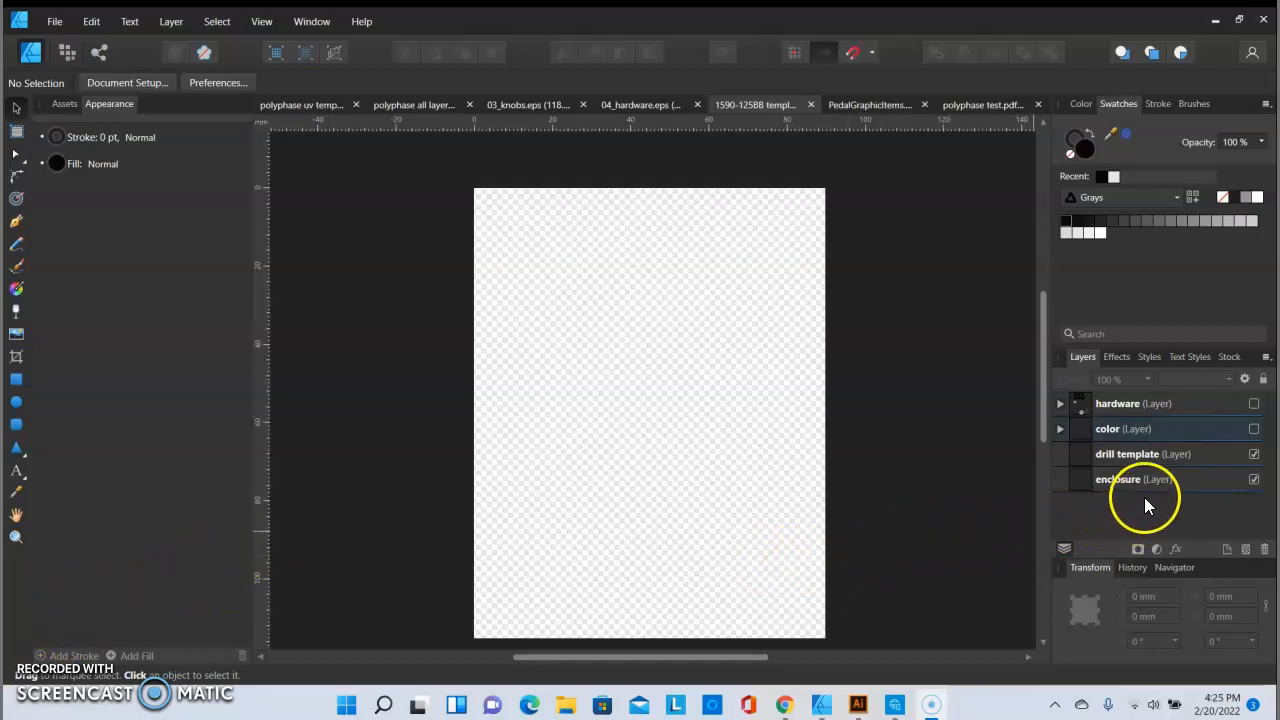
pyautogui.moveTo(1145, 498)
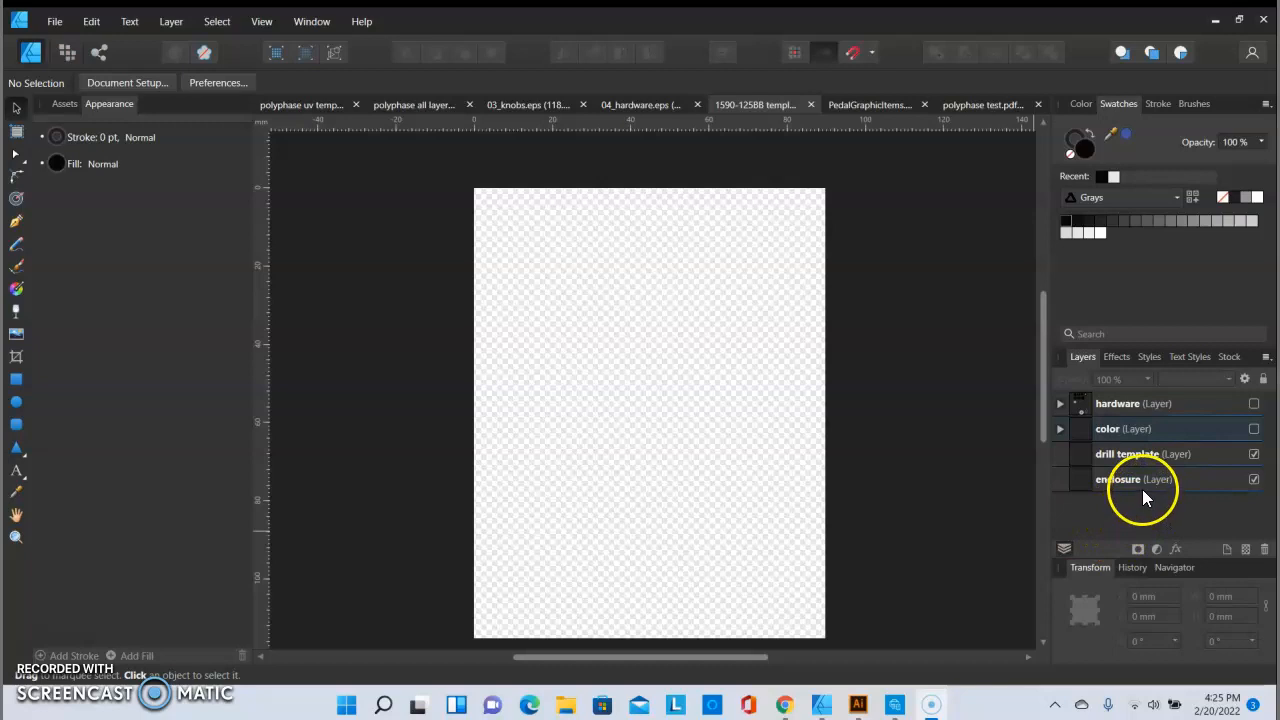
pyautogui.moveTo(1150, 485)
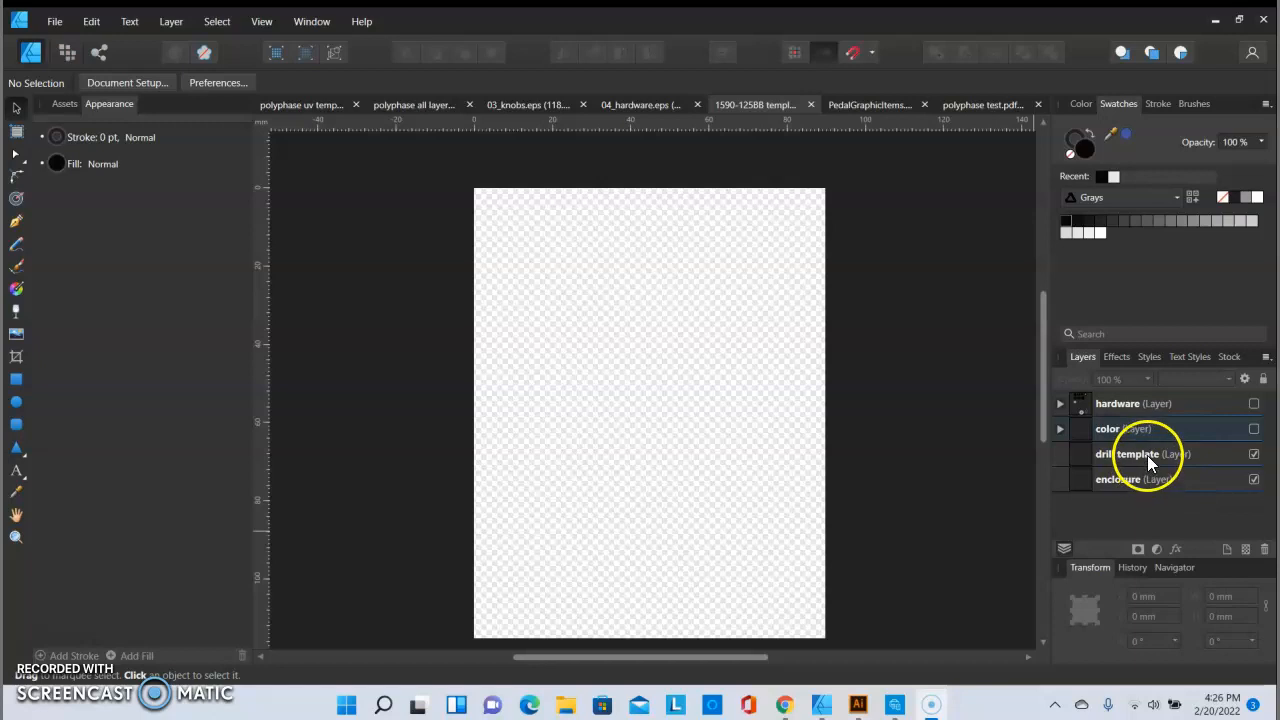
pyautogui.moveTo(1127, 454)
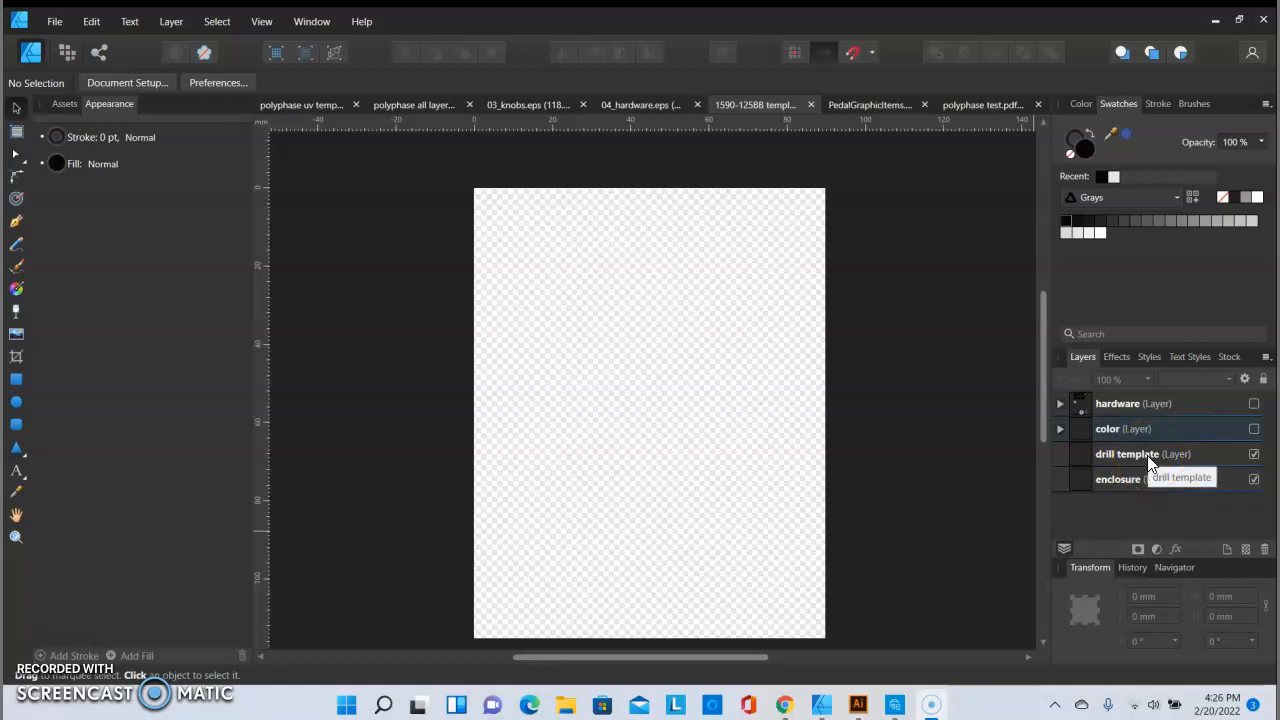
pyautogui.moveTo(1149, 460)
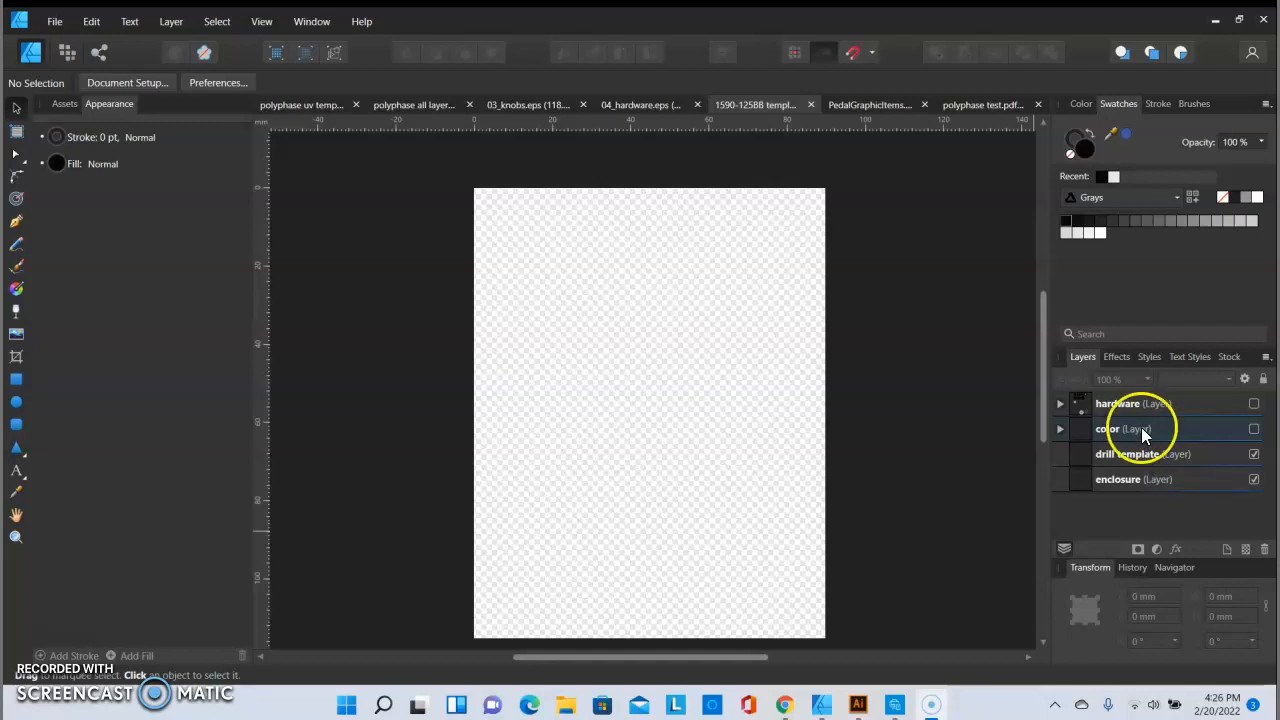
pyautogui.moveTo(1140, 430)
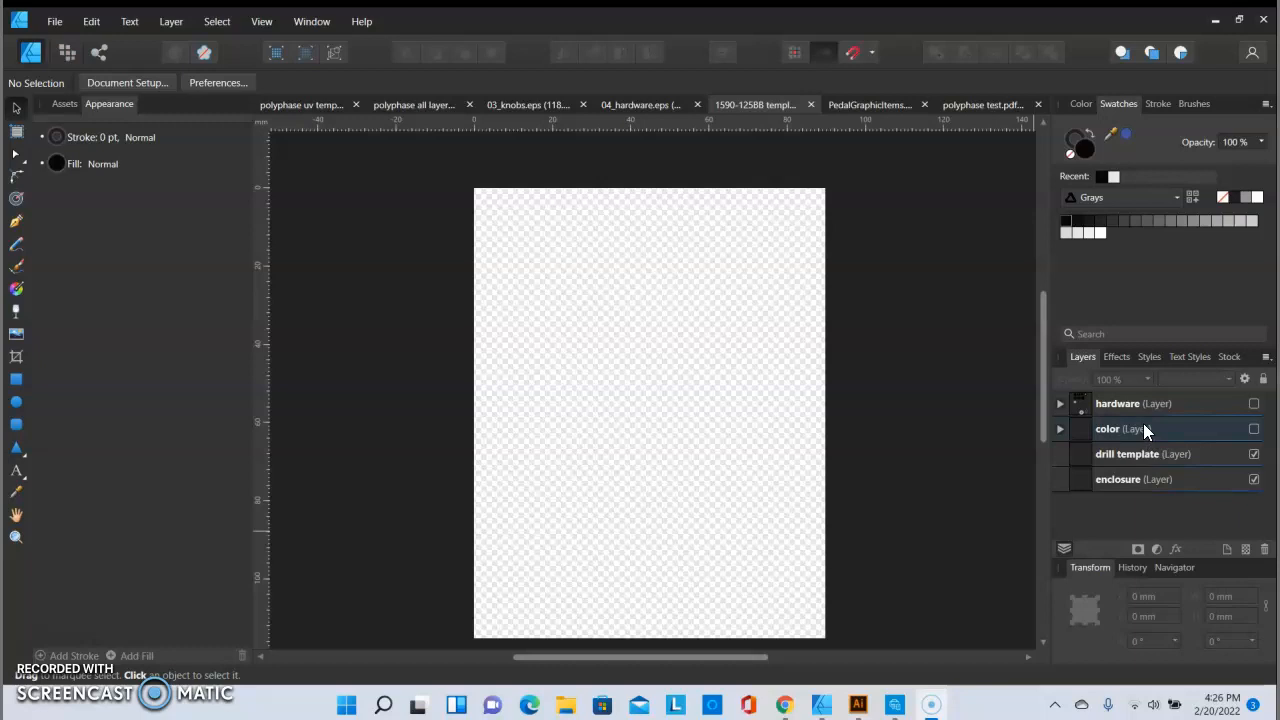
pyautogui.moveTo(1143, 434)
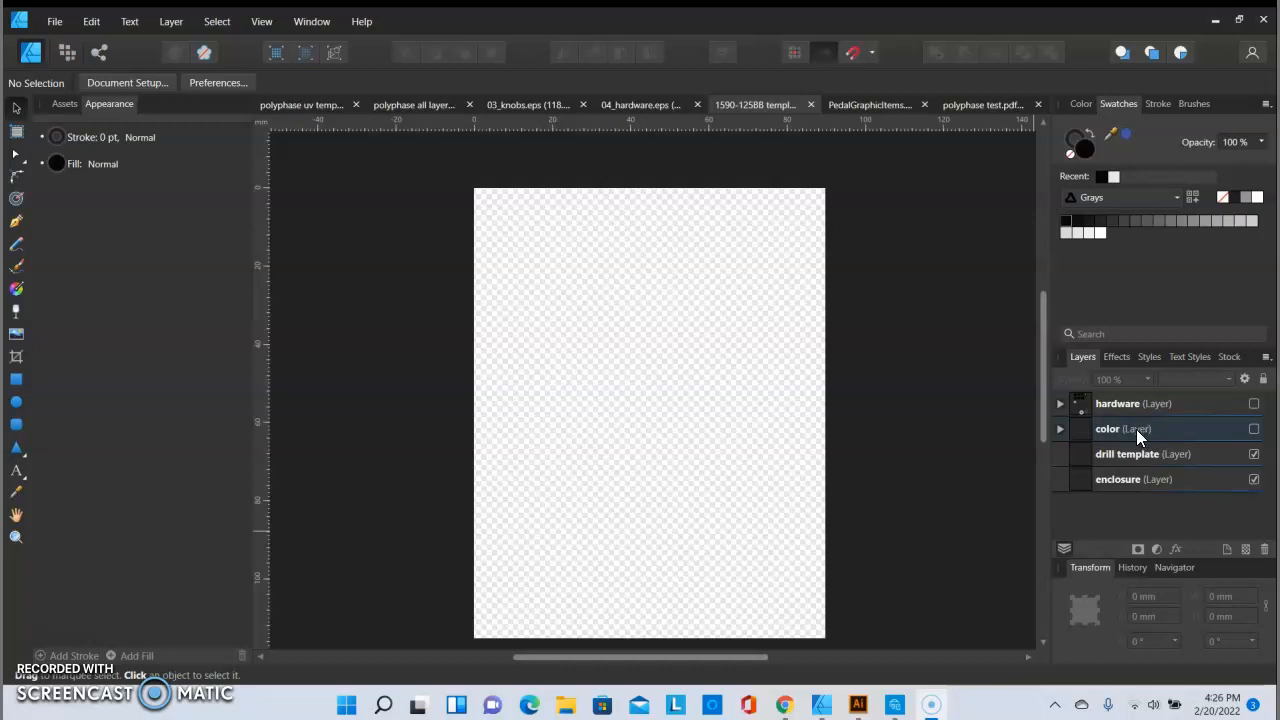
pyautogui.moveTo(1145, 425)
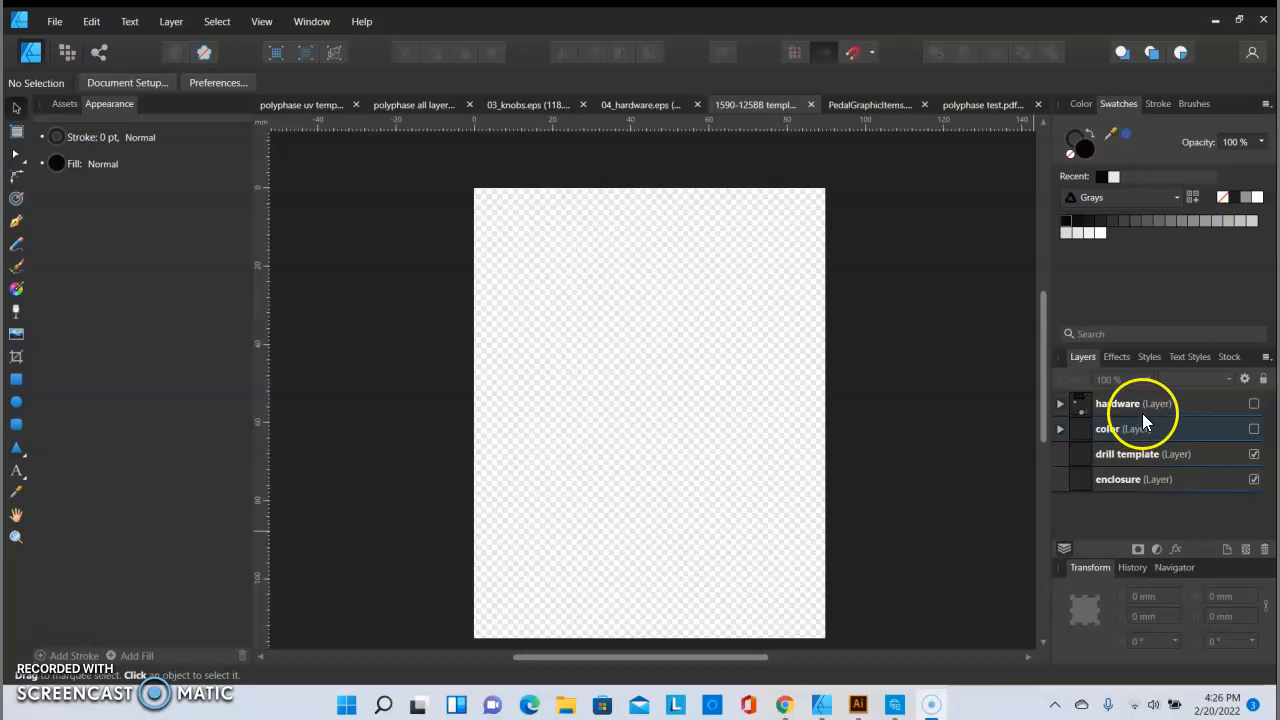
pyautogui.moveTo(1155, 410)
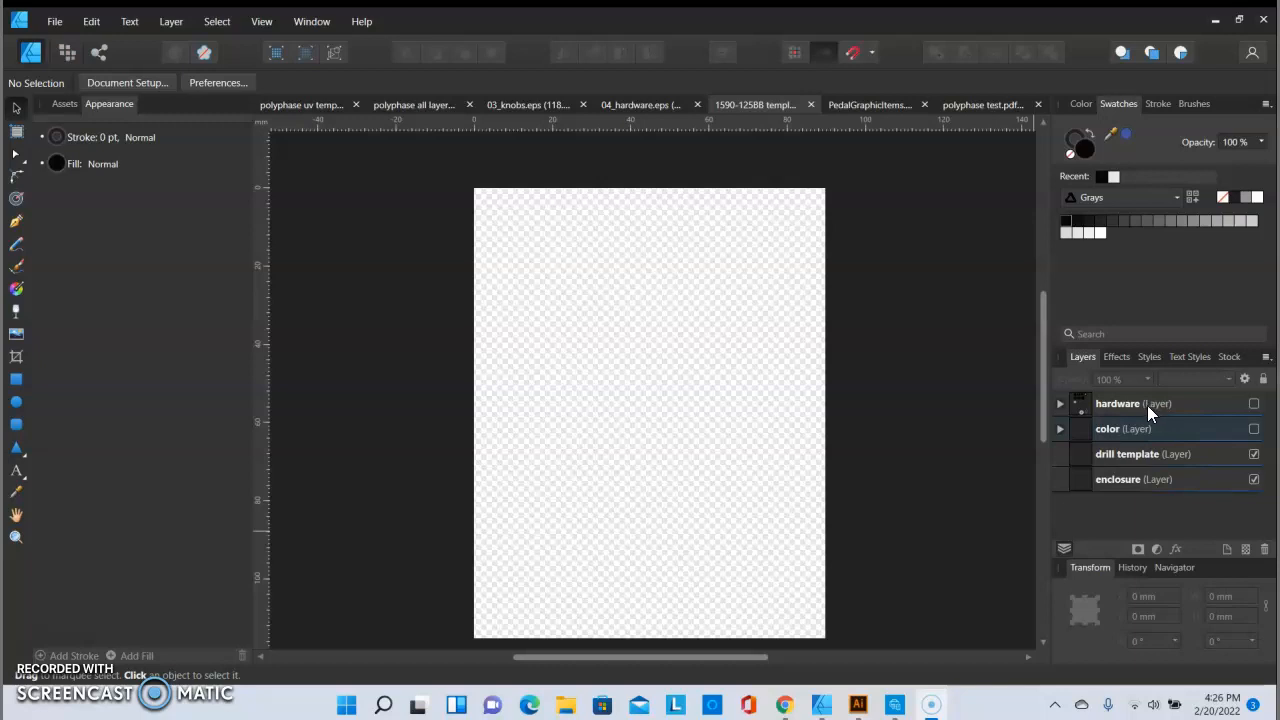
pyautogui.moveTo(1147, 417)
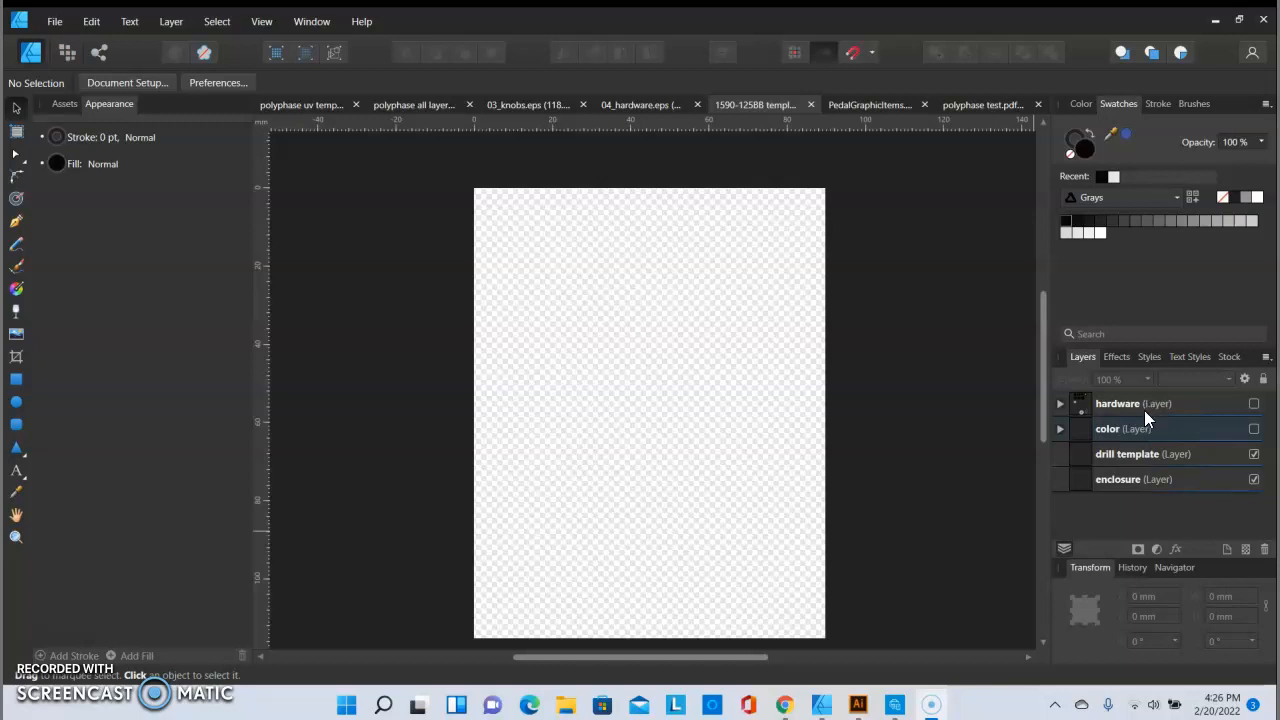
pyautogui.moveTo(128, 578)
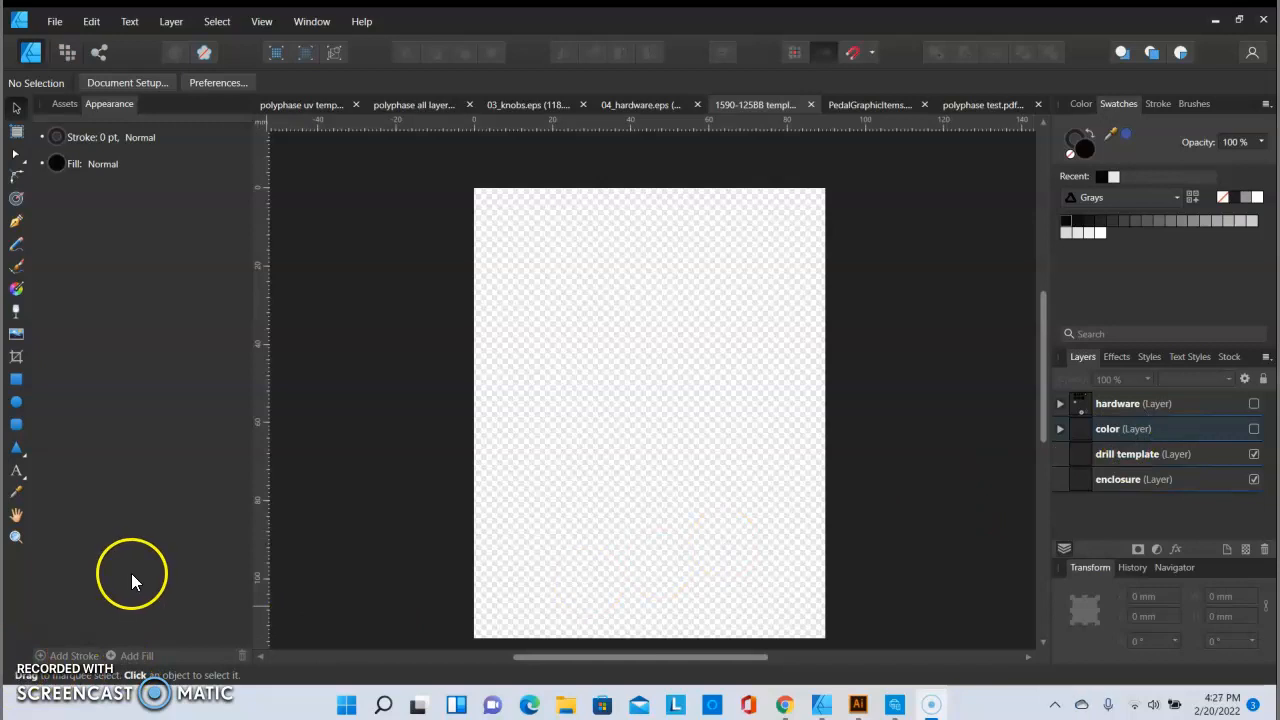
pyautogui.moveTo(147, 585)
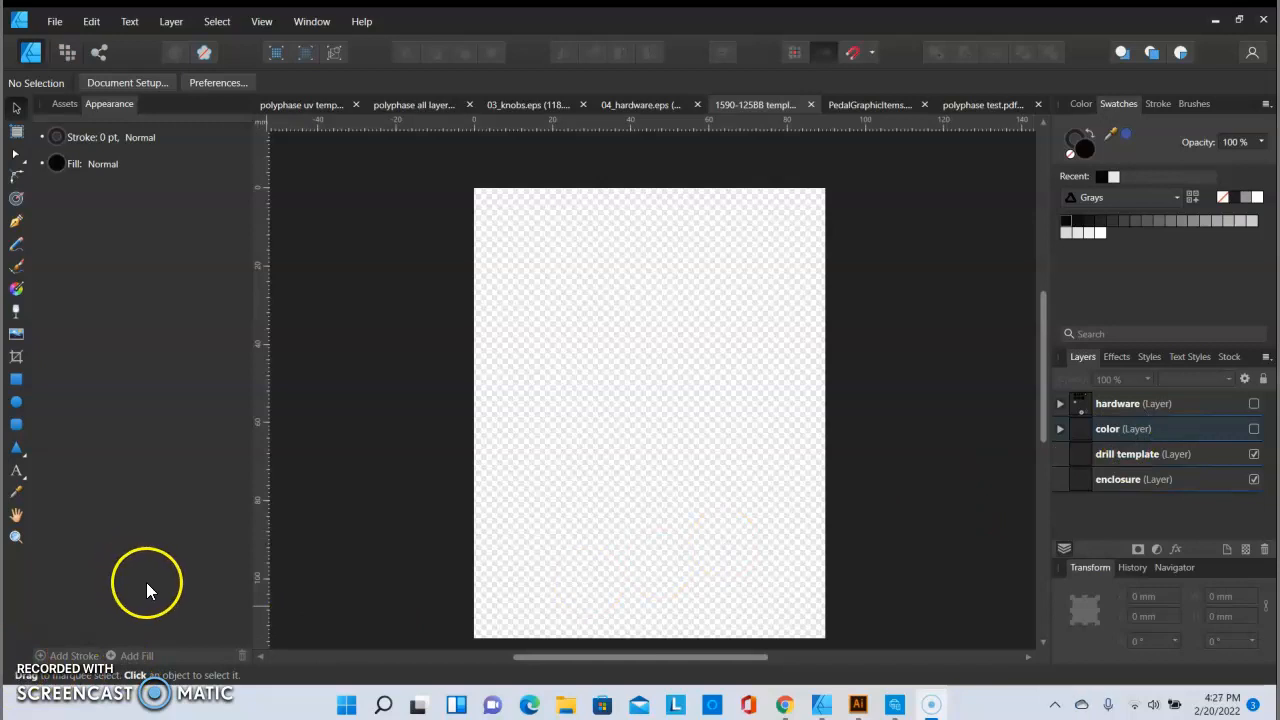
pyautogui.moveTo(1207, 493)
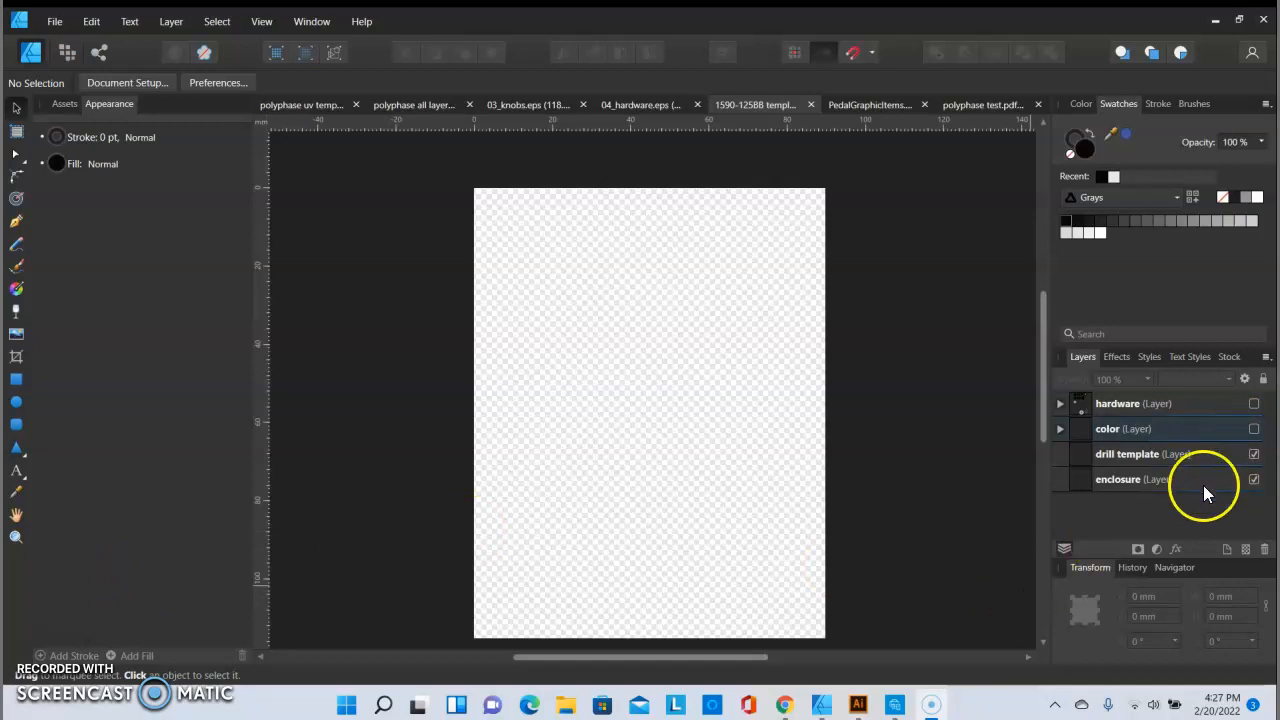
# - Turn on the color layer to show the rounded outline, drill point and logo
pyautogui.click(1253, 428)
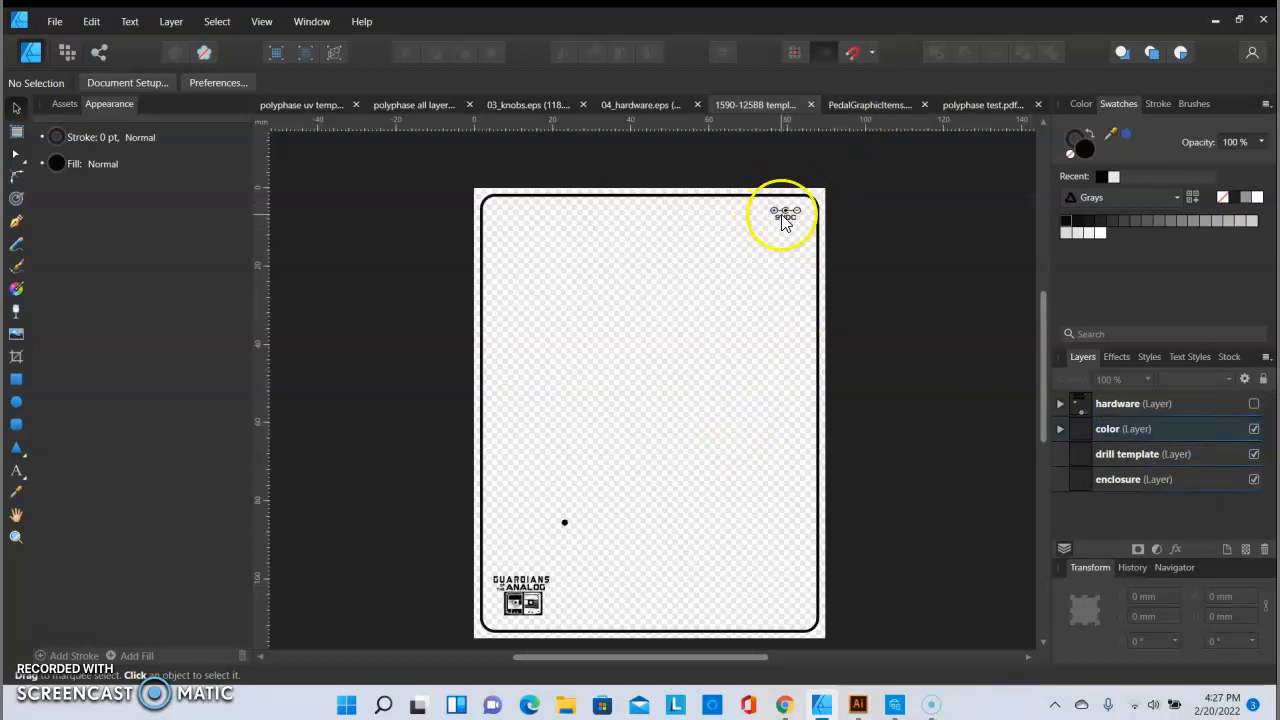
pyautogui.moveTo(530, 600)
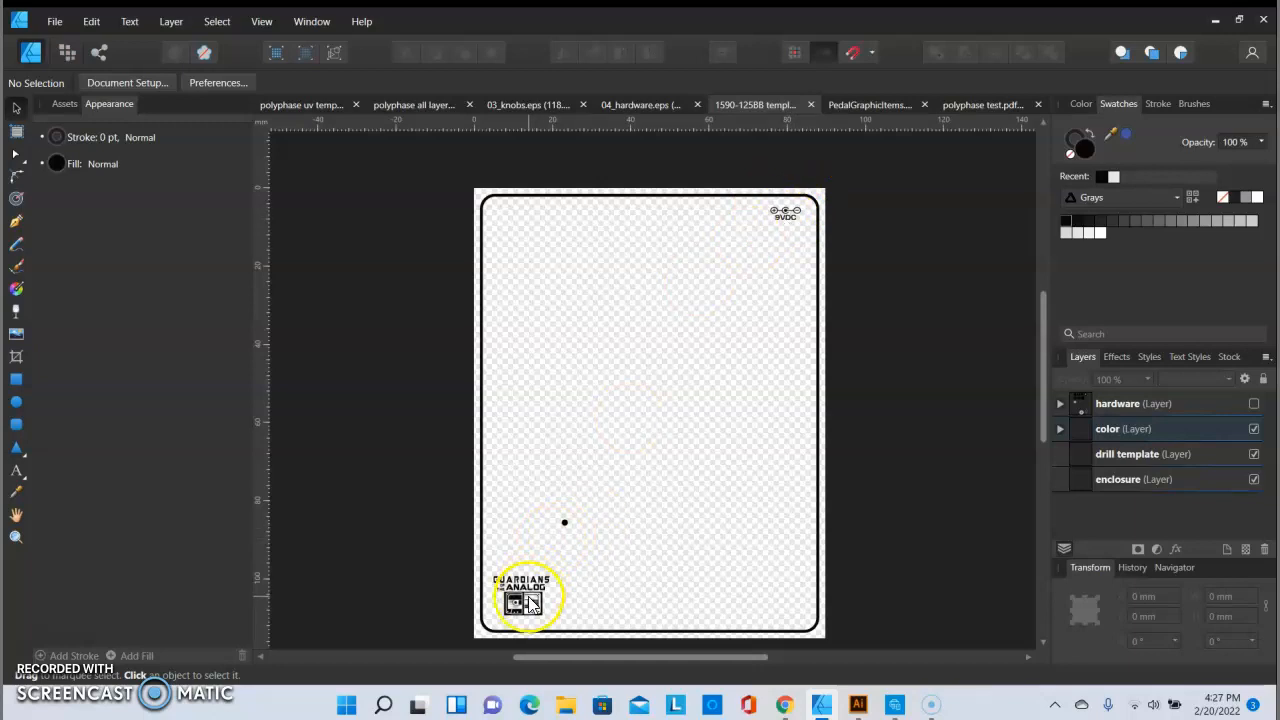
pyautogui.moveTo(505, 220)
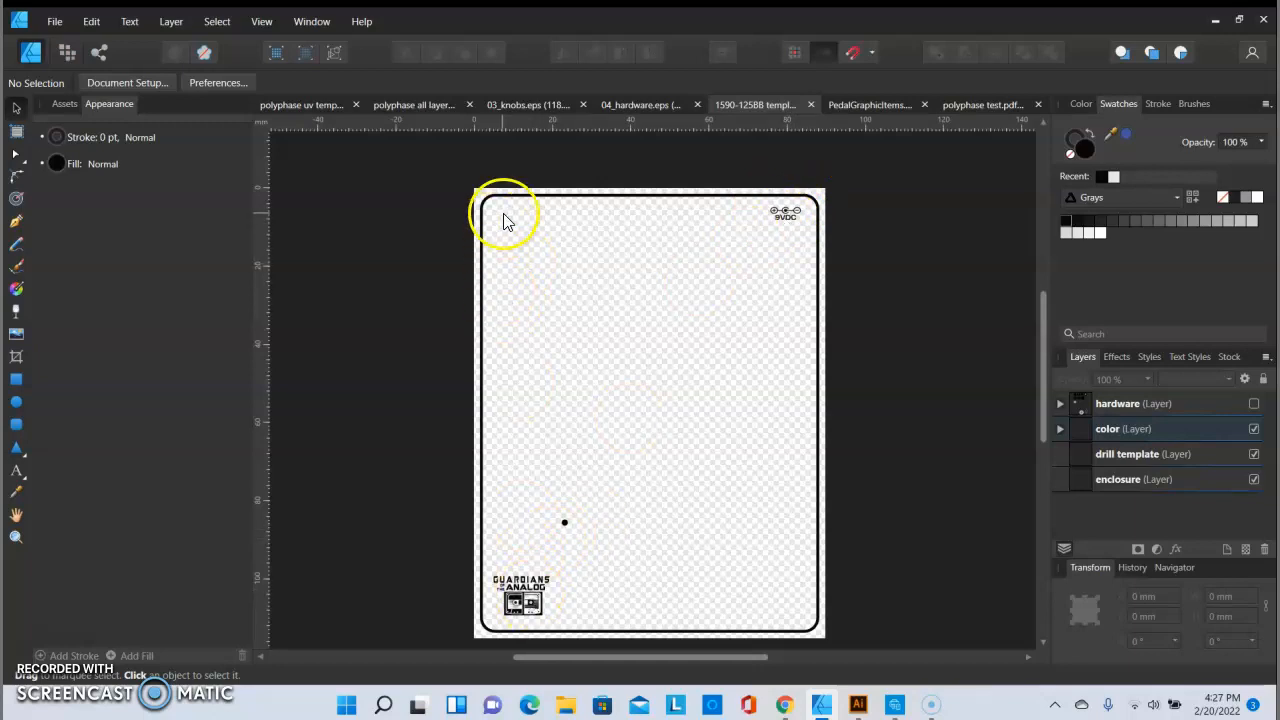
pyautogui.moveTo(593, 238)
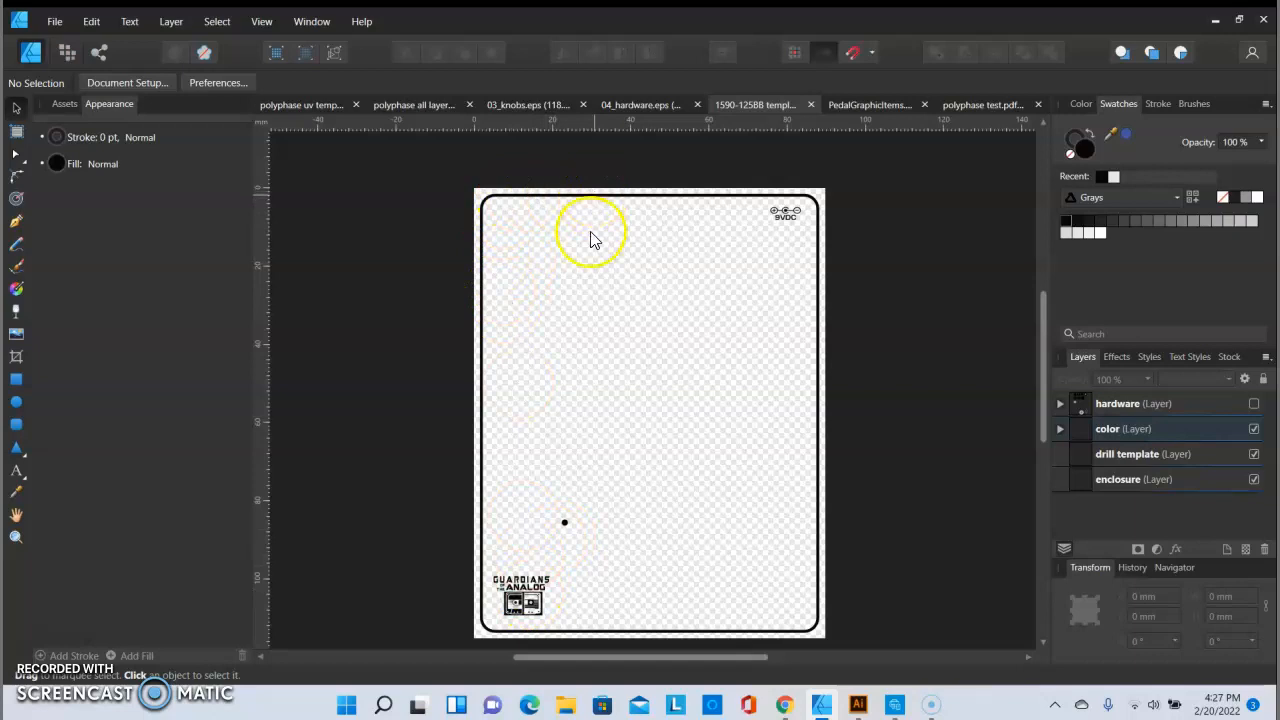
pyautogui.moveTo(565, 530)
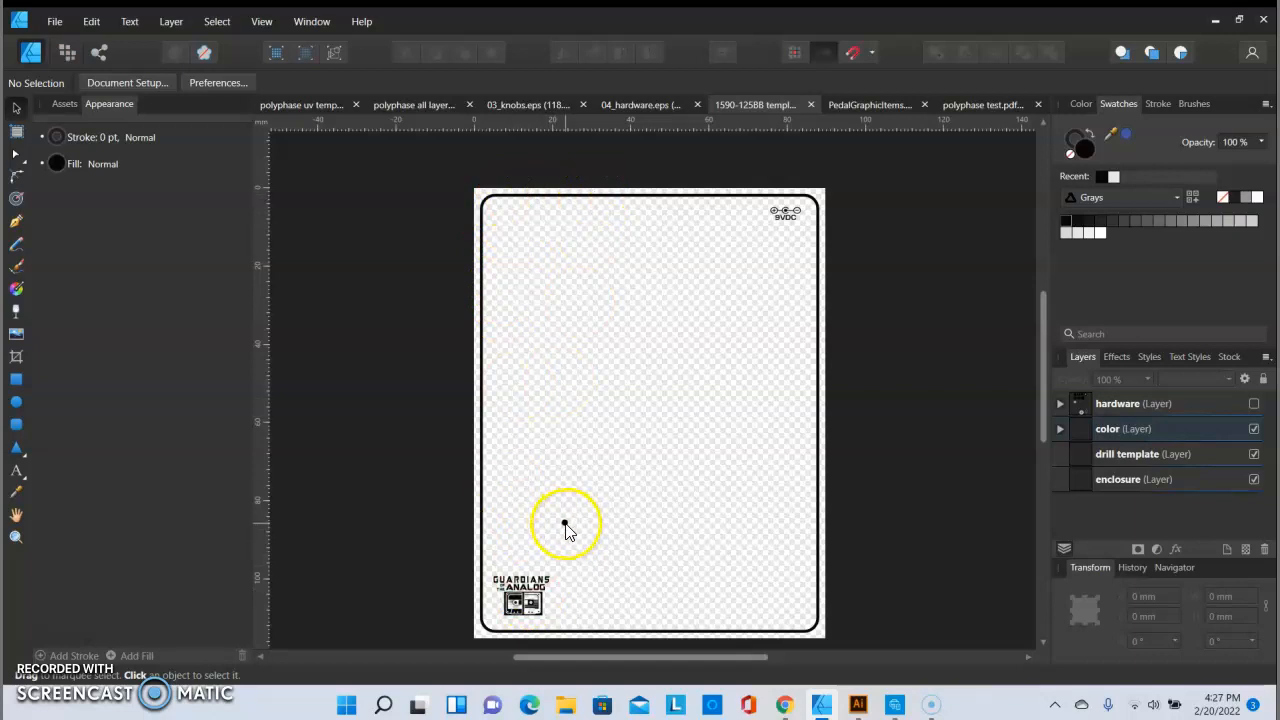
pyautogui.moveTo(567, 527)
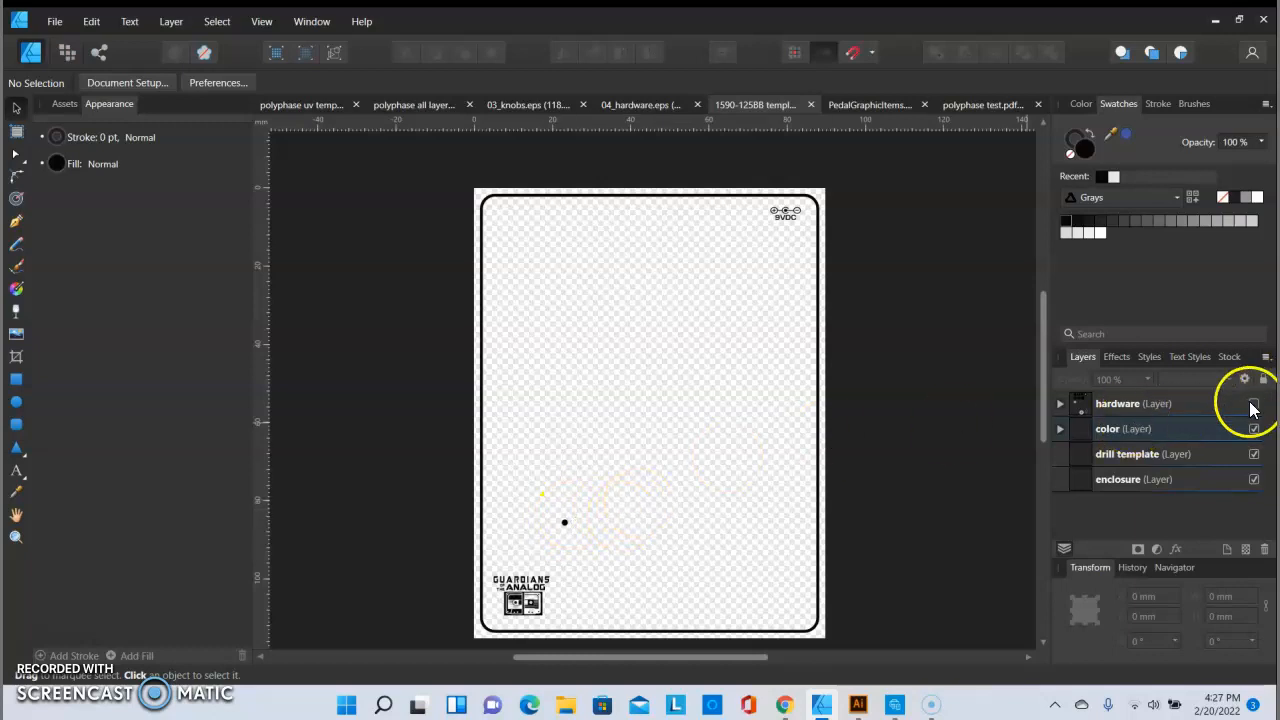
# - Turn on and expand the hardware layer, hiding the small red indicator curve
pyautogui.click(1254, 403)
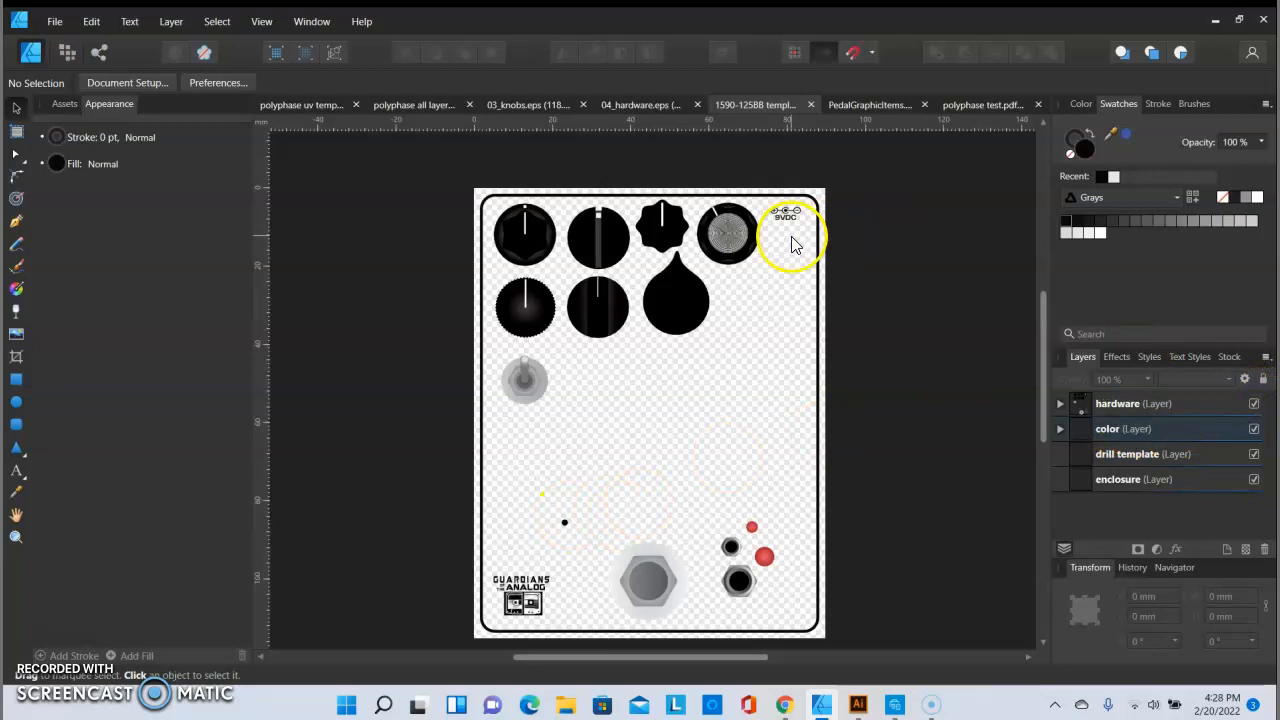
pyautogui.moveTo(540, 280)
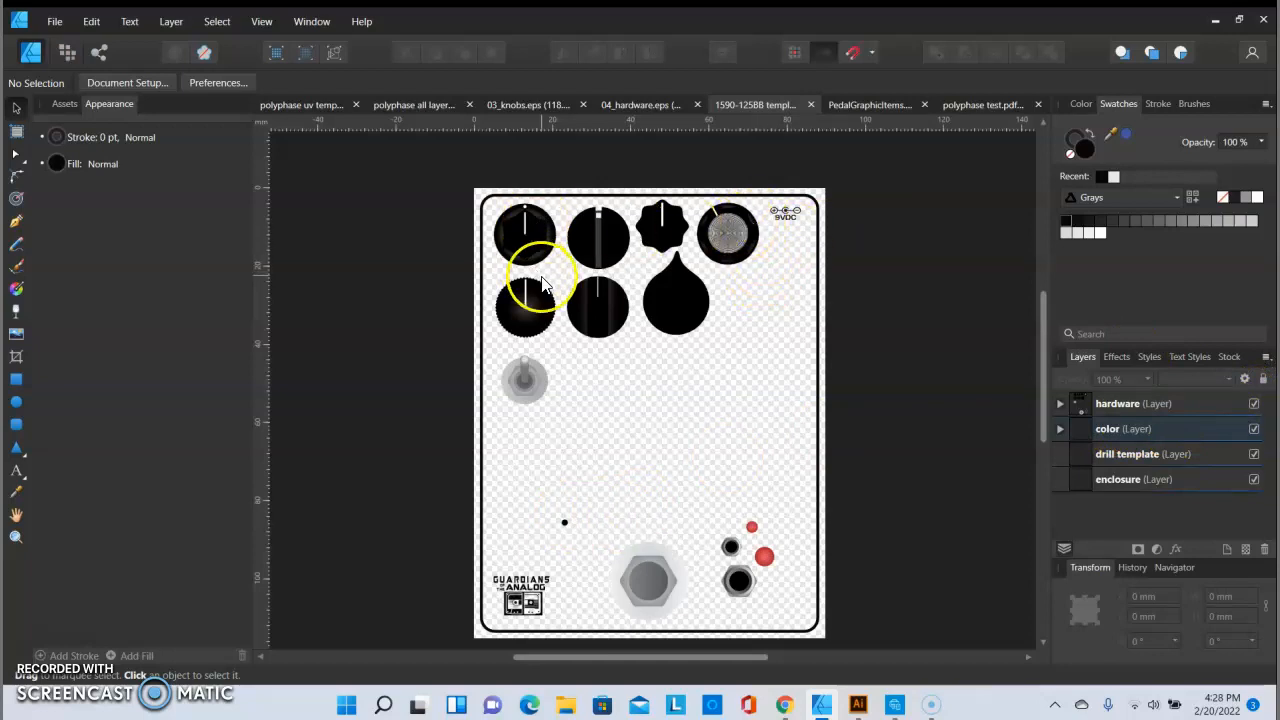
pyautogui.moveTo(640, 585)
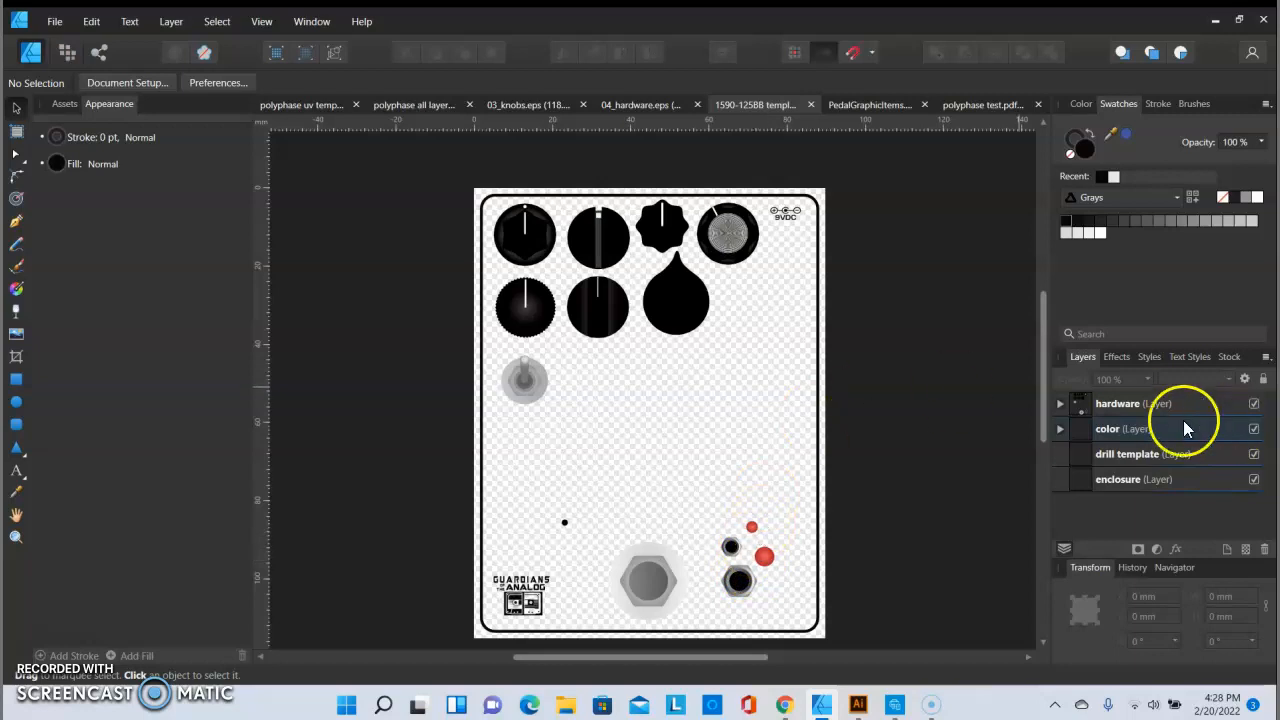
pyautogui.click(1060, 403)
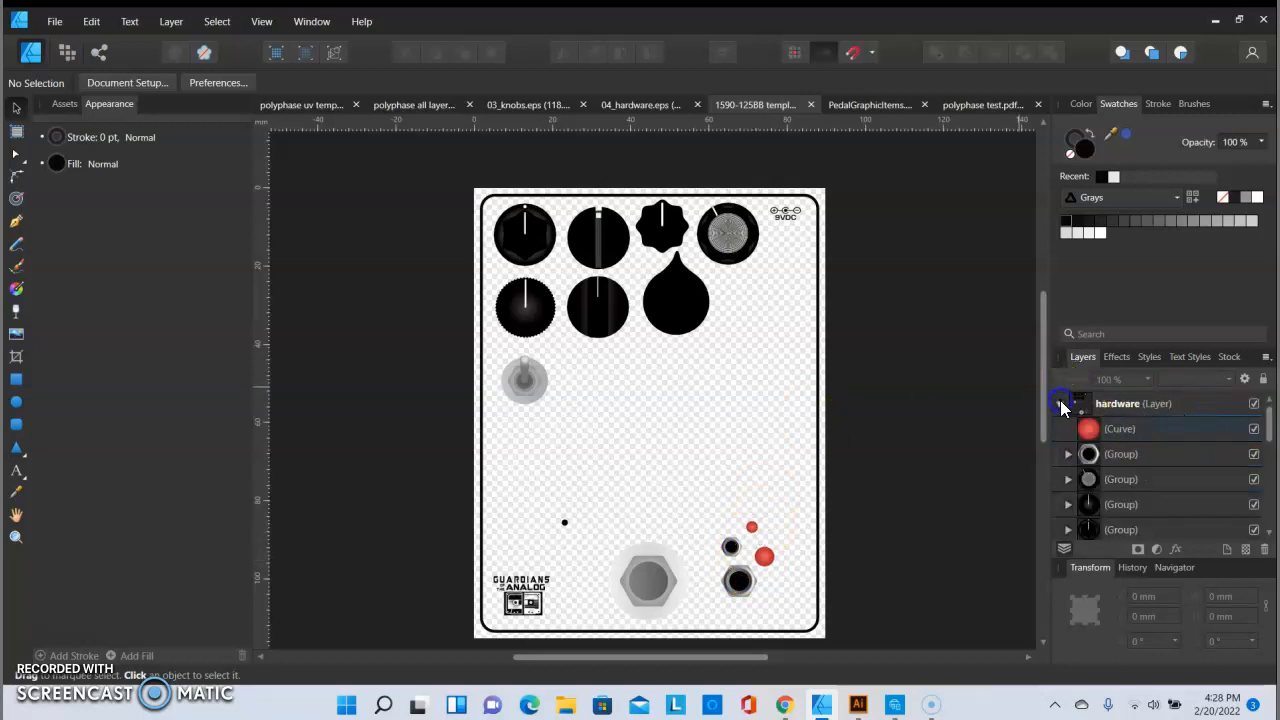
pyautogui.click(1254, 428)
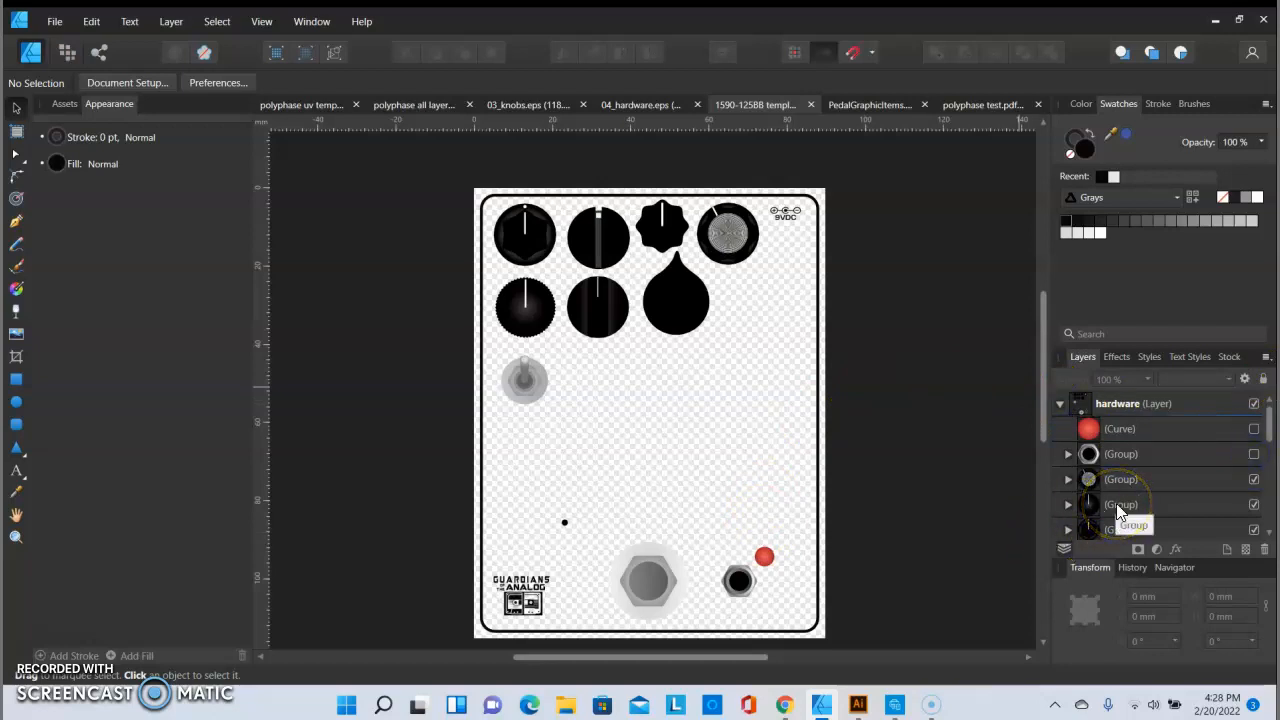
pyautogui.moveTo(955, 545)
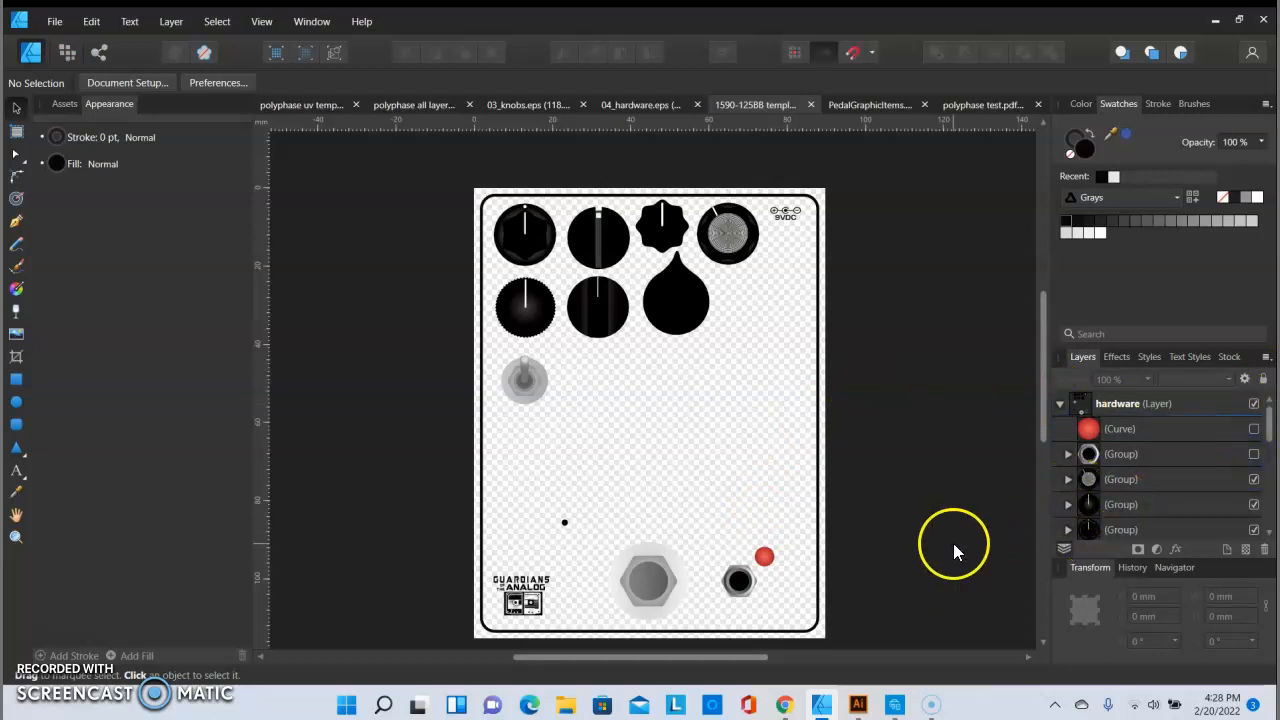
pyautogui.moveTo(960, 535)
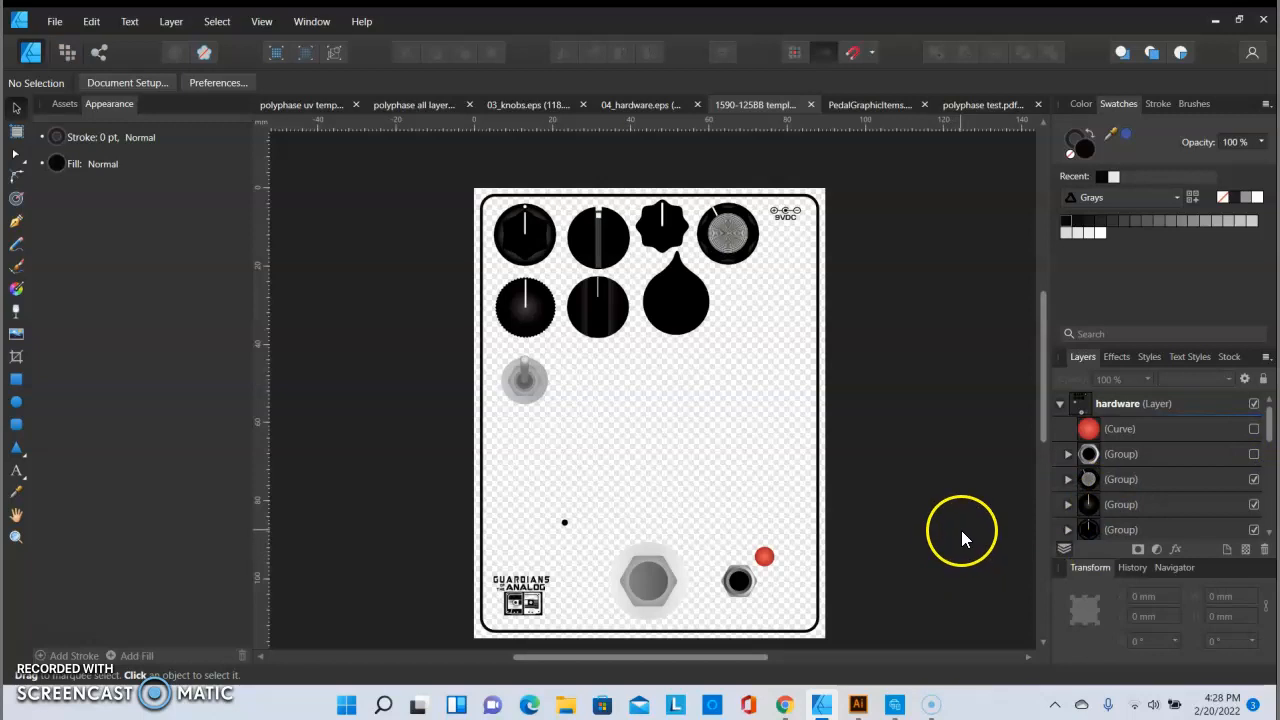
pyautogui.moveTo(305, 600)
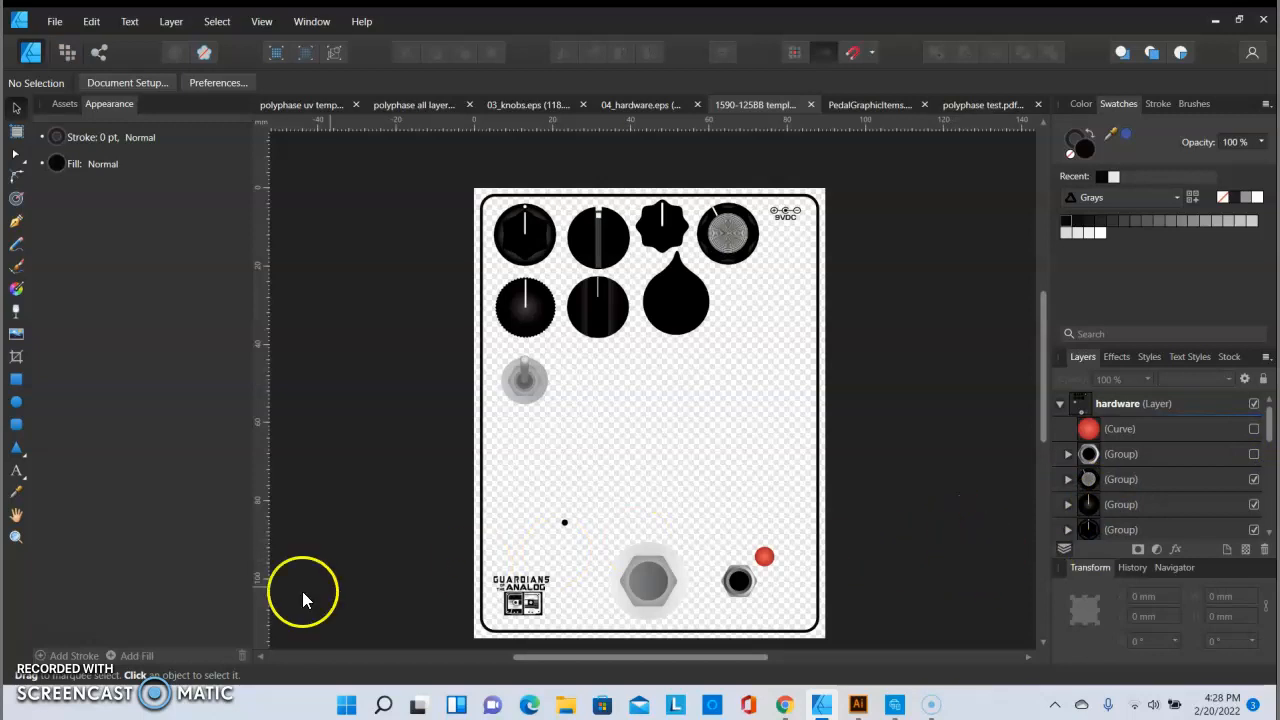
pyautogui.moveTo(557, 165)
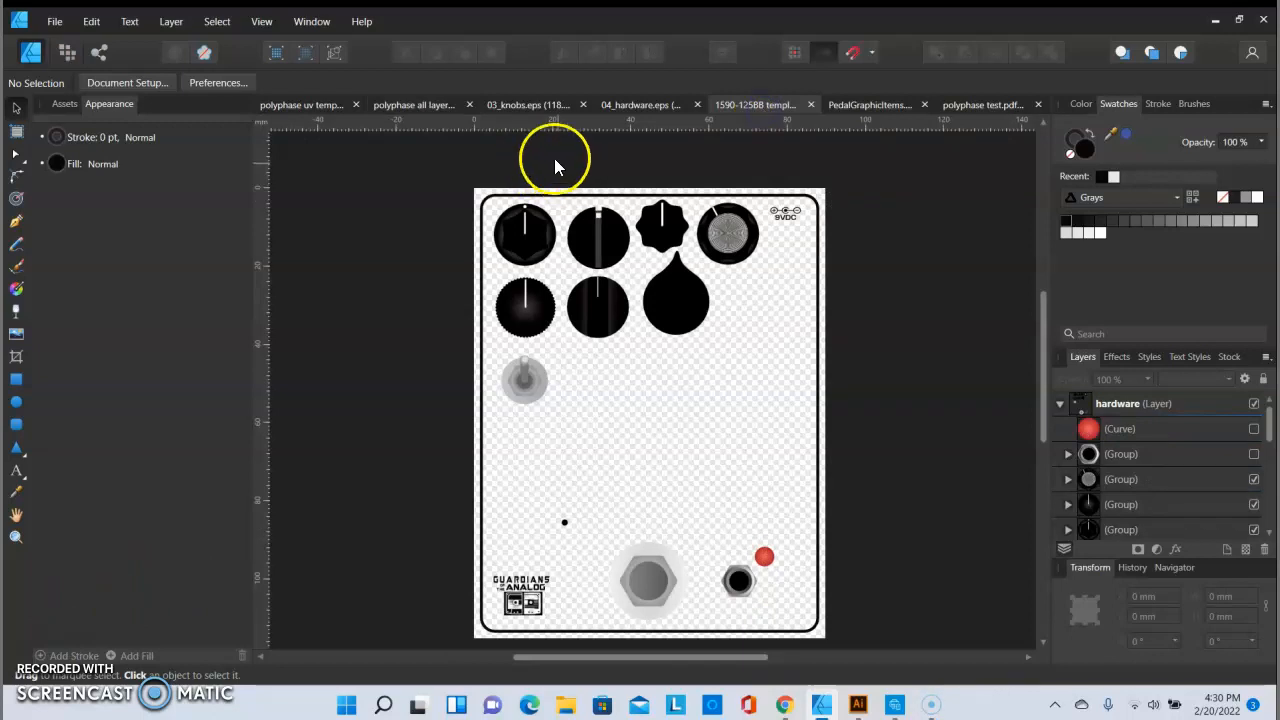
pyautogui.moveTo(393, 148)
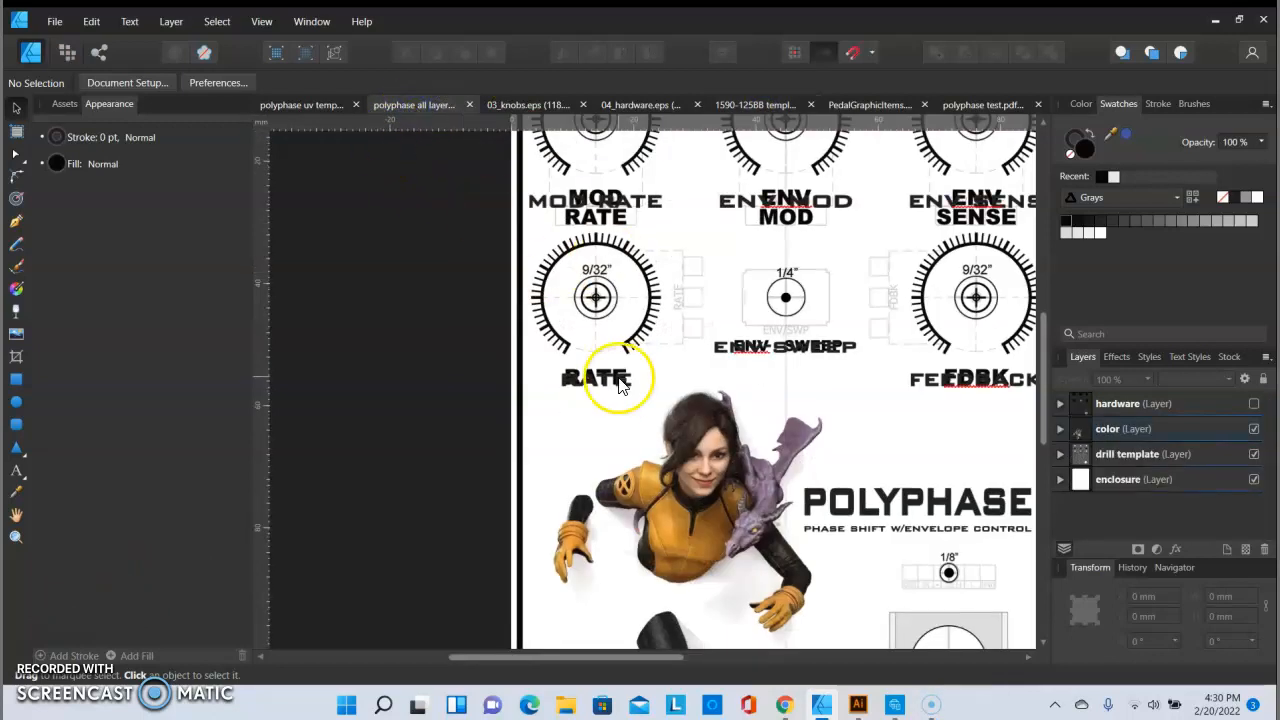
# - Hide the hardware and drill template layers, leaving color art visible with the color layer expanded
pyautogui.click(1254, 428)
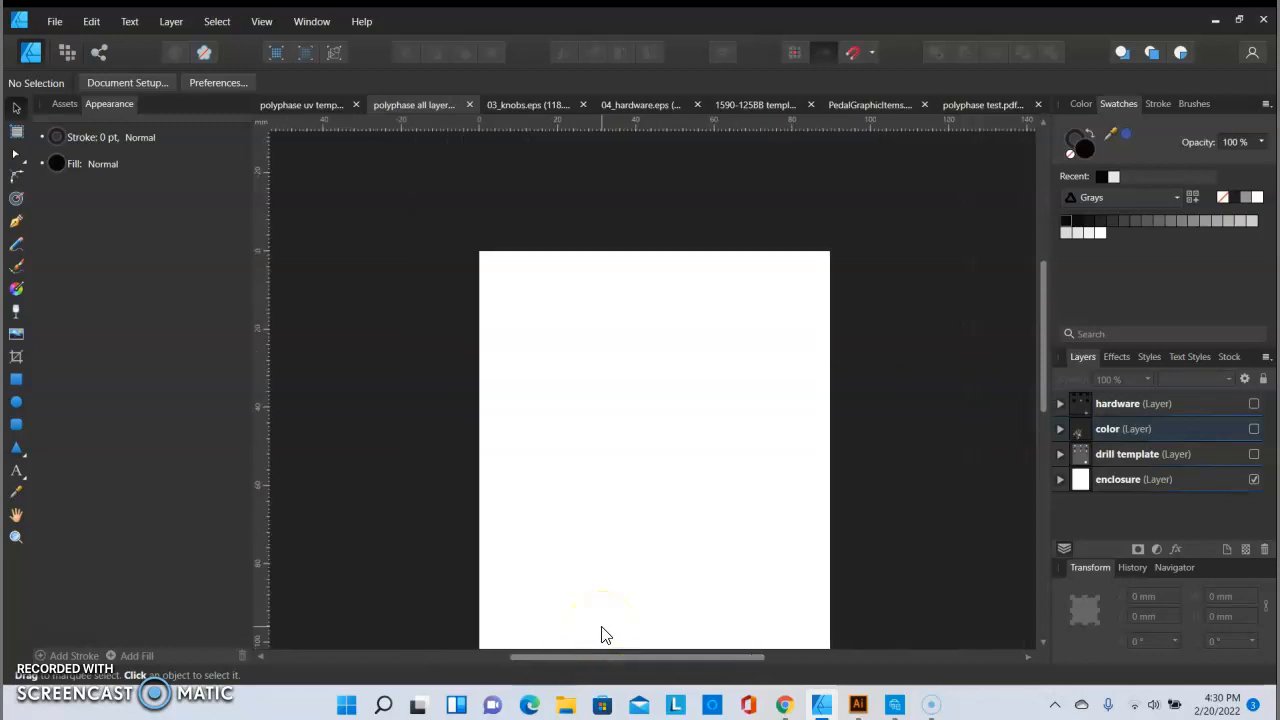
pyautogui.scroll(3)
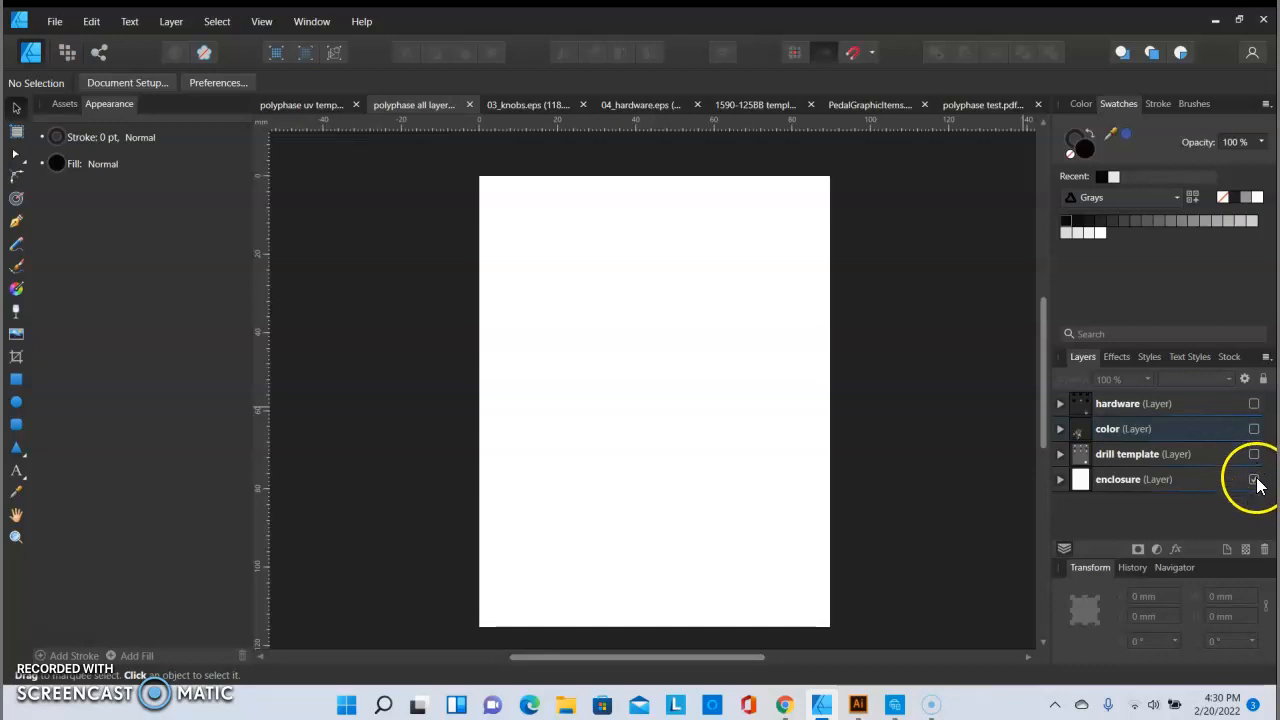
pyautogui.click(1254, 479)
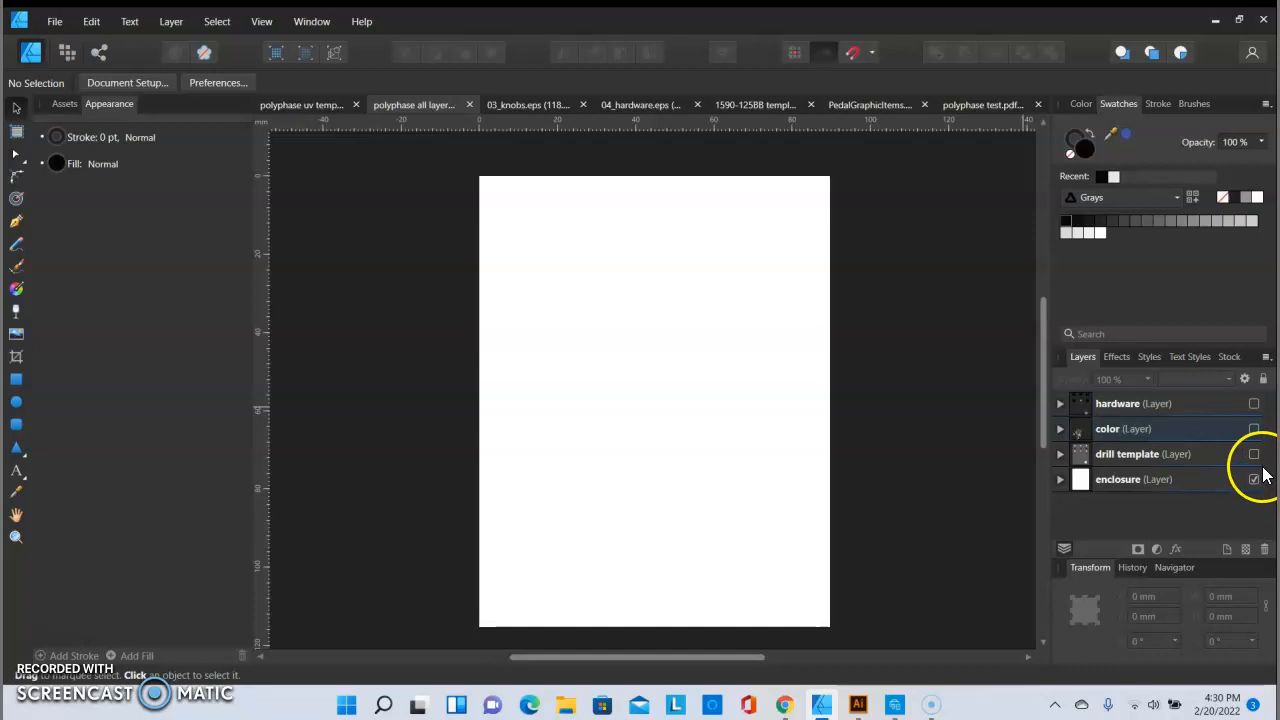
pyautogui.click(1254, 454)
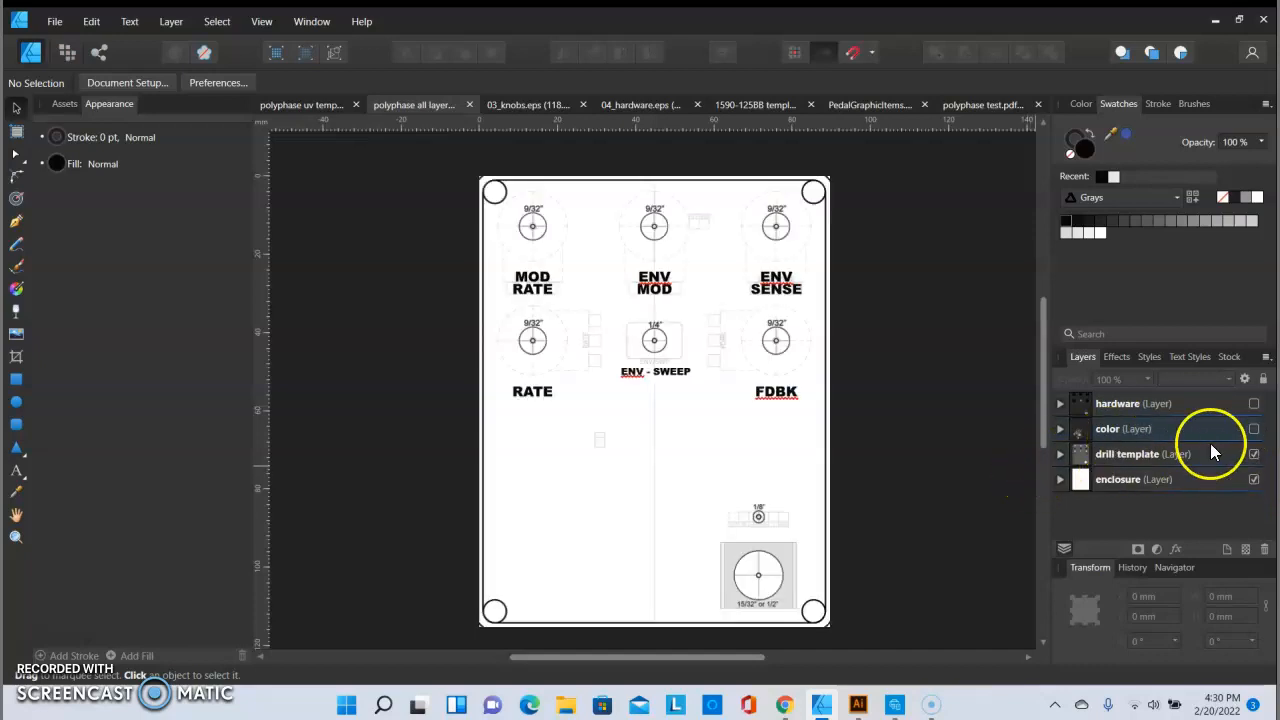
pyautogui.click(1254, 428)
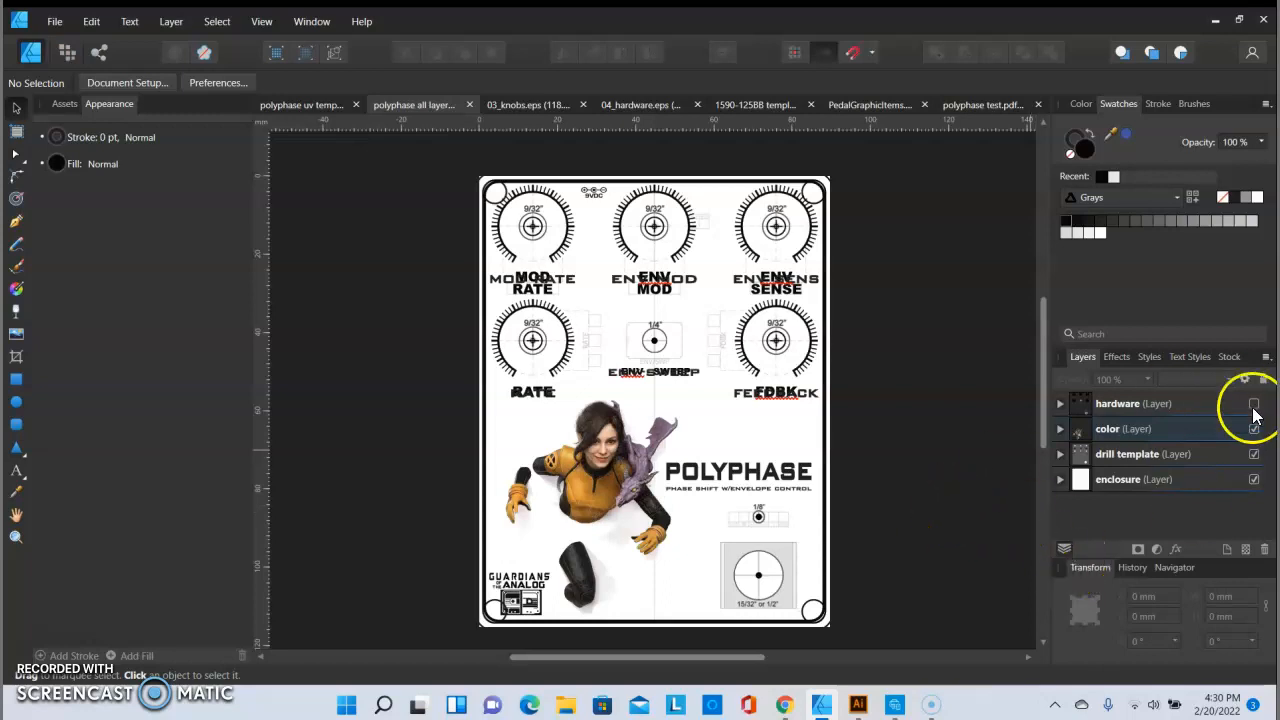
pyautogui.click(1253, 403)
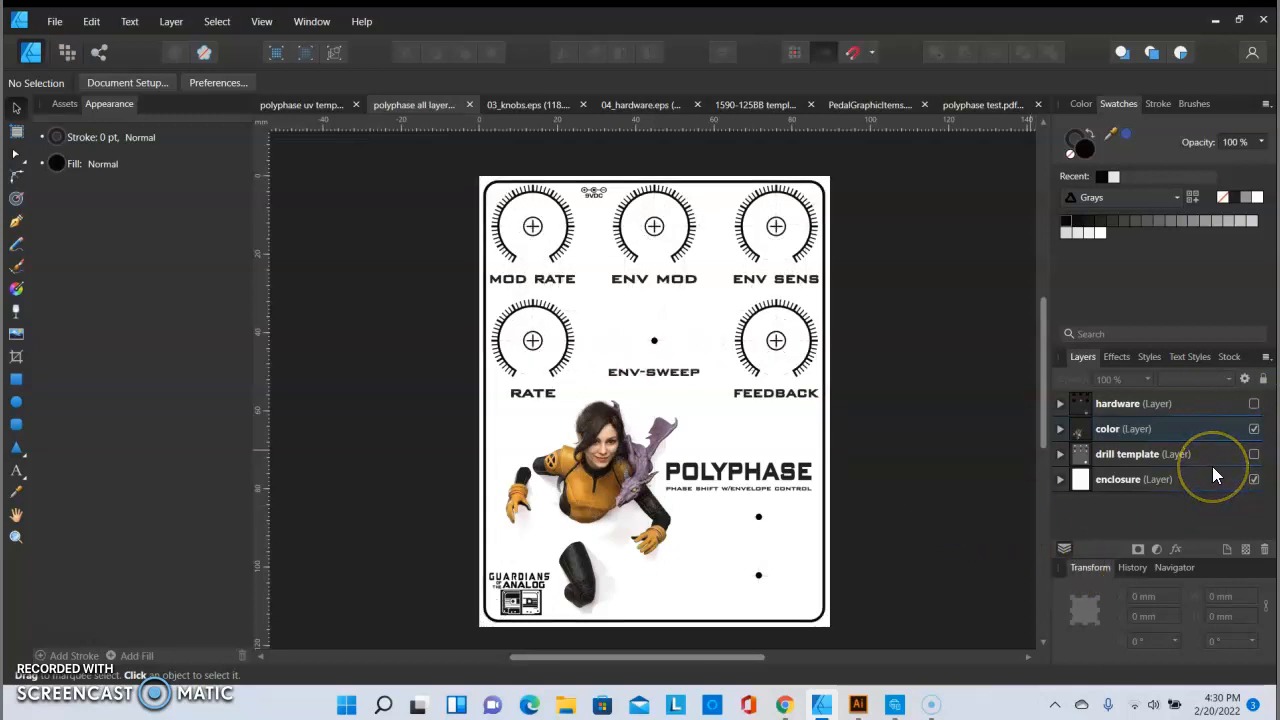
pyautogui.moveTo(1215, 475)
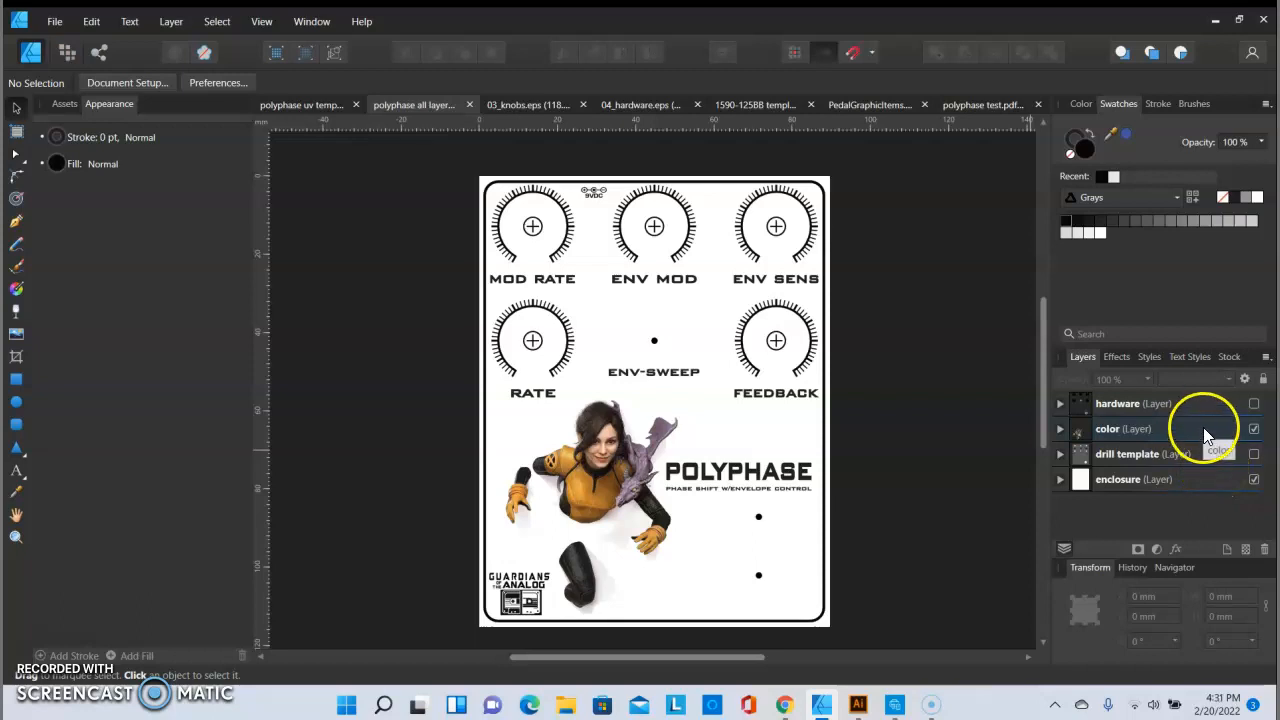
pyautogui.click(1060, 429)
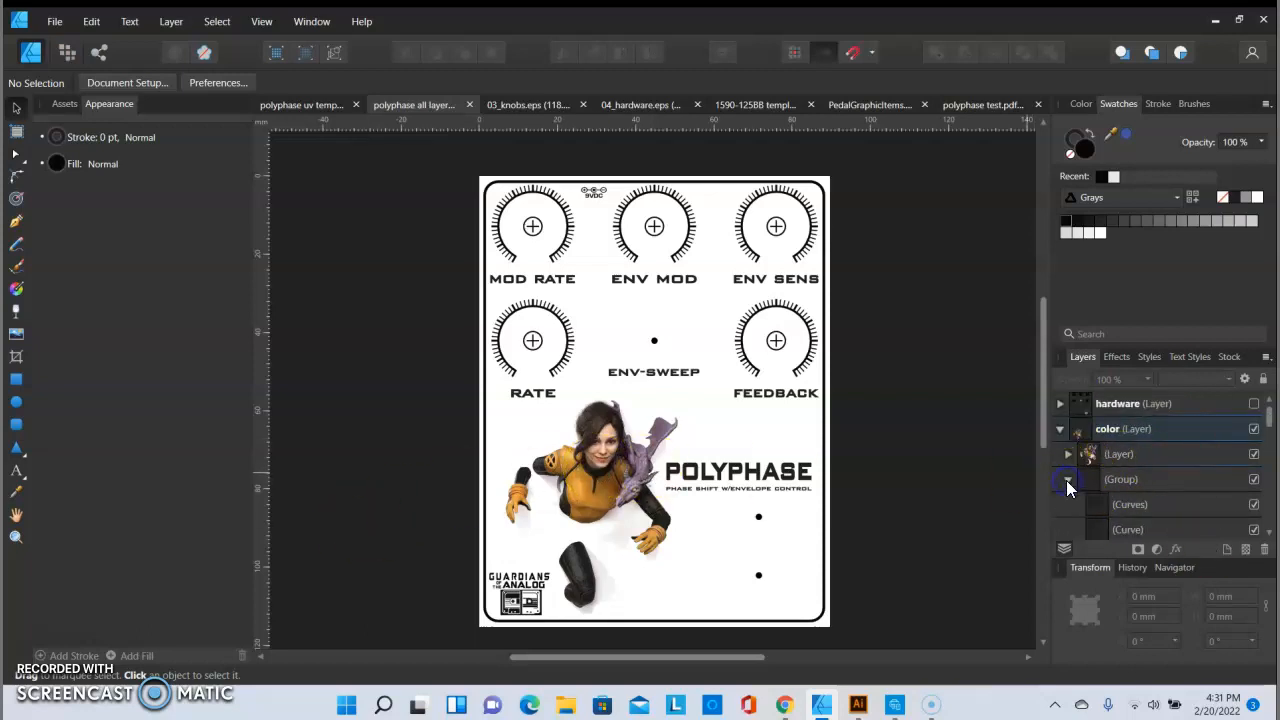
pyautogui.scroll(-3)
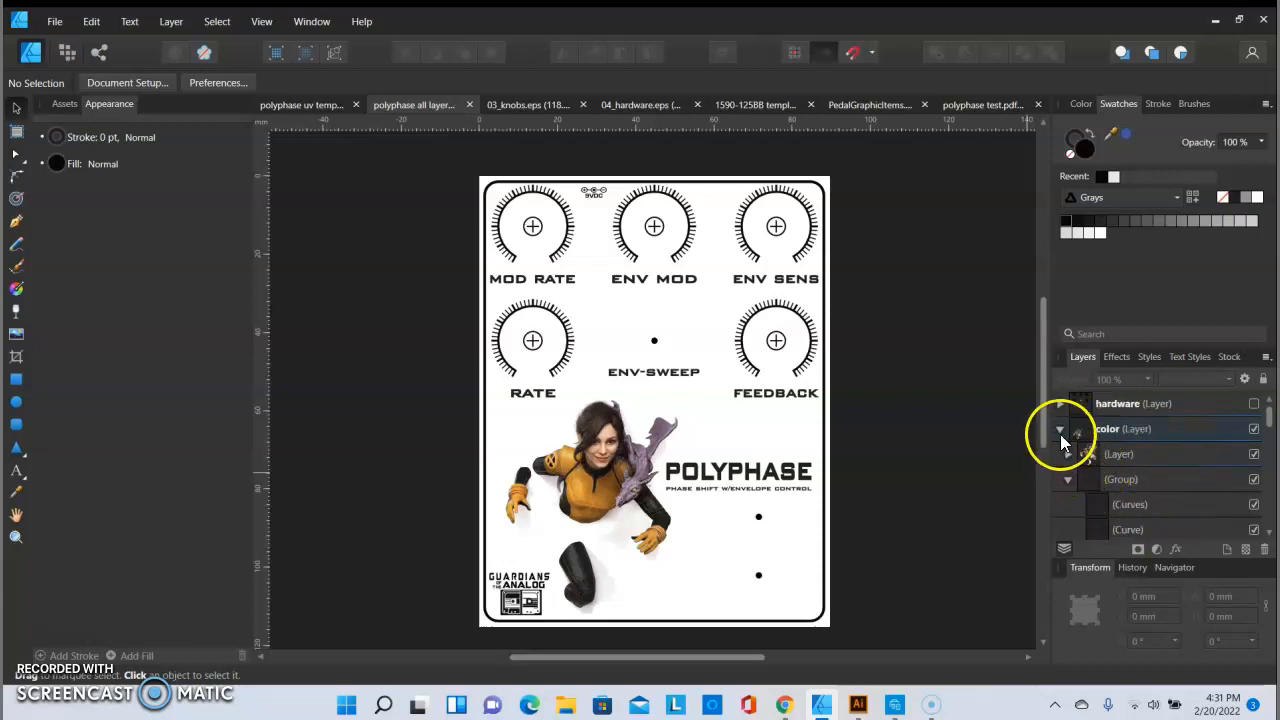
pyautogui.click(1060, 428)
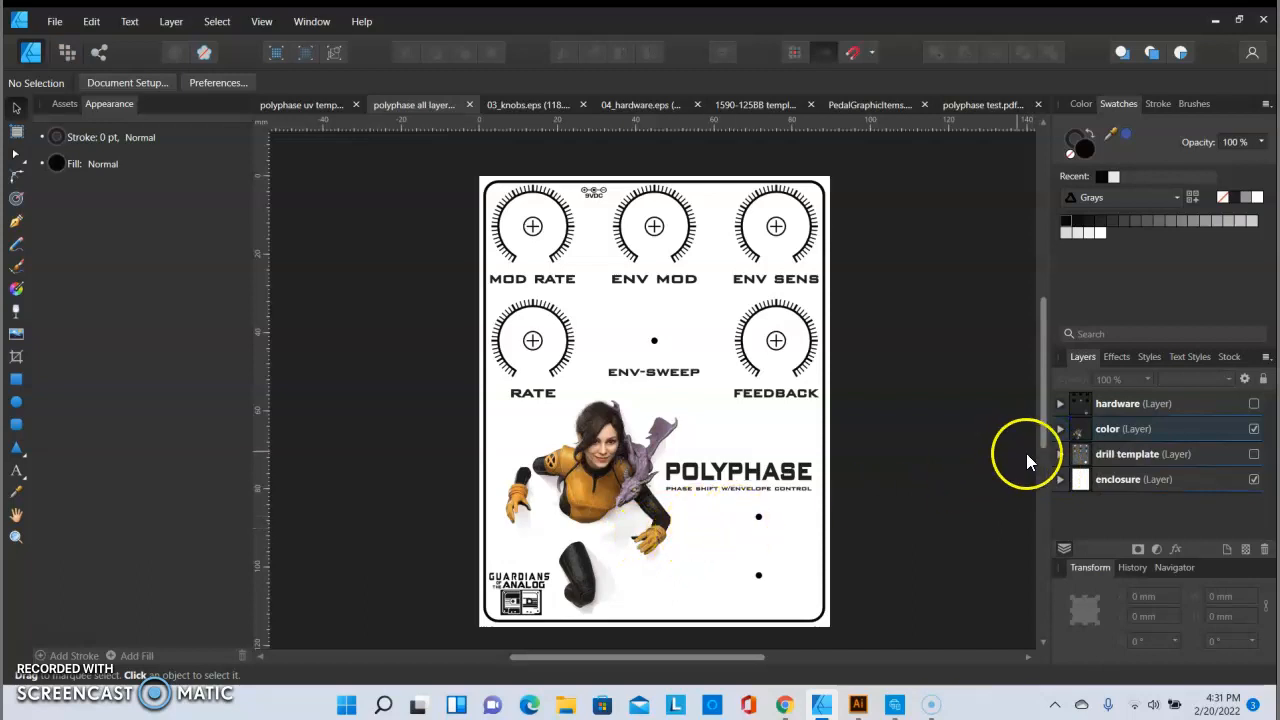
pyautogui.click(1254, 403)
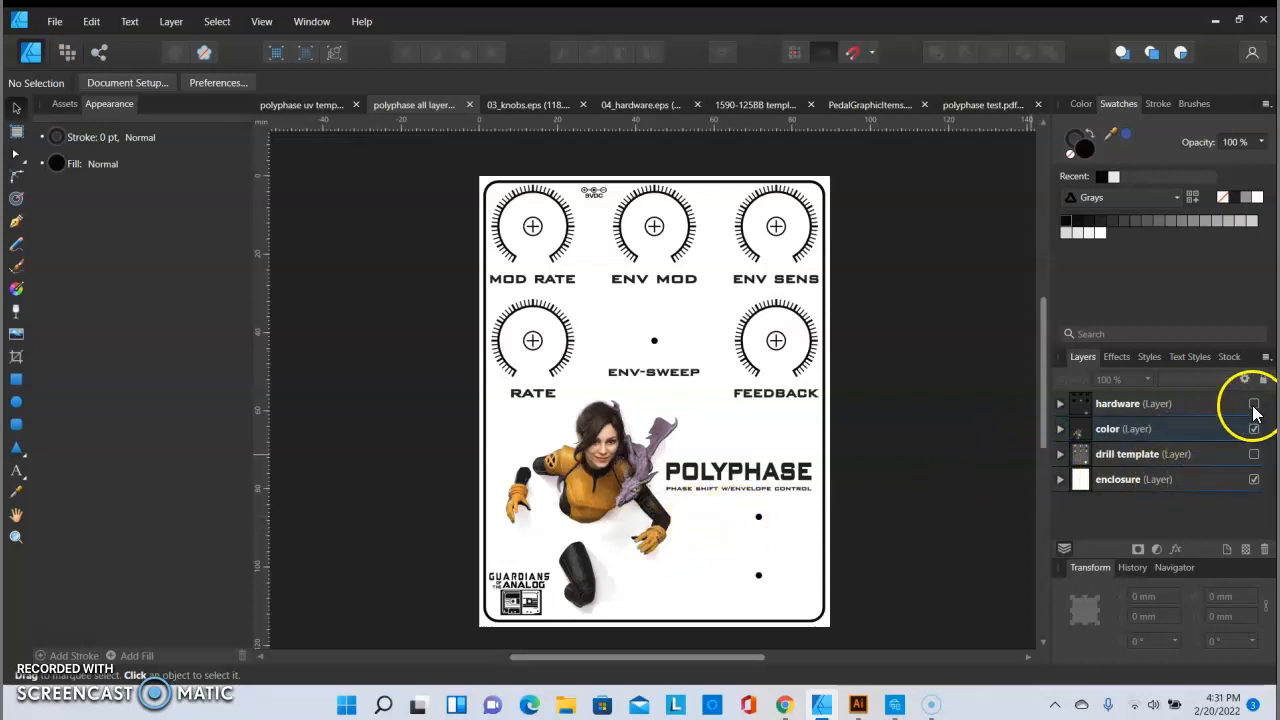
# - Turn the hardware layer back on to add knobs, toggle, red LED and footswitch
pyautogui.click(1254, 403)
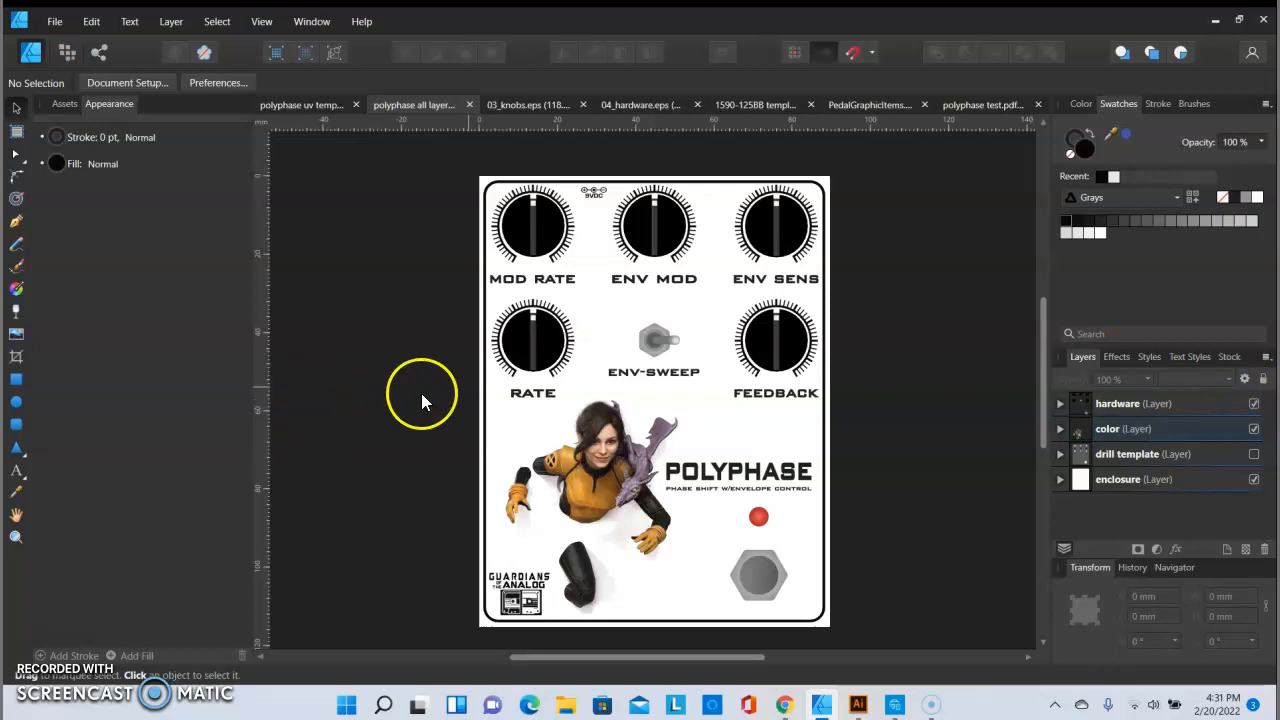
pyautogui.moveTo(775, 345)
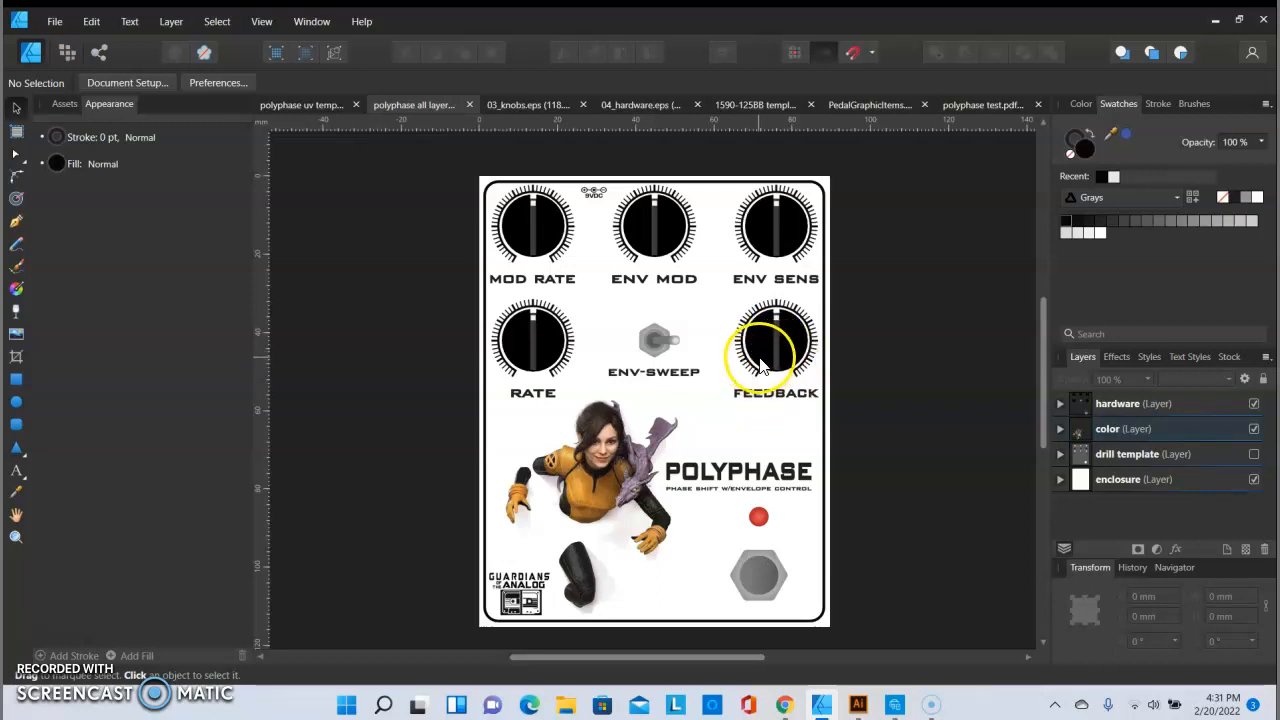
pyautogui.moveTo(573, 374)
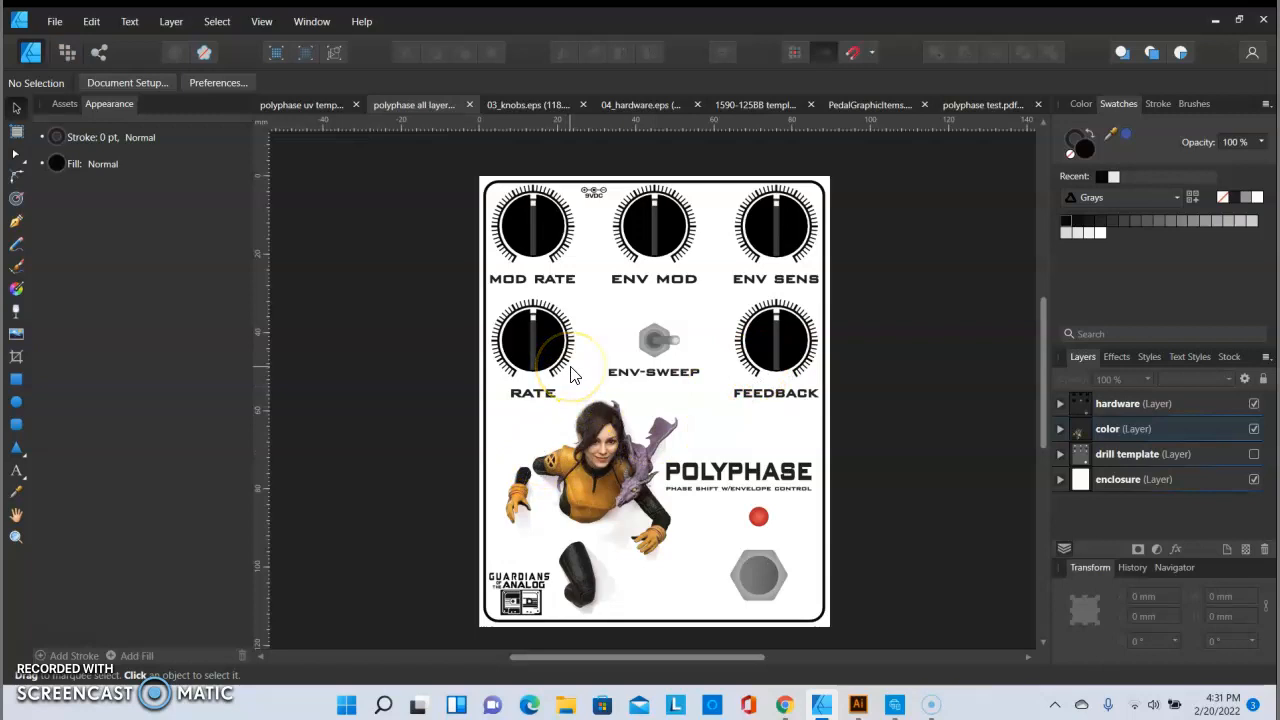
pyautogui.moveTo(616, 237)
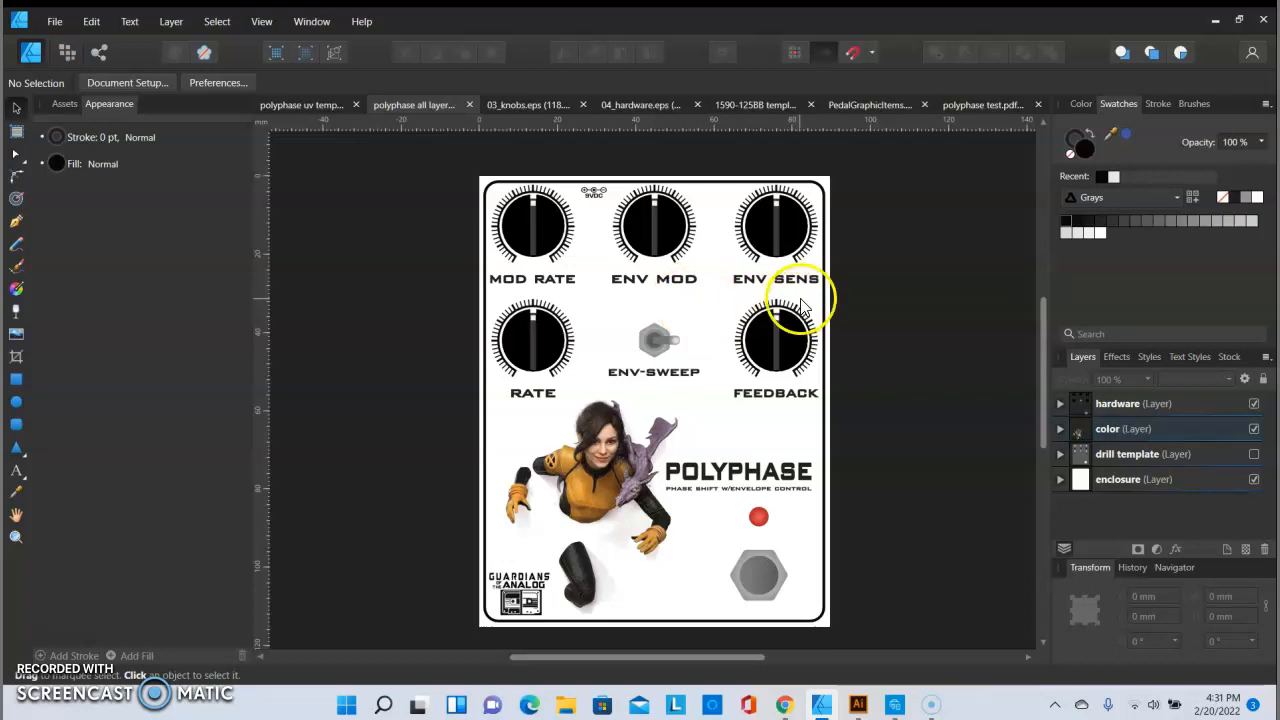
pyautogui.moveTo(722, 410)
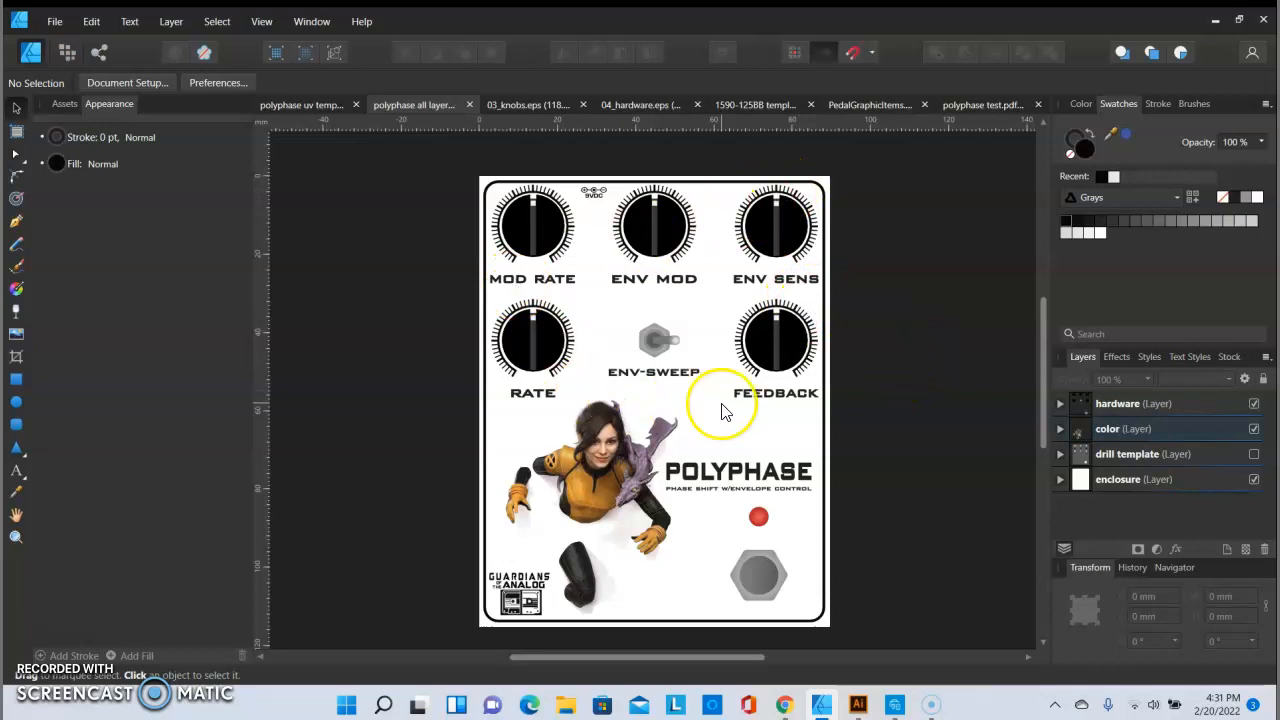
pyautogui.moveTo(90, 630)
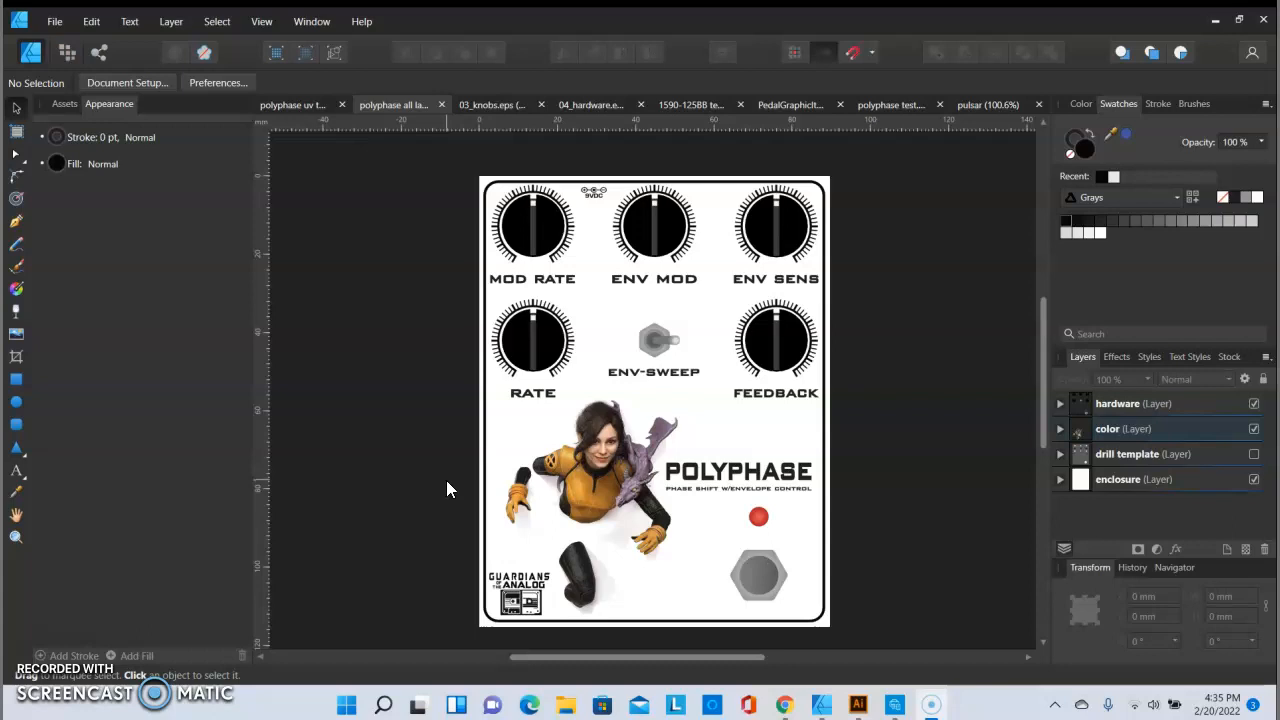
pyautogui.moveTo(470, 497)
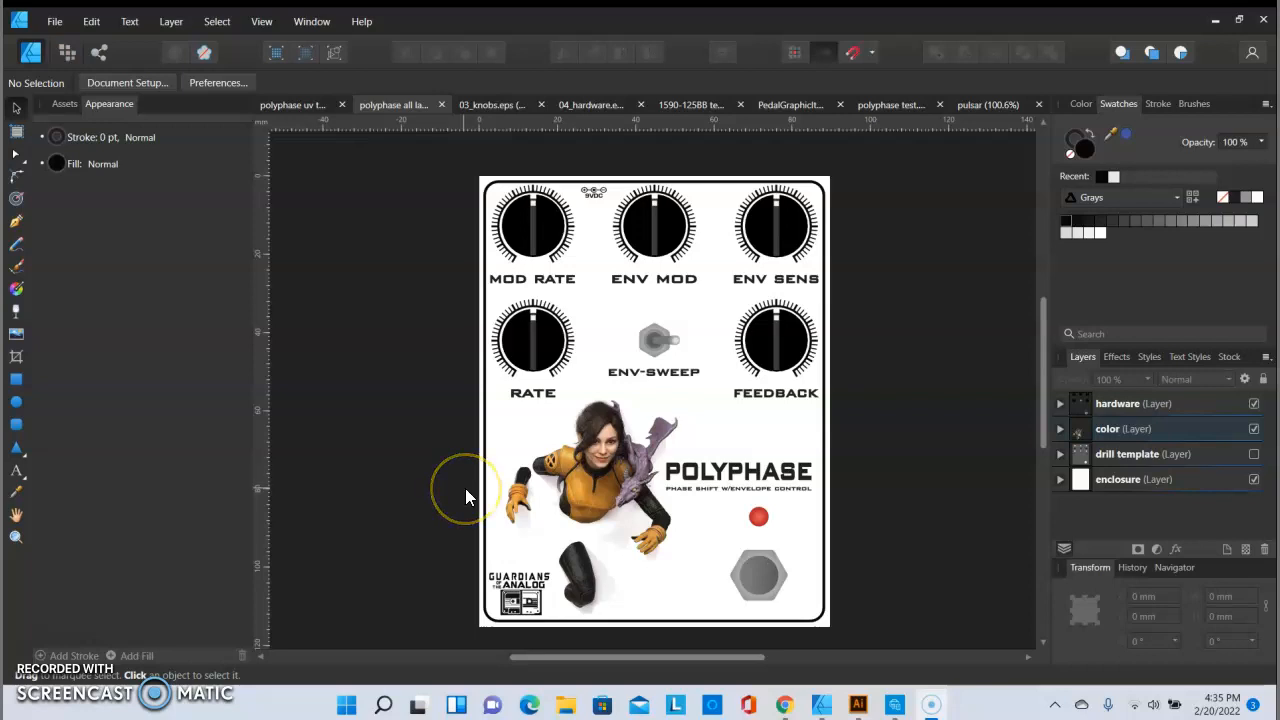
pyautogui.moveTo(470, 498)
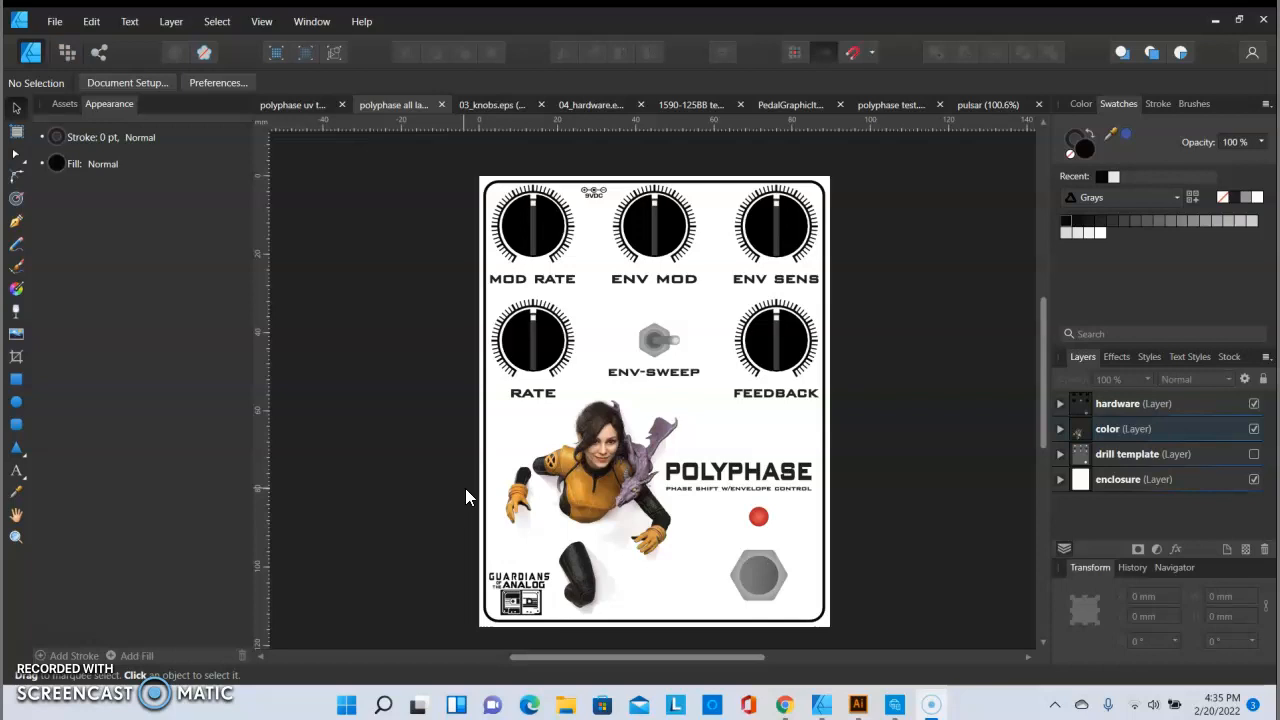
pyautogui.moveTo(490, 485)
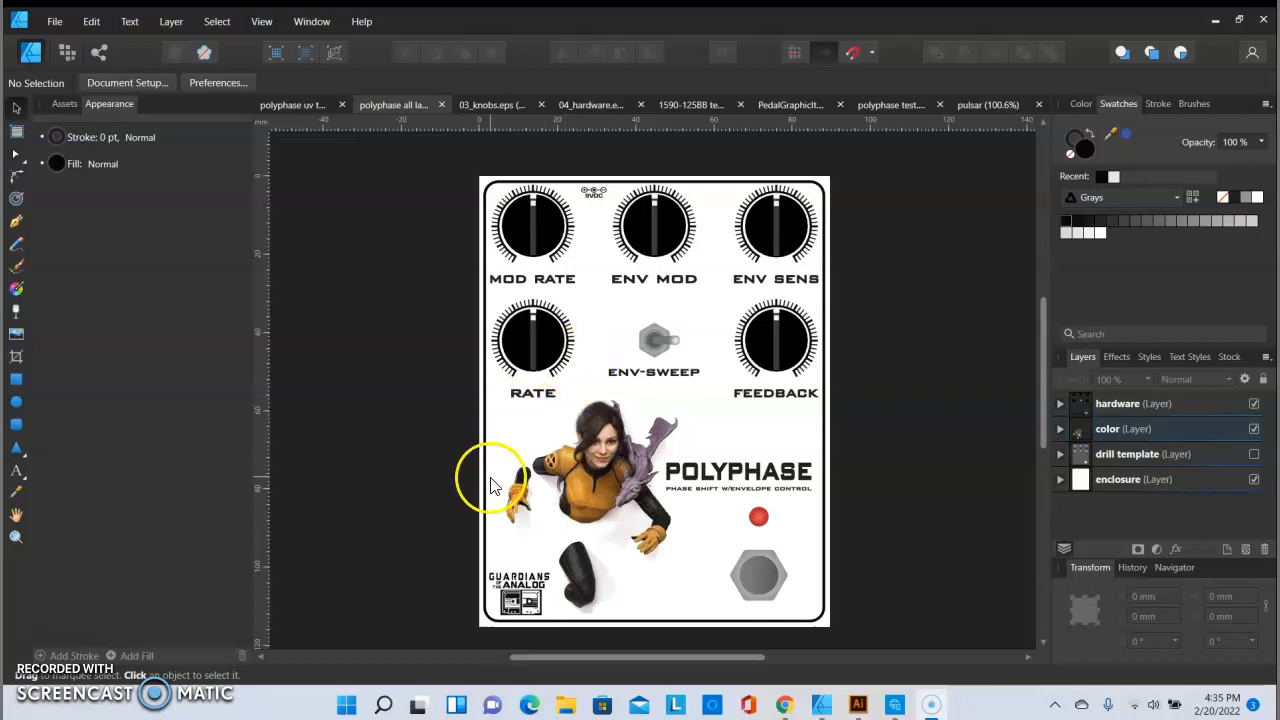
pyautogui.moveTo(435, 480)
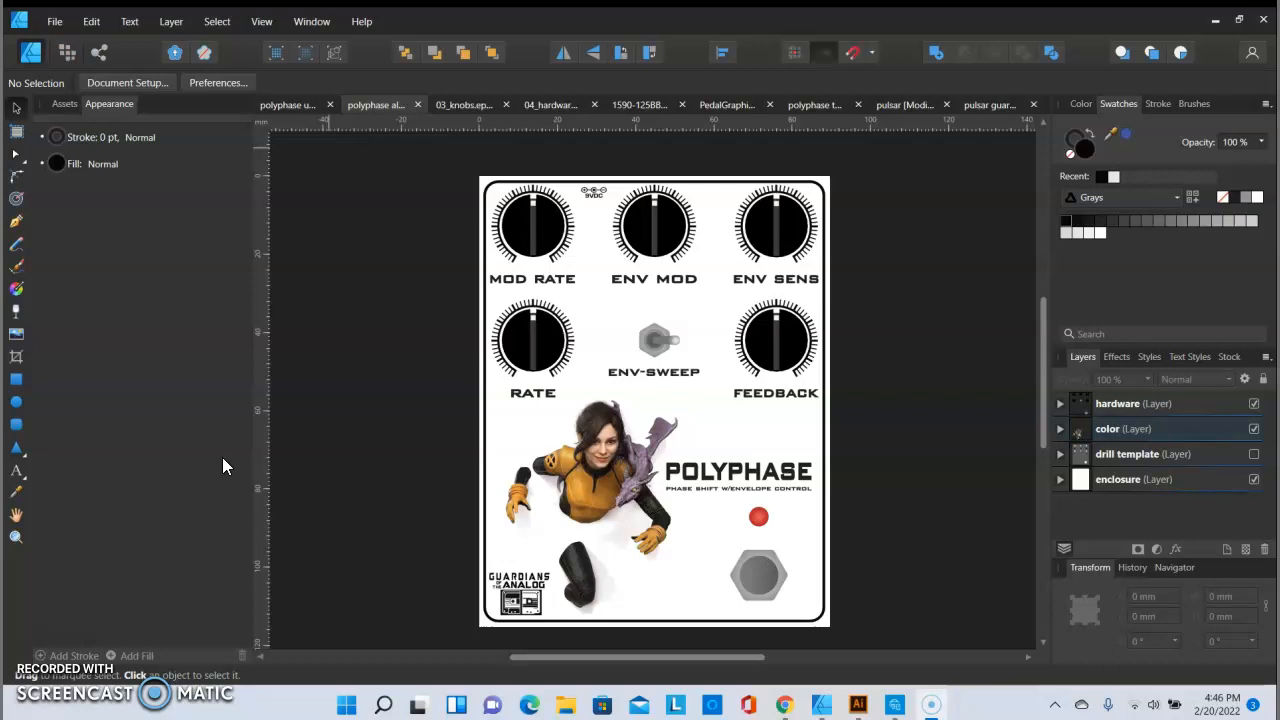
pyautogui.moveTo(418, 432)
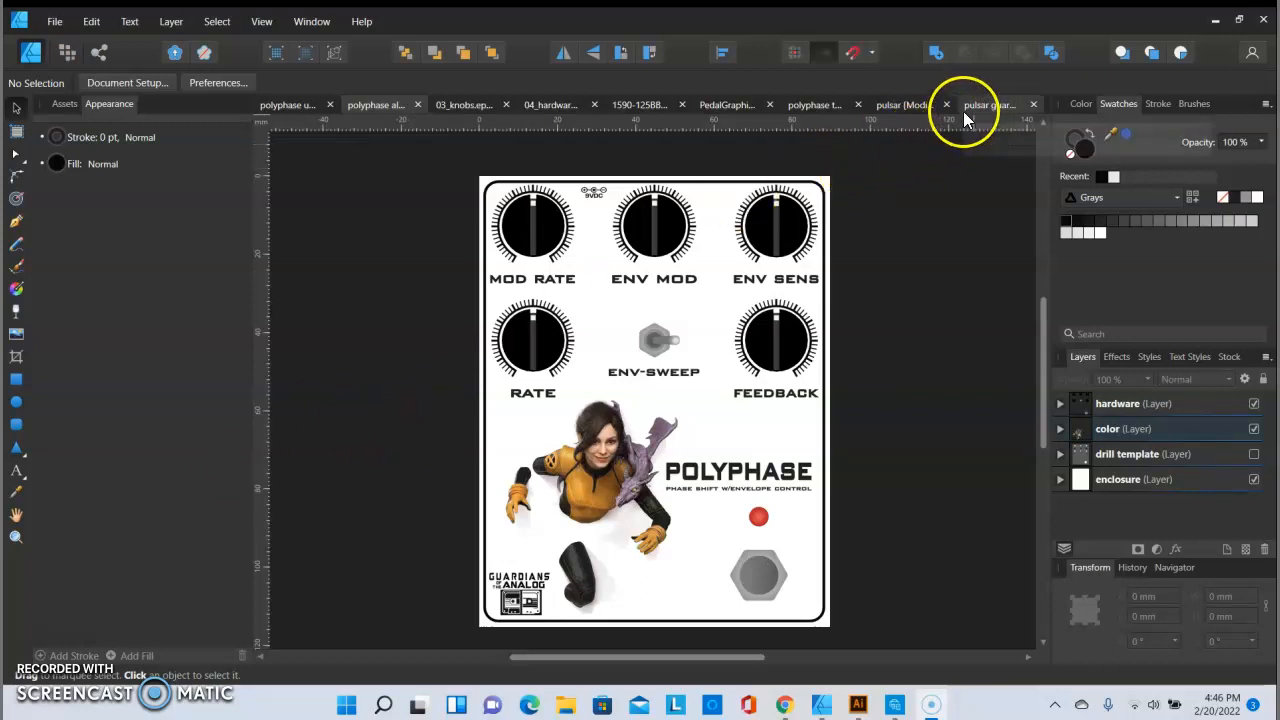
pyautogui.moveTo(925, 195)
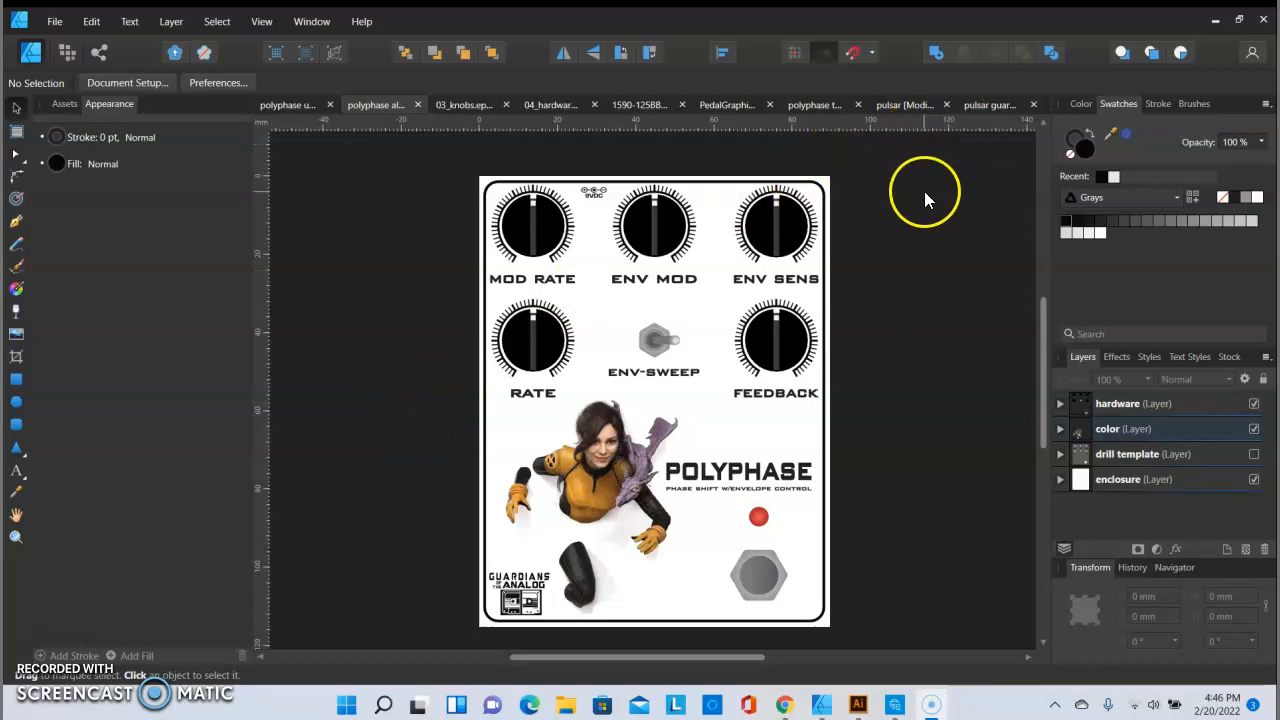
pyautogui.moveTo(928, 195)
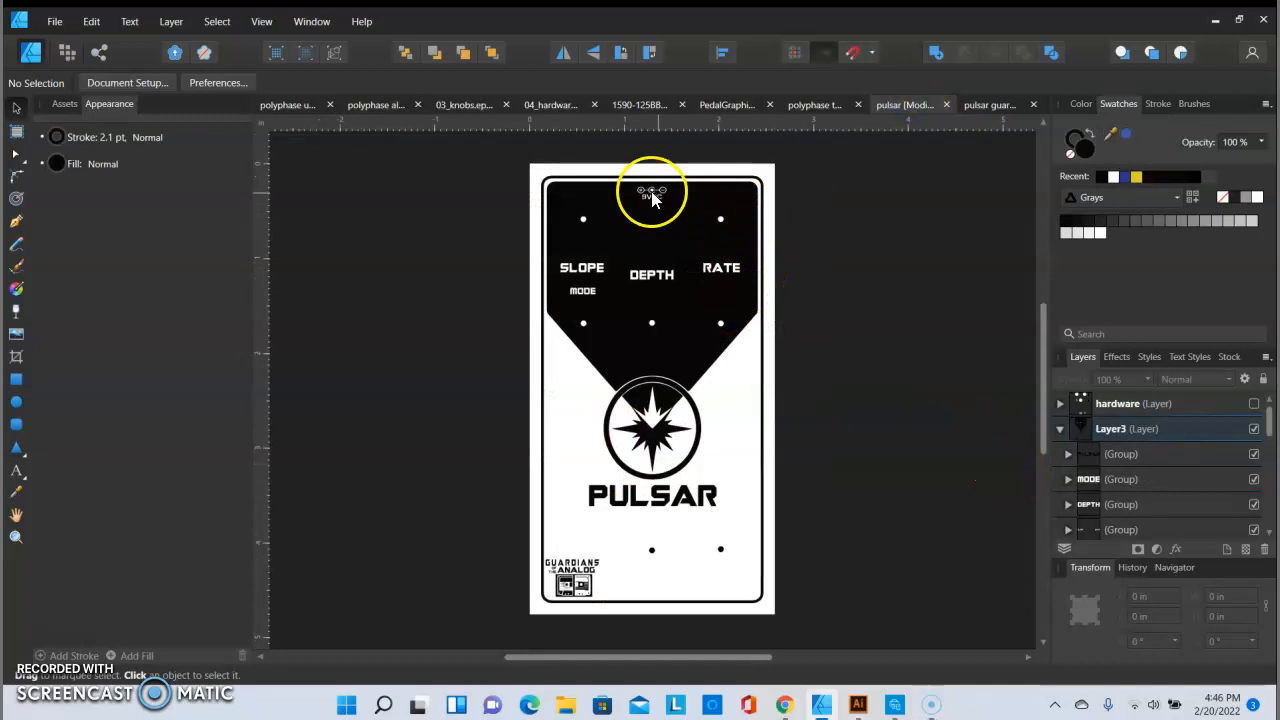
pyautogui.moveTo(780, 243)
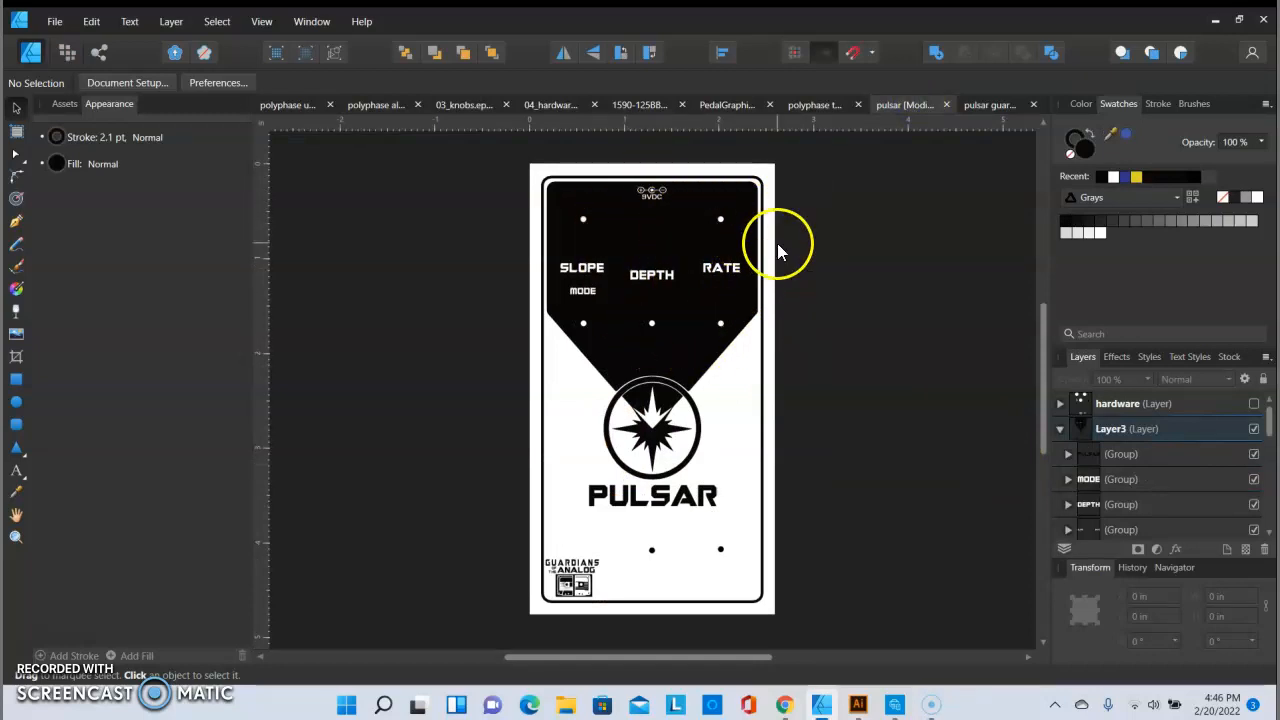
pyautogui.moveTo(835, 330)
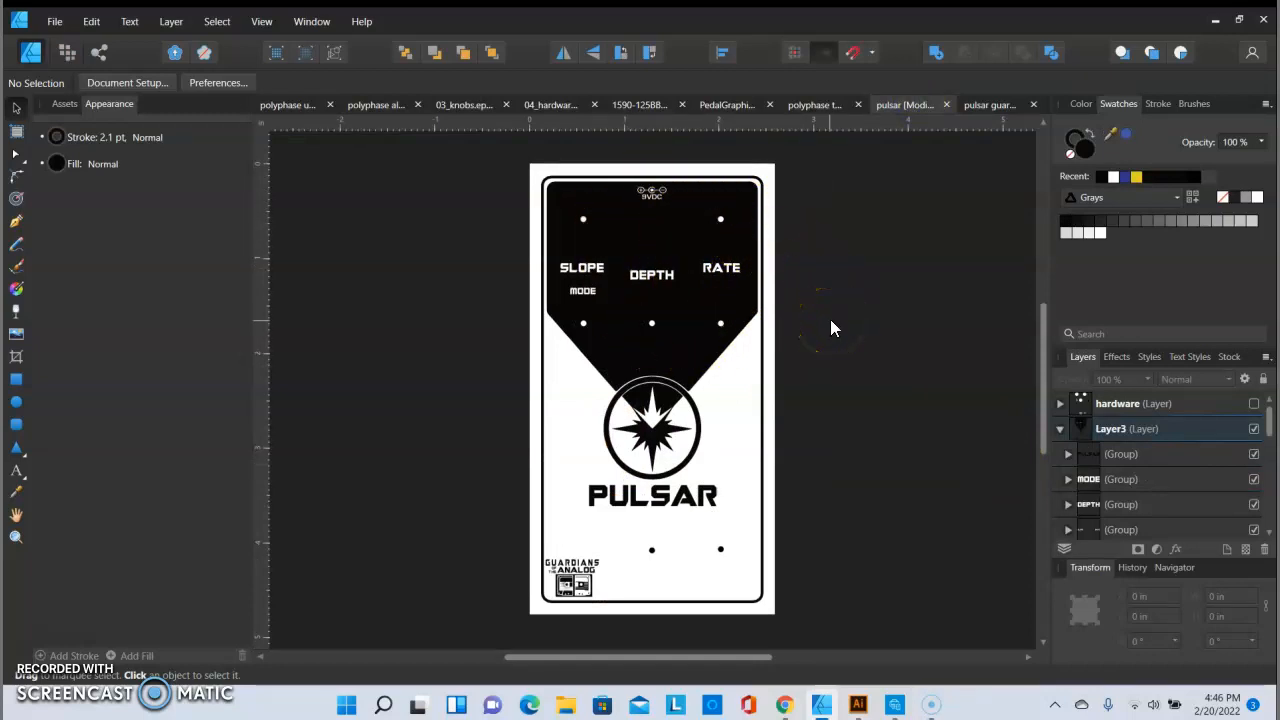
pyautogui.moveTo(705, 275)
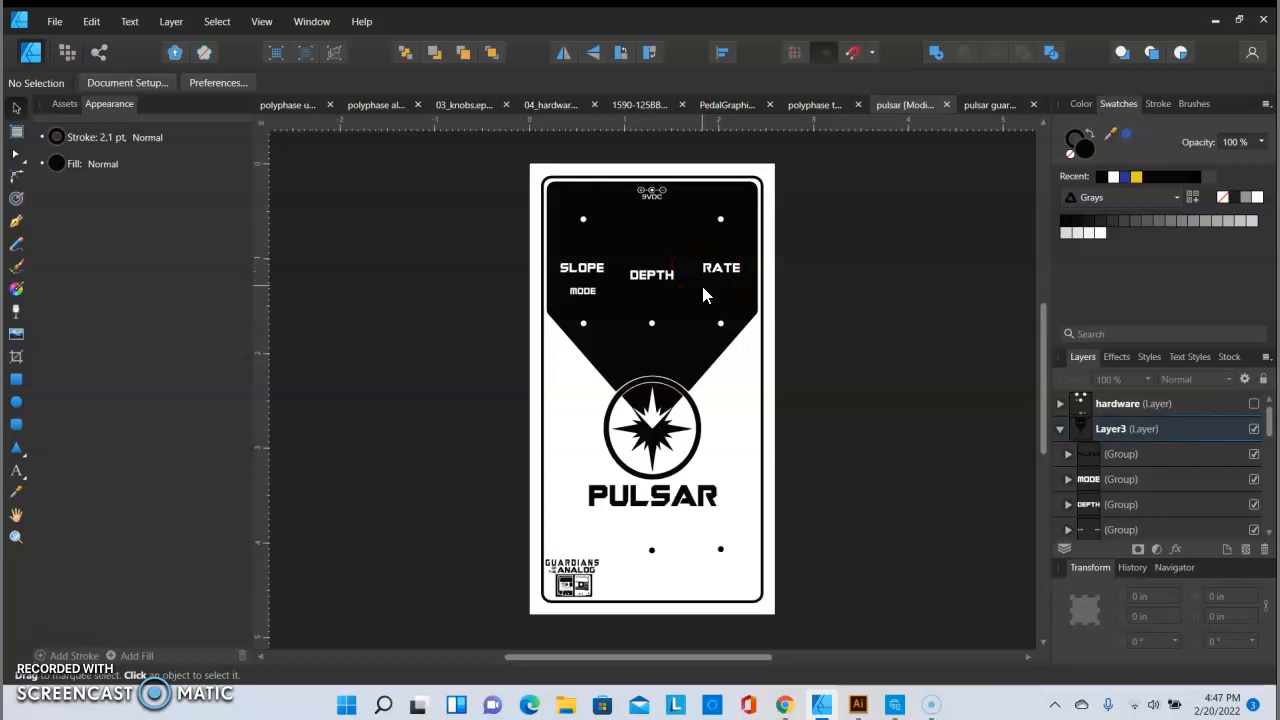
pyautogui.moveTo(810, 300)
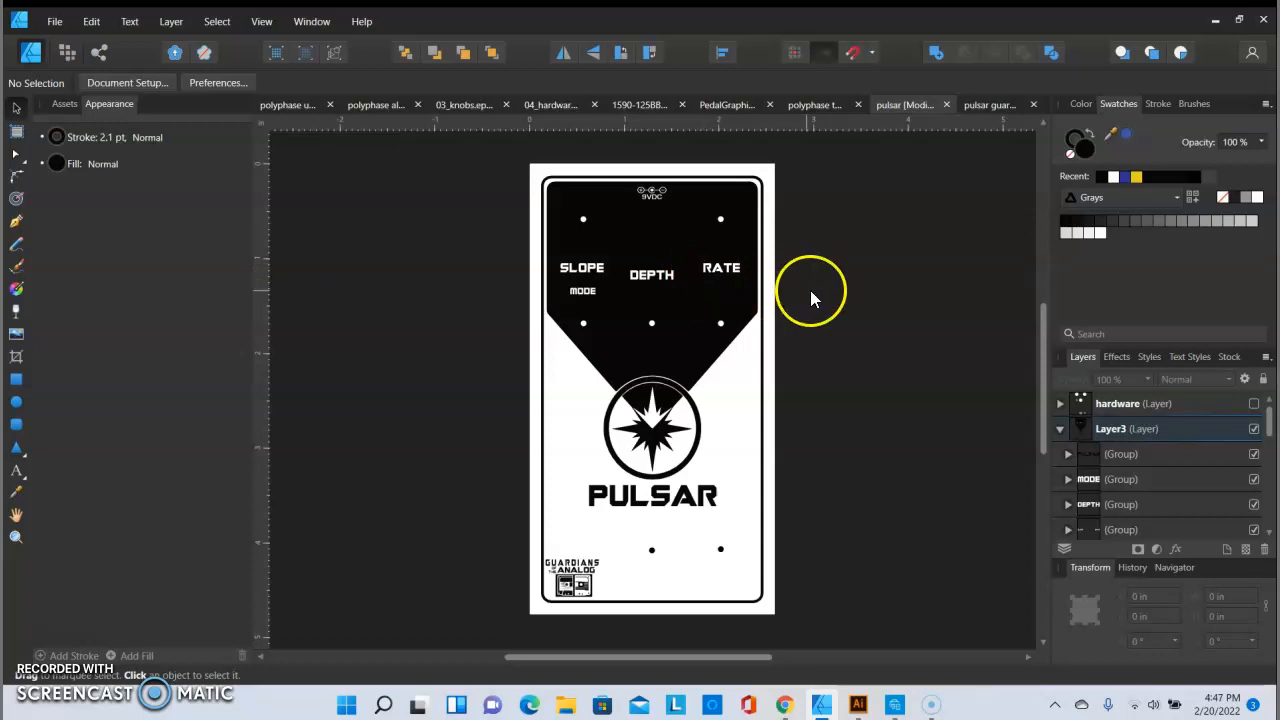
pyautogui.moveTo(1204, 485)
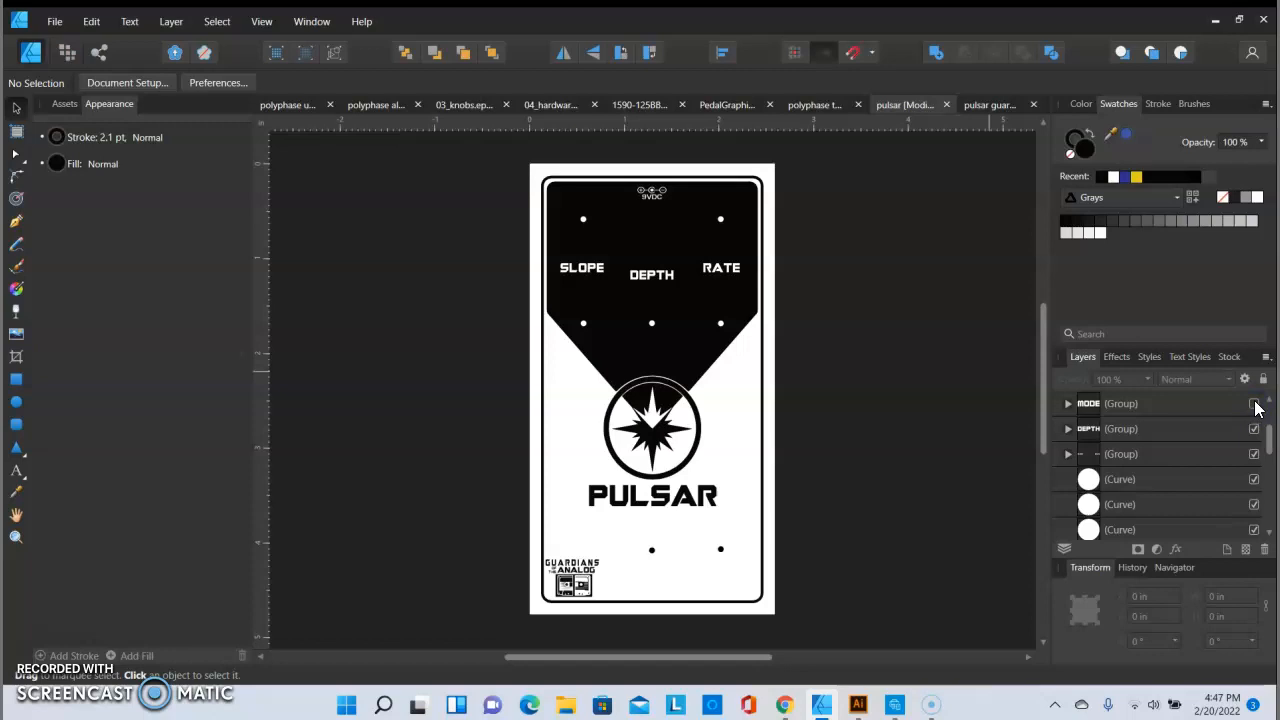
# - Hide the MODE label group beneath SLOPE in the Pulsar document
pyautogui.click(1254, 403)
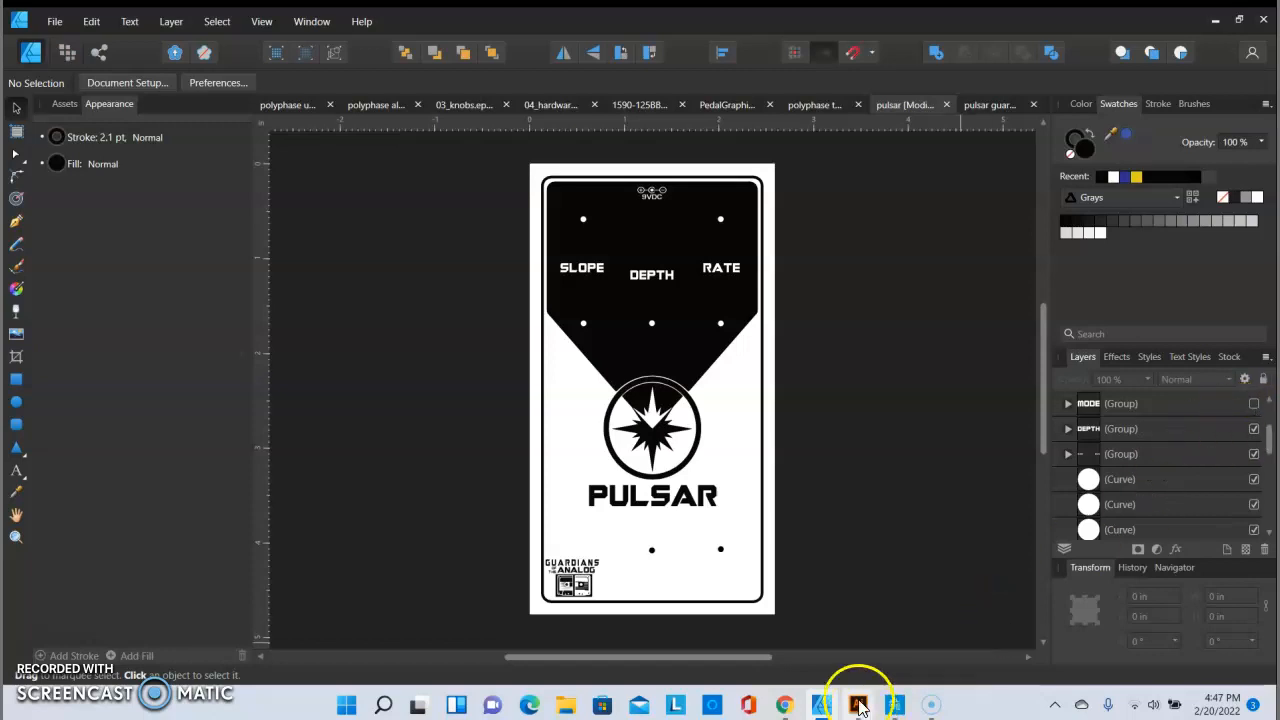
# - Switch to the pulsar guardians.pdf document in Adobe Illustrator
pyautogui.click(857, 705)
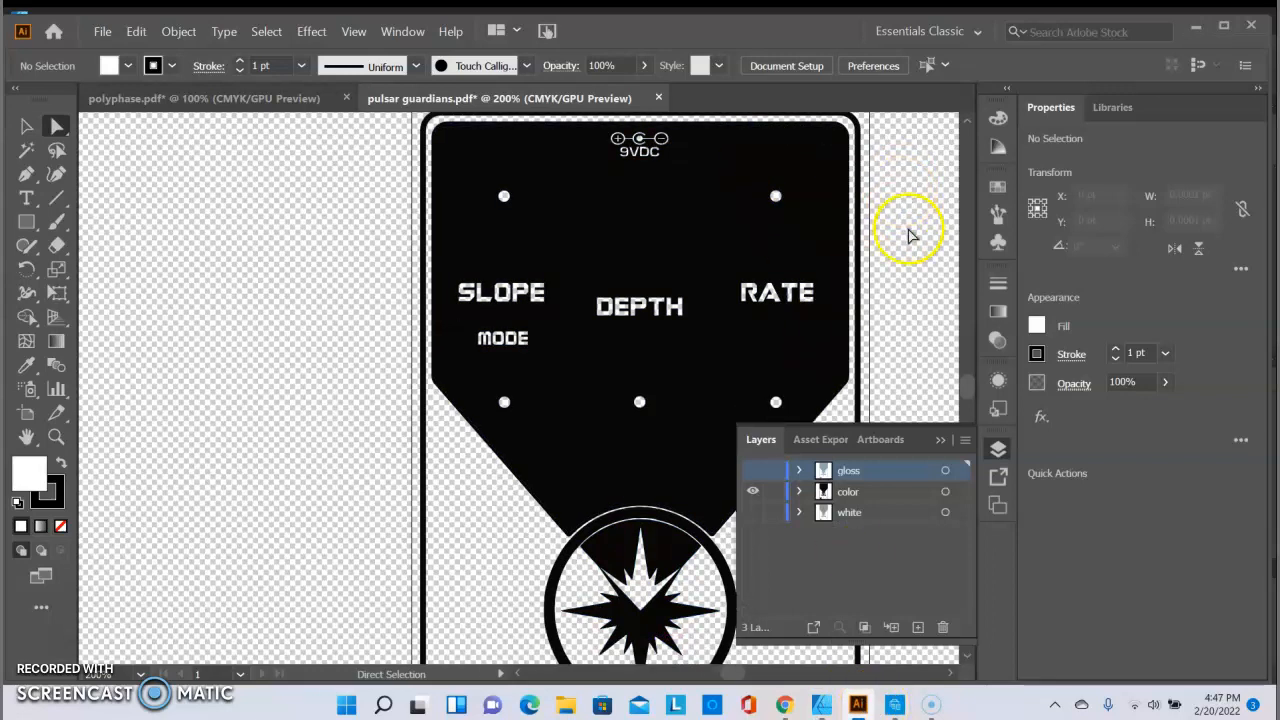
pyautogui.moveTo(750, 300)
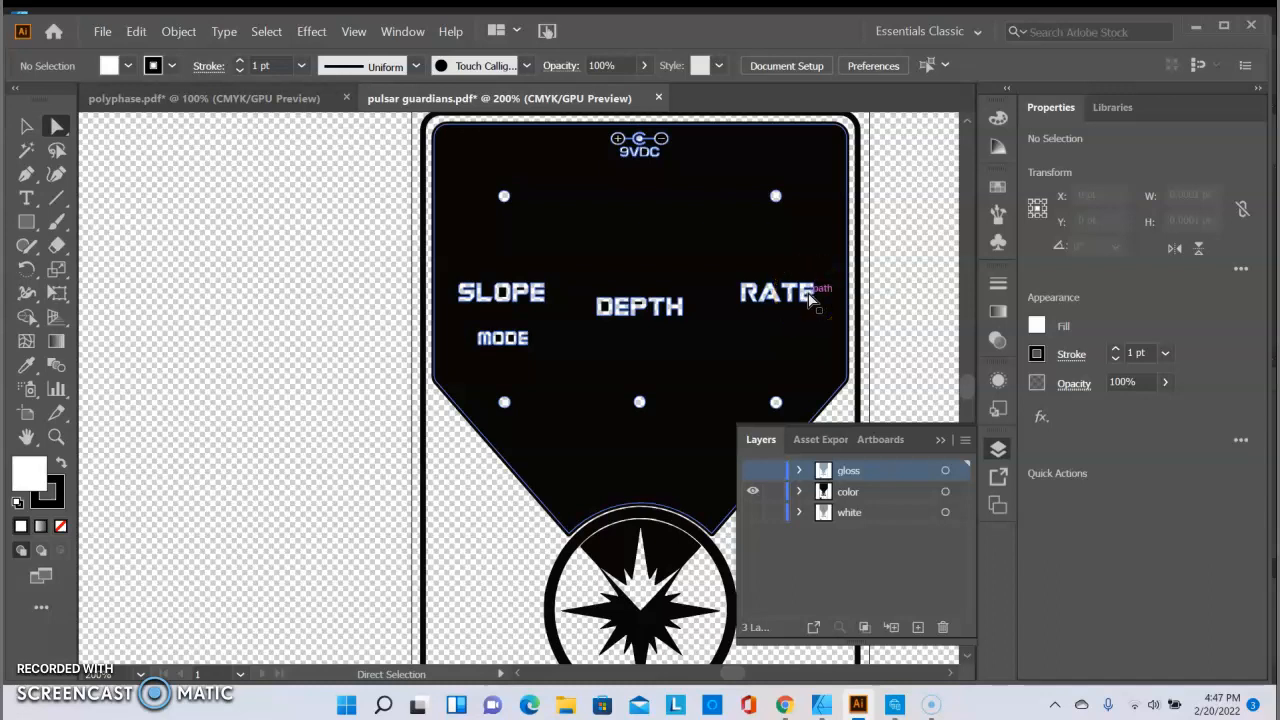
pyautogui.moveTo(812, 302)
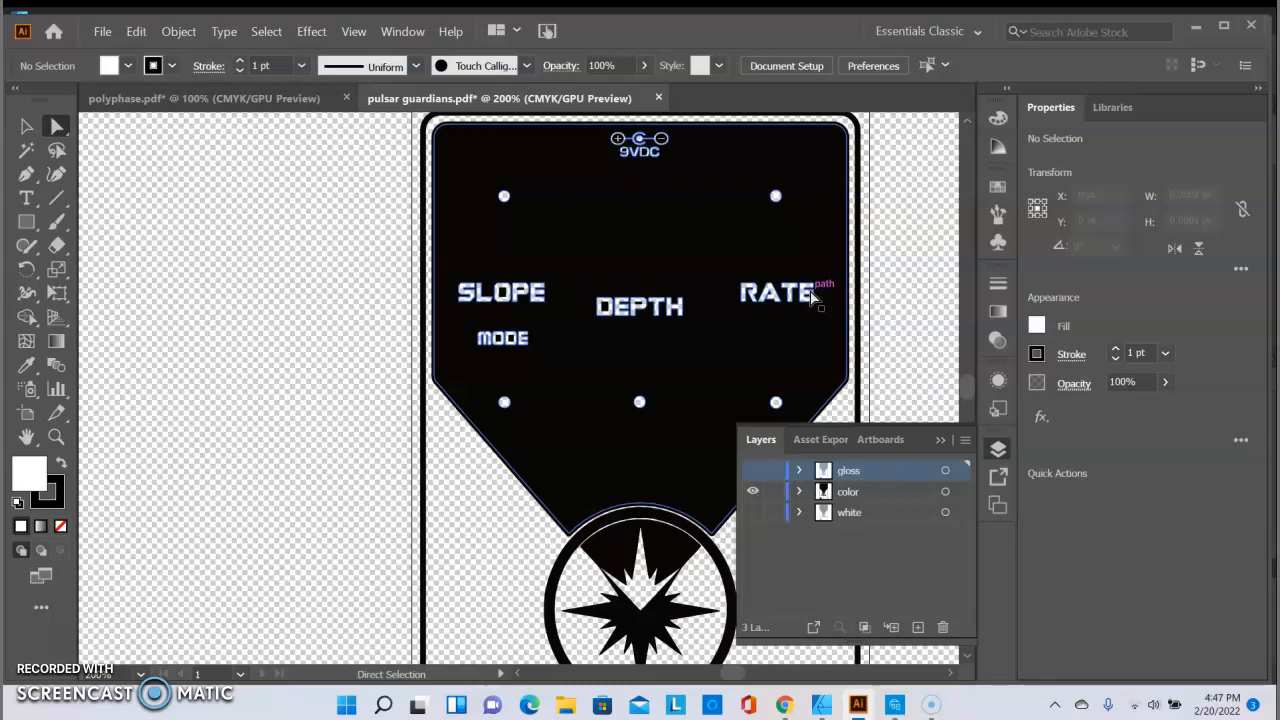
pyautogui.moveTo(814, 300)
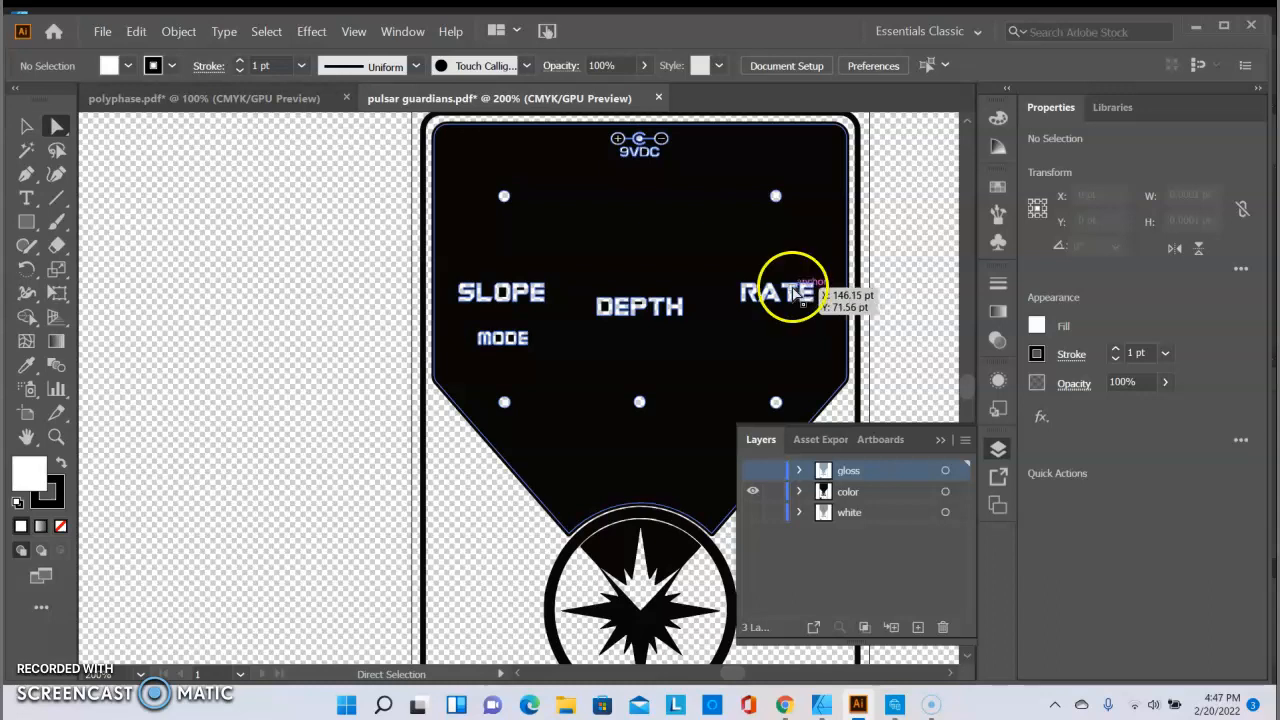
pyautogui.moveTo(900, 260)
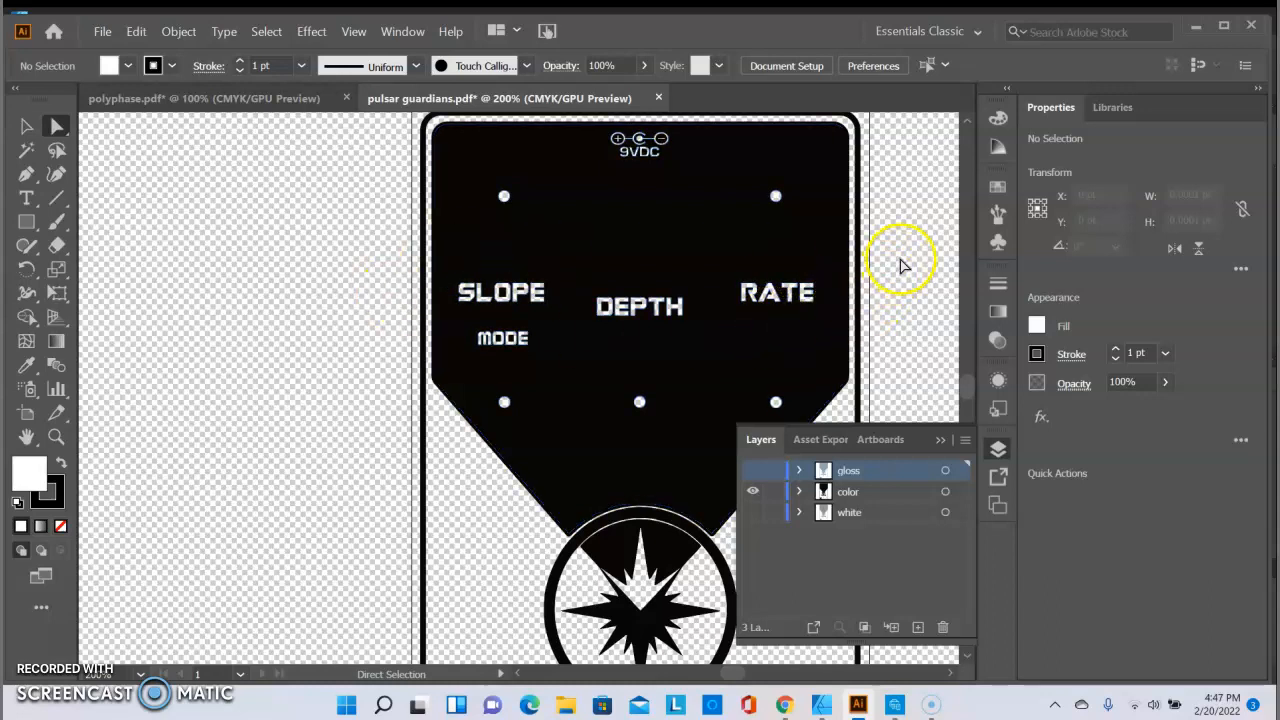
pyautogui.moveTo(903, 250)
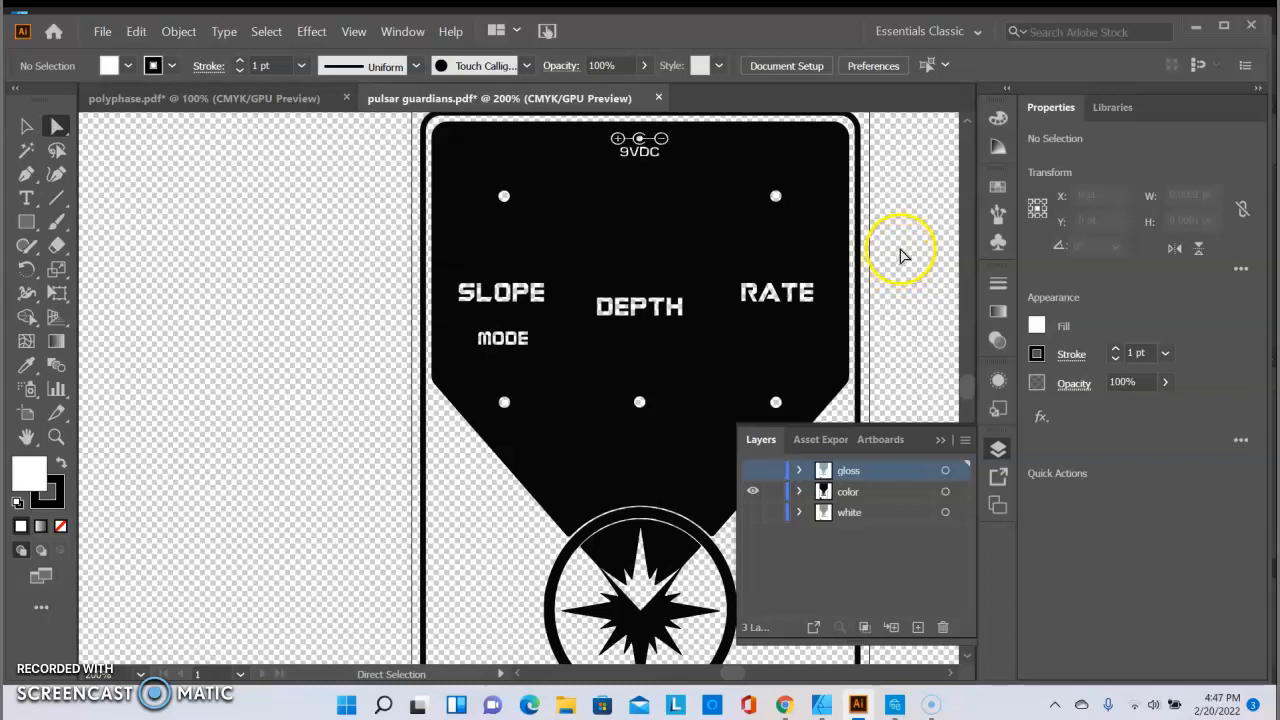
pyautogui.moveTo(900, 250)
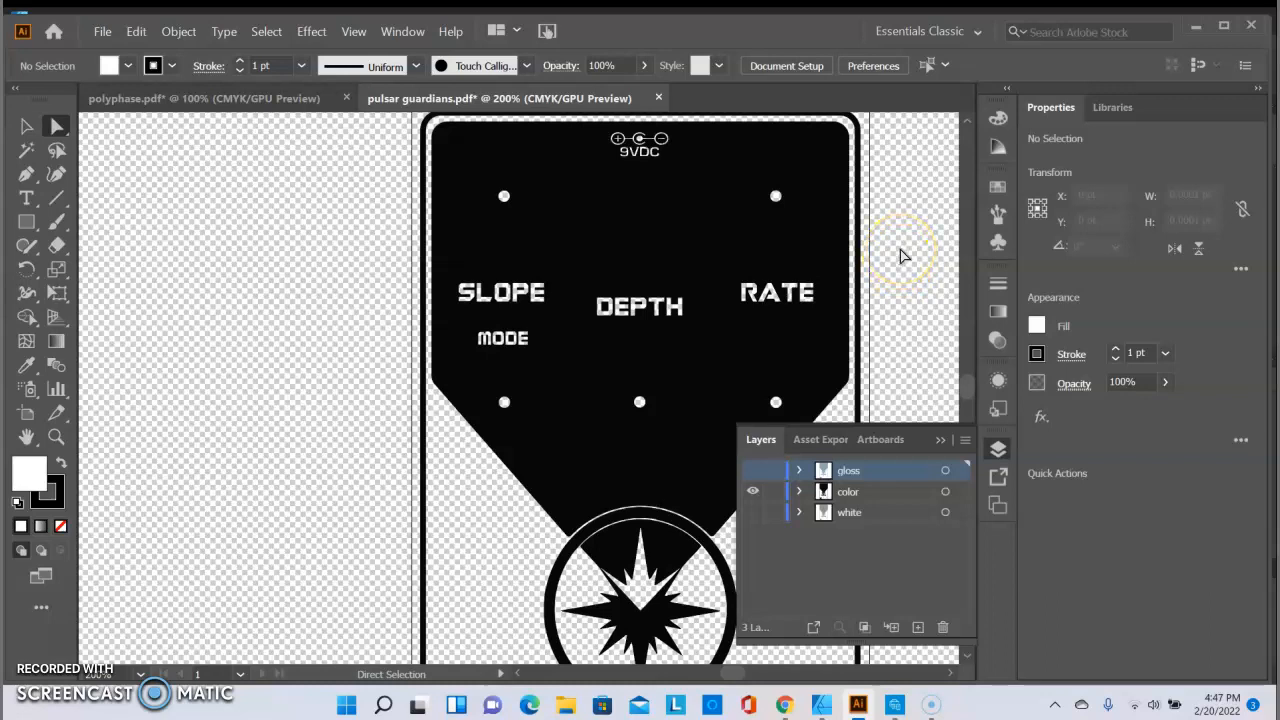